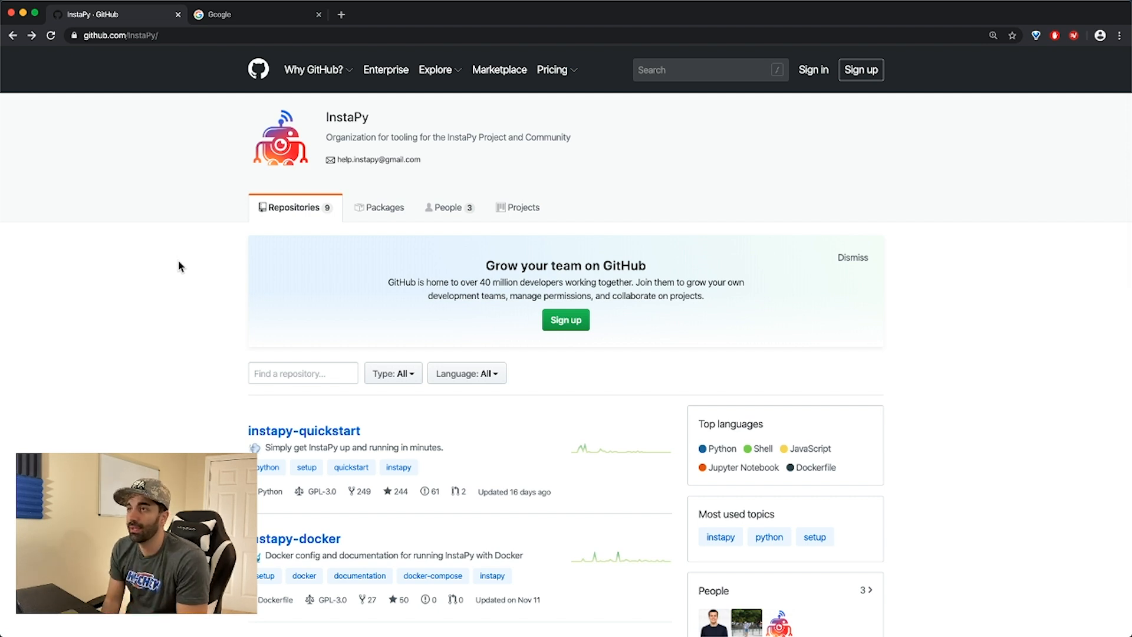
Open the instapy-quickstart repository from the InstaPy organisation page
scroll(down, 3)
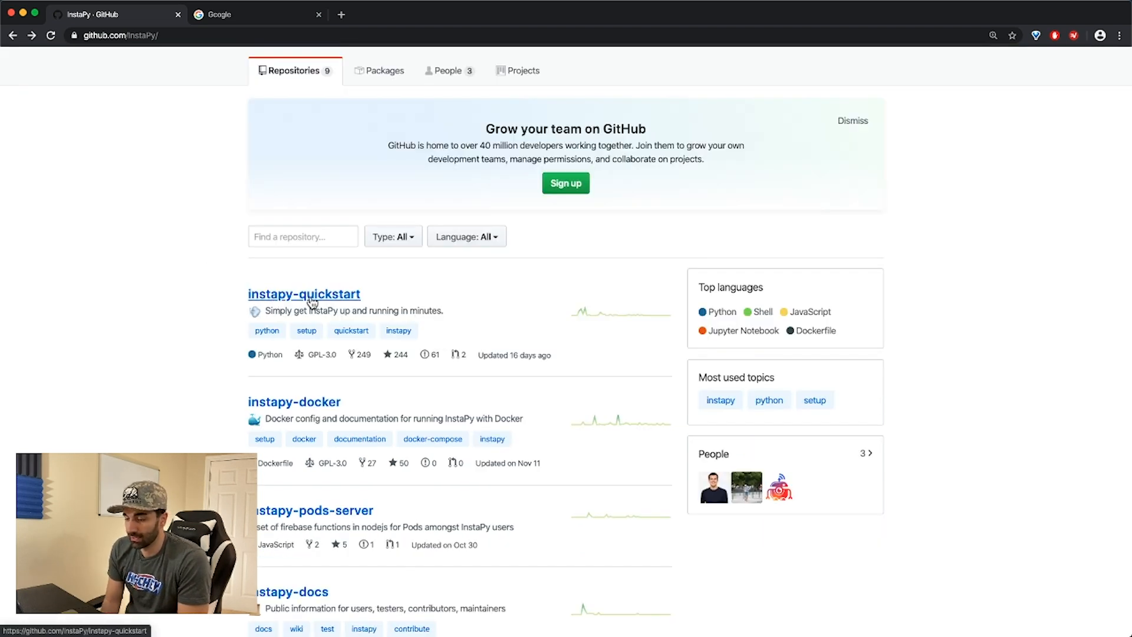
click(303, 294)
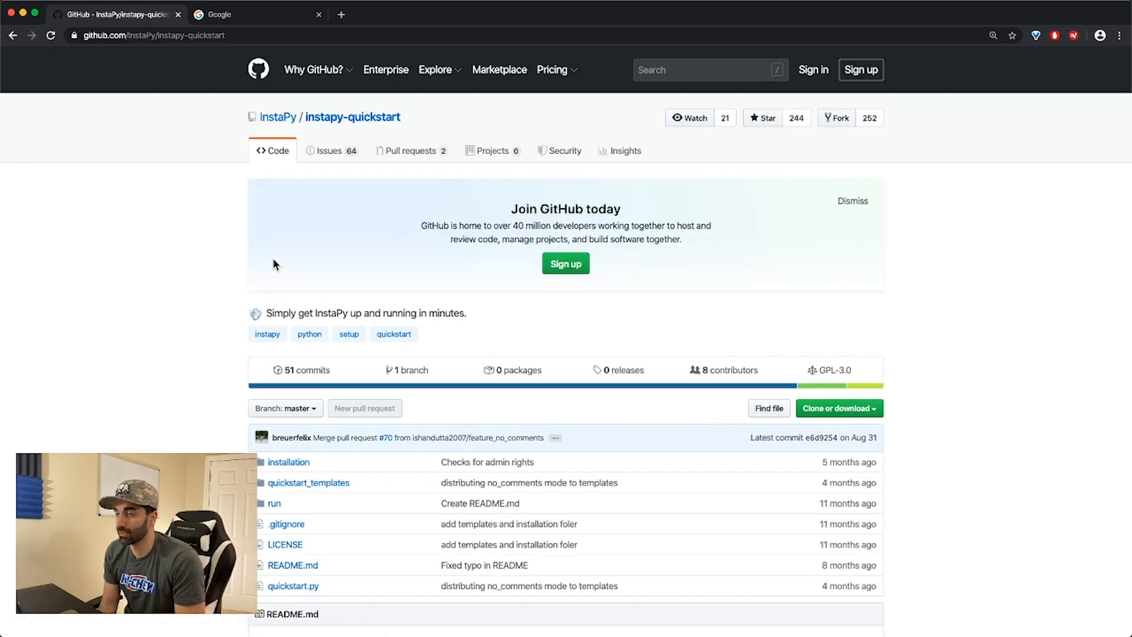
mouse_move(181, 256)
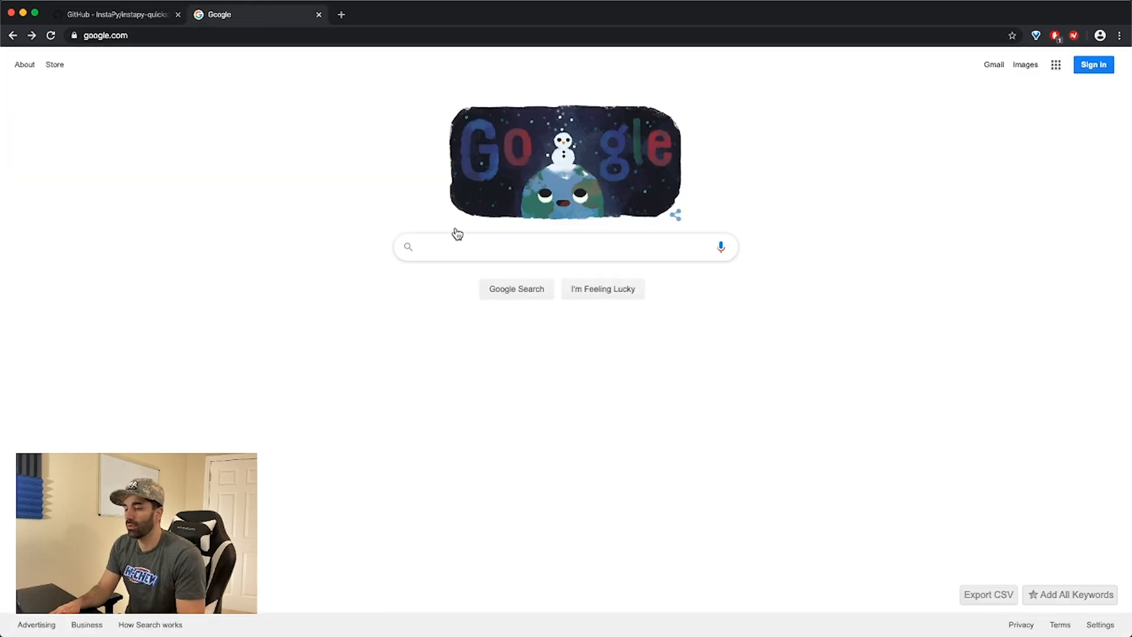
Search Google for 'virtualbox' and reach the virtualbox.org Downloads page
text(virtualbox)
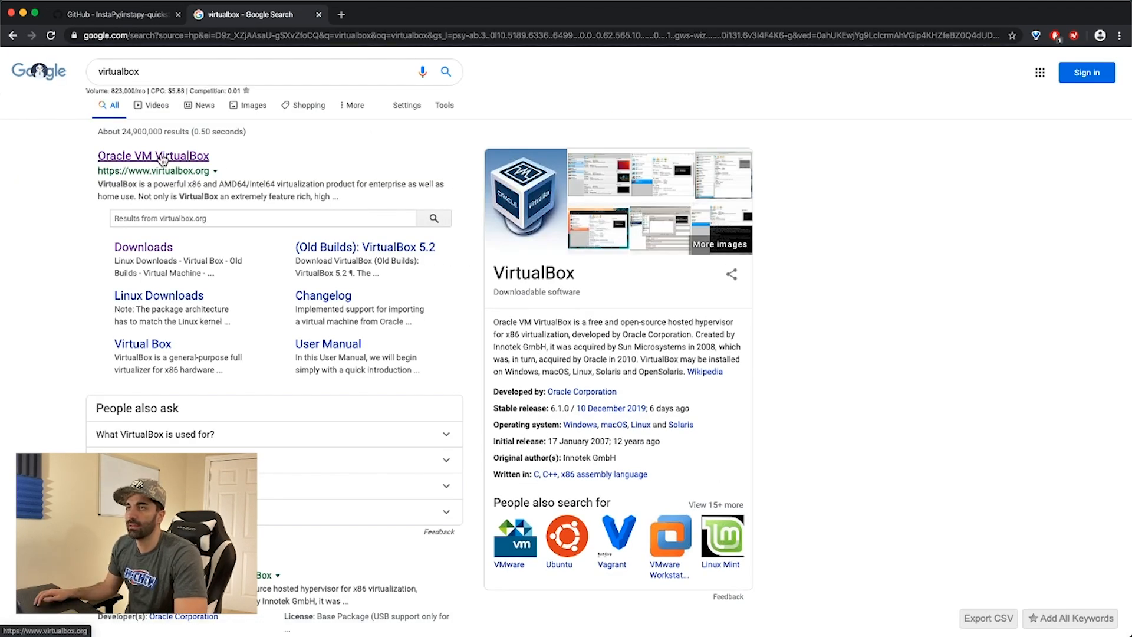
click(153, 156)
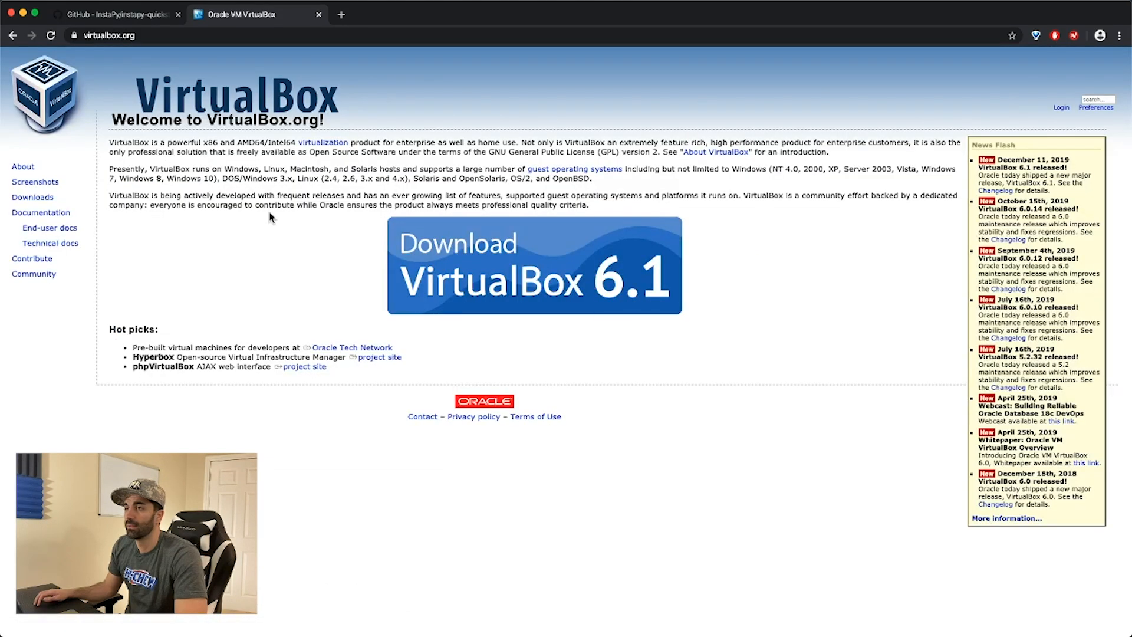
click(534, 266)
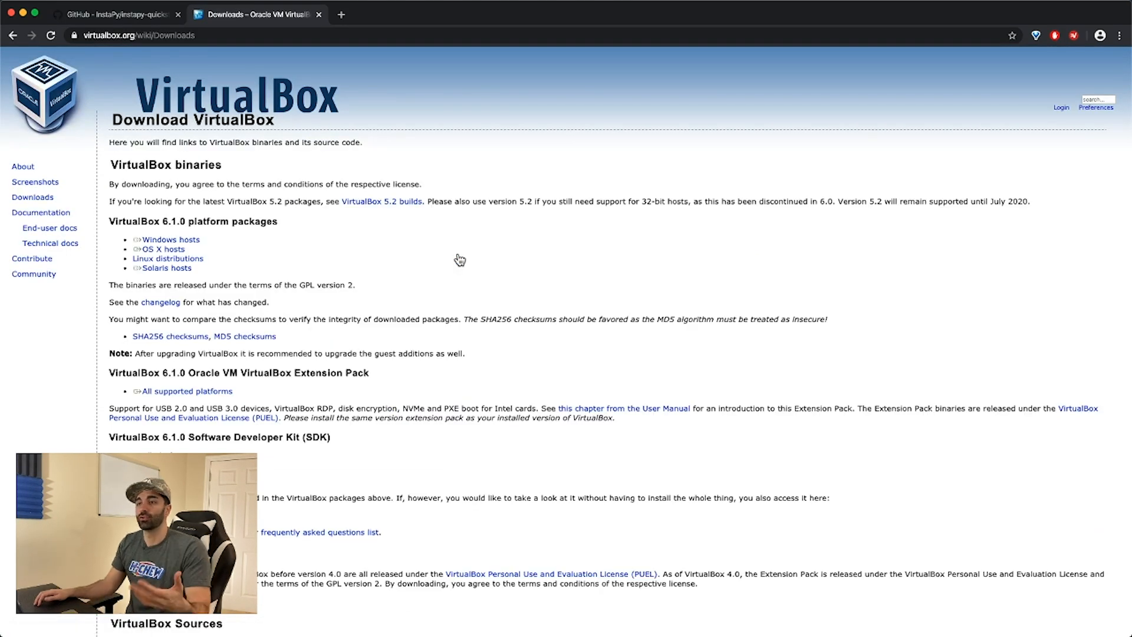
mouse_move(261, 239)
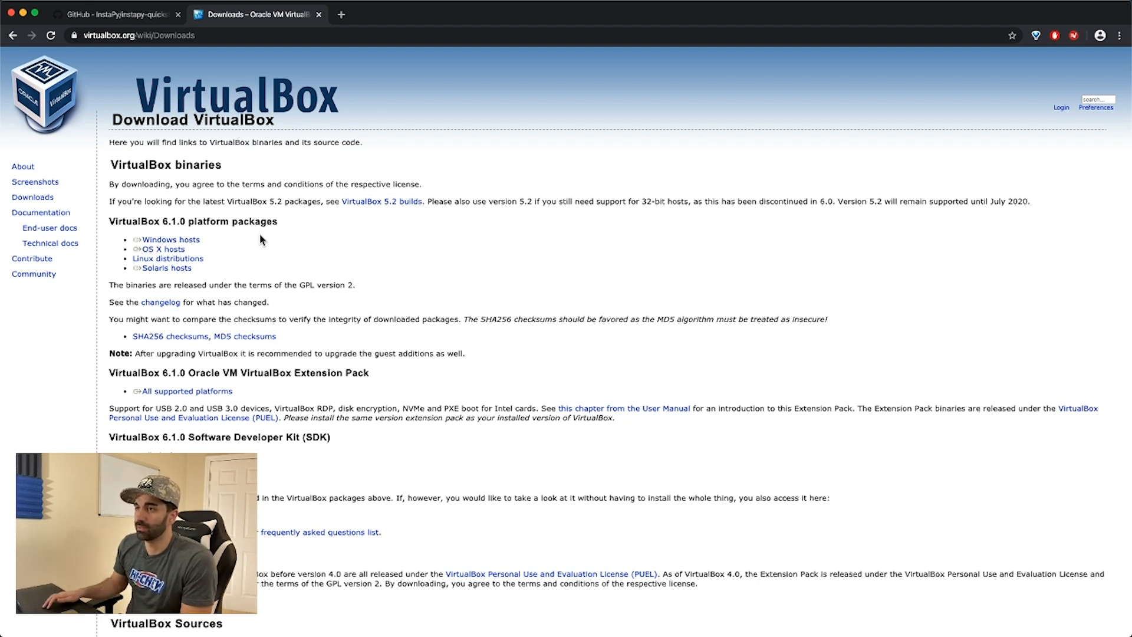
mouse_move(258, 250)
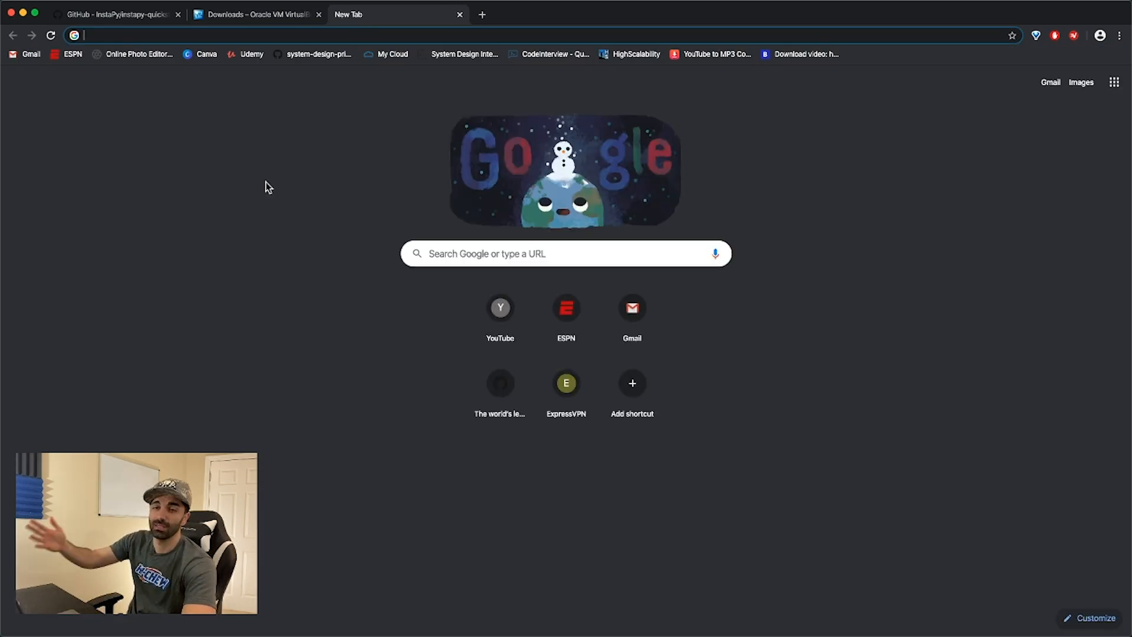
Search 'ubuntu download' and download the Ubuntu 18.04.3 LTS desktop ISO from ubuntu.com
text(ubuntu)
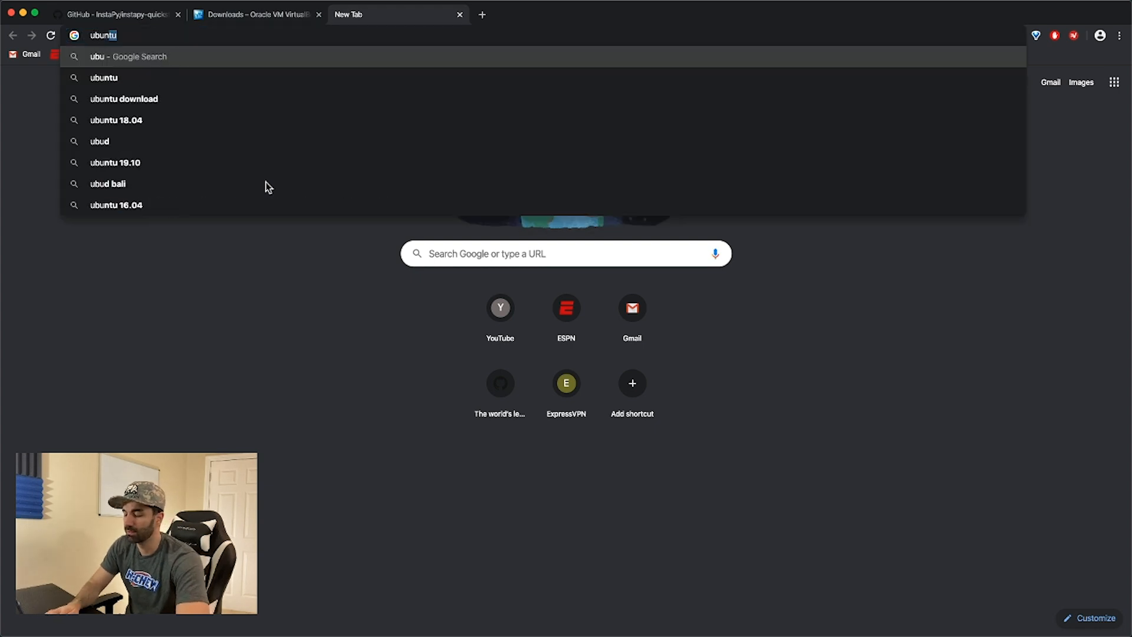
text(download/desktop)
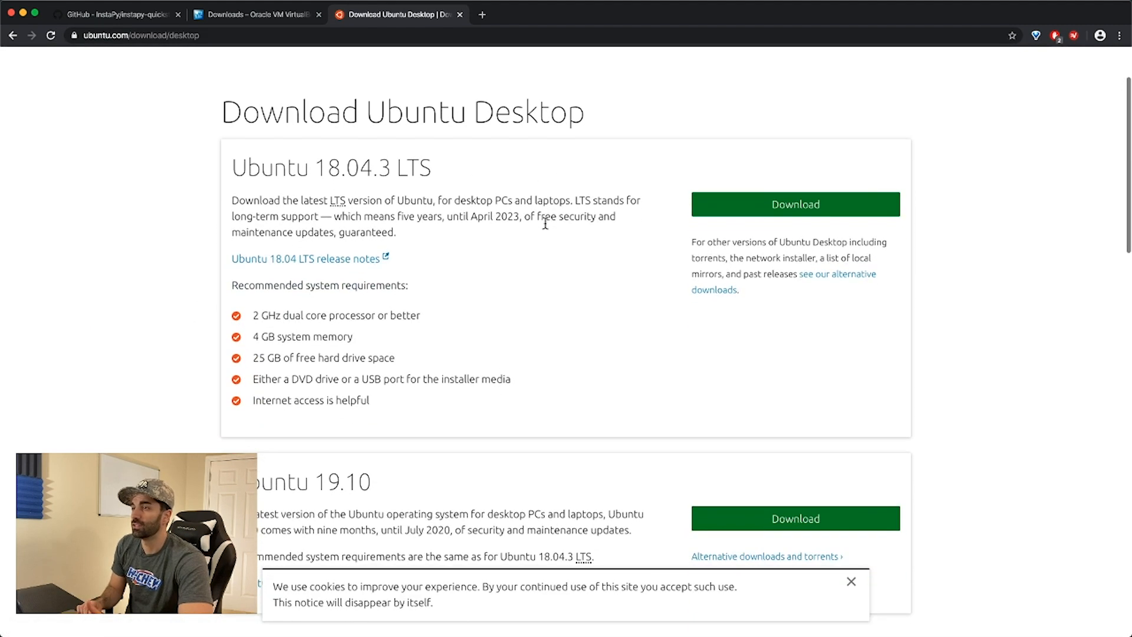
double_click(414, 166)
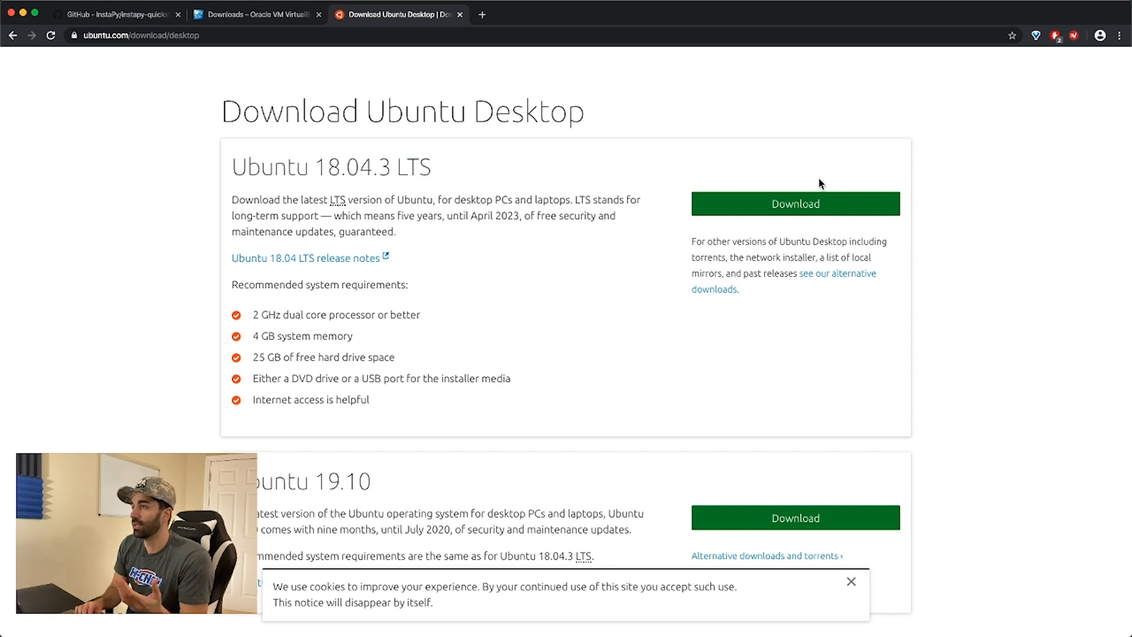
click(795, 204)
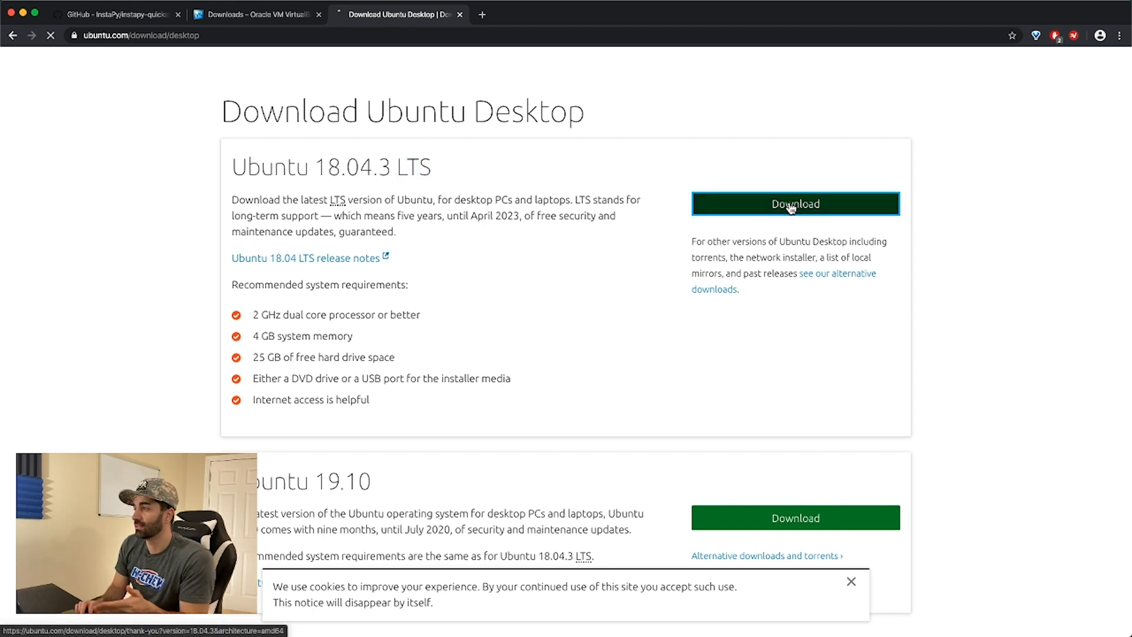
click(795, 204)
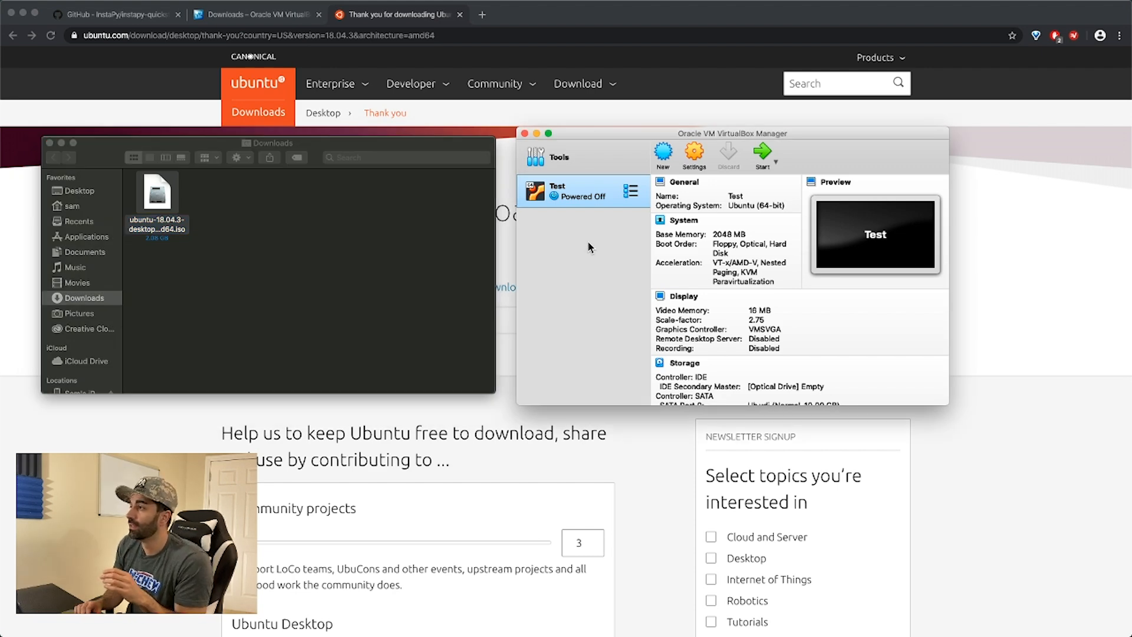
Create a new VM named Ubuntu (Linux 64-bit) with 4096 MB memory
click(663, 152)
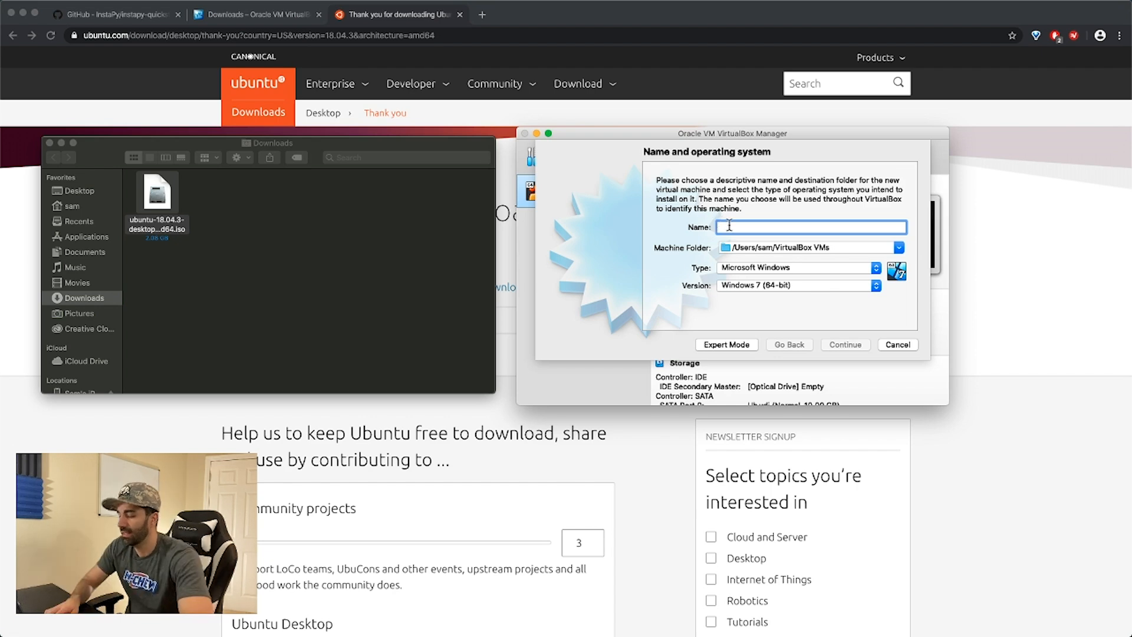
text(Ubuntu)
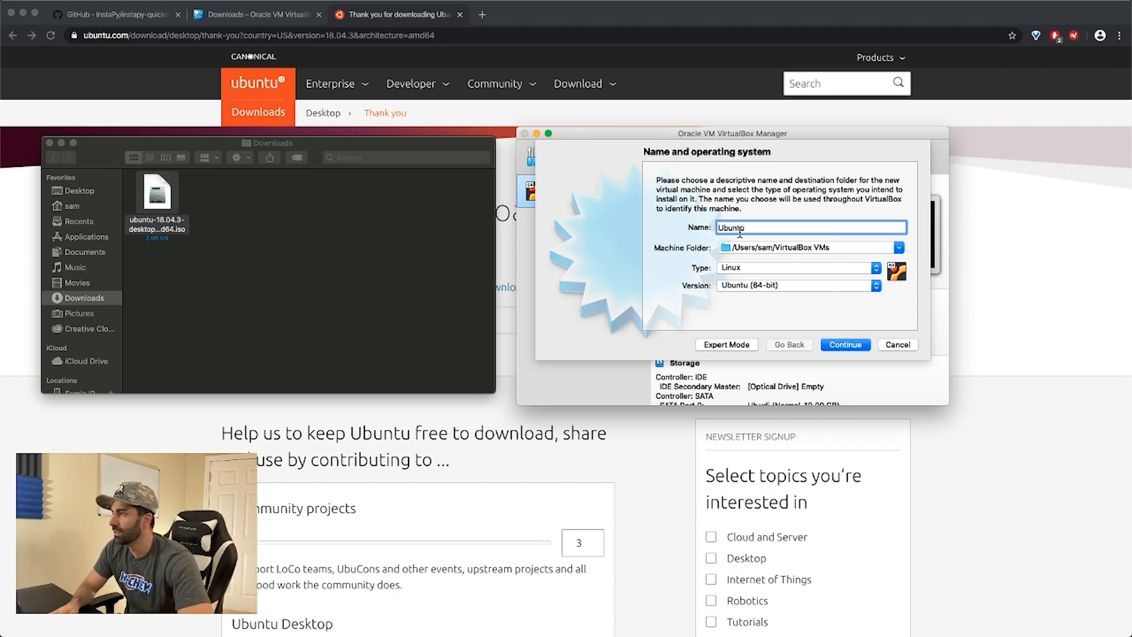
click(845, 344)
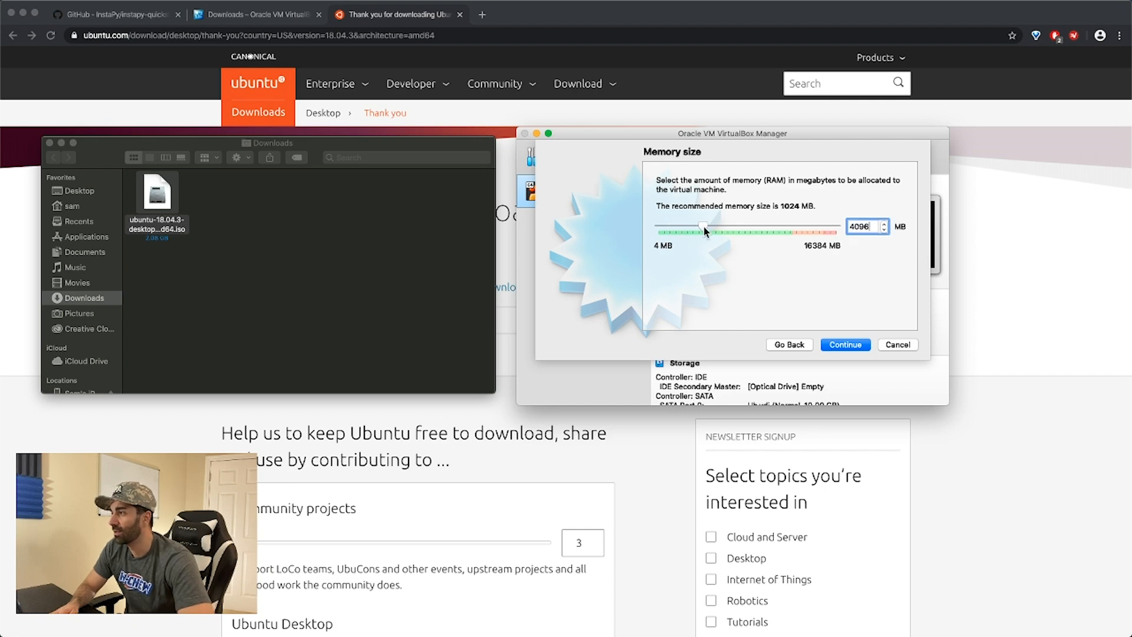
click(844, 345)
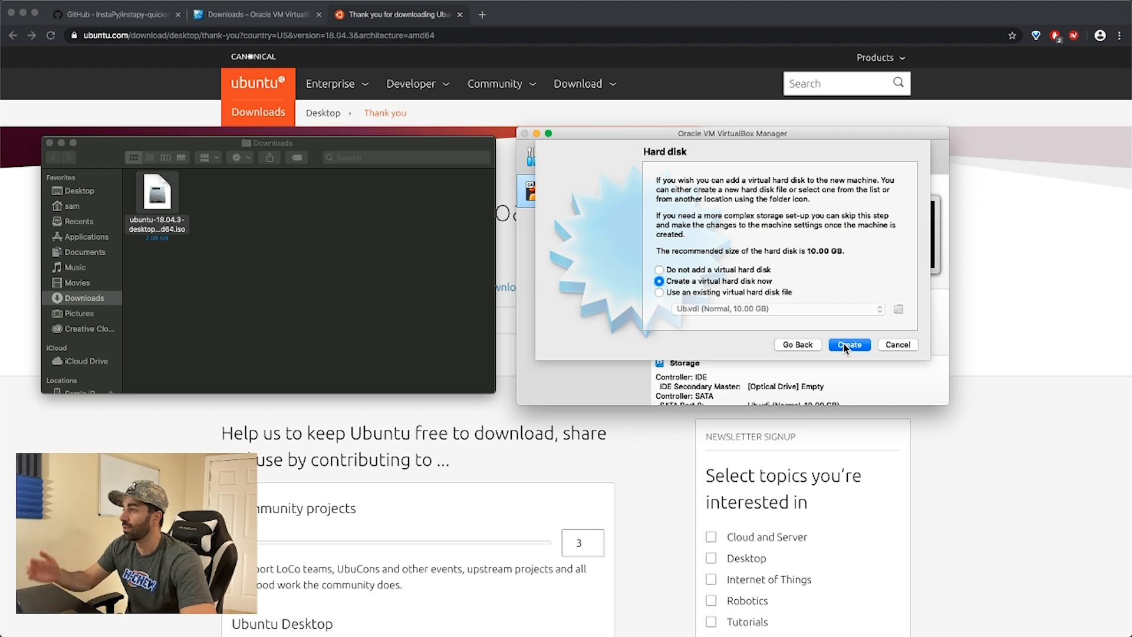
Give the VM a new 10 GB VDI hard disk and finish creating it
click(850, 344)
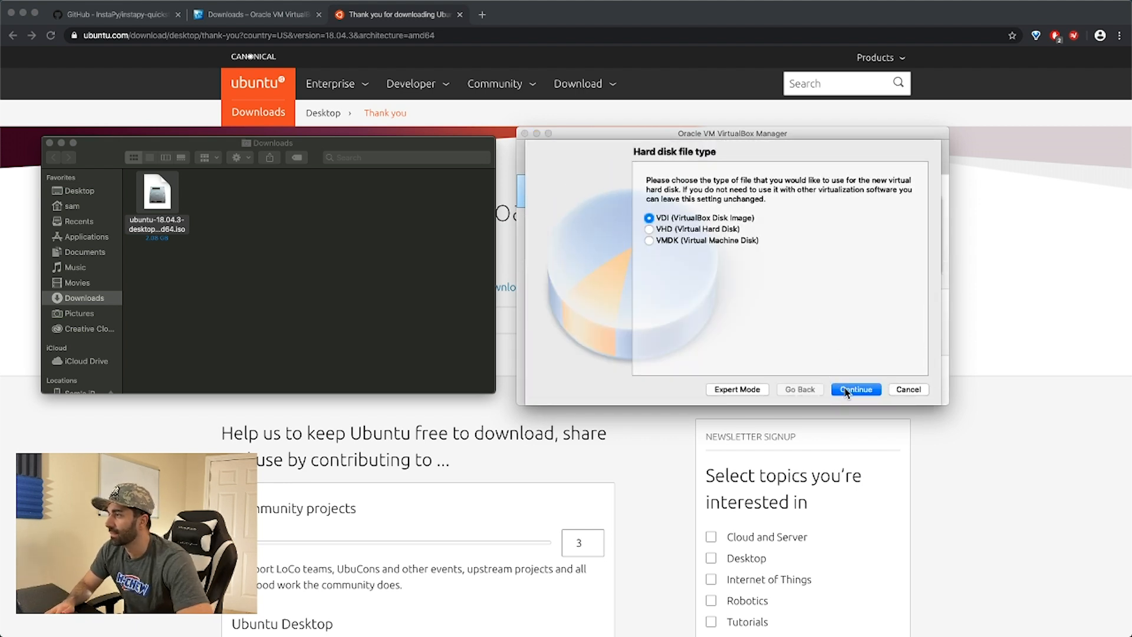
click(856, 389)
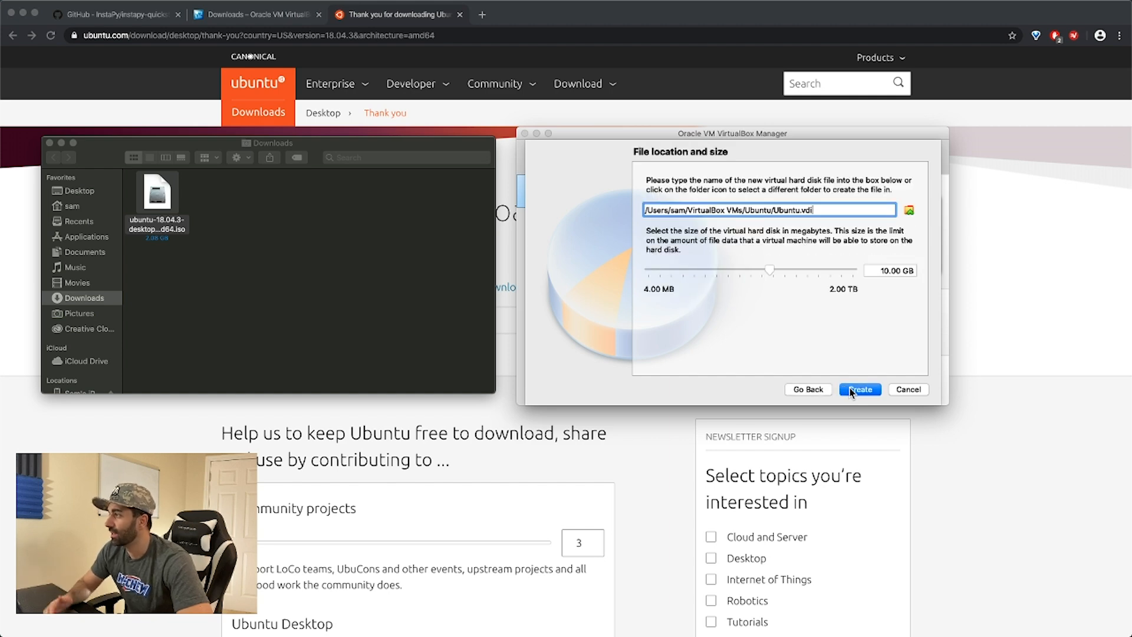
click(859, 389)
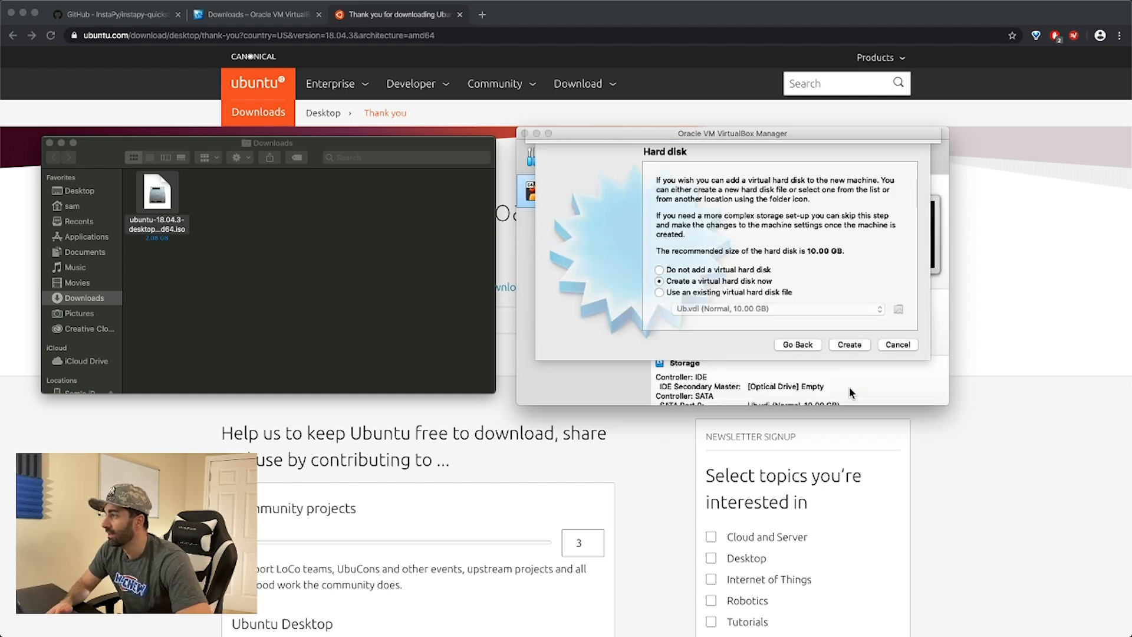
click(848, 344)
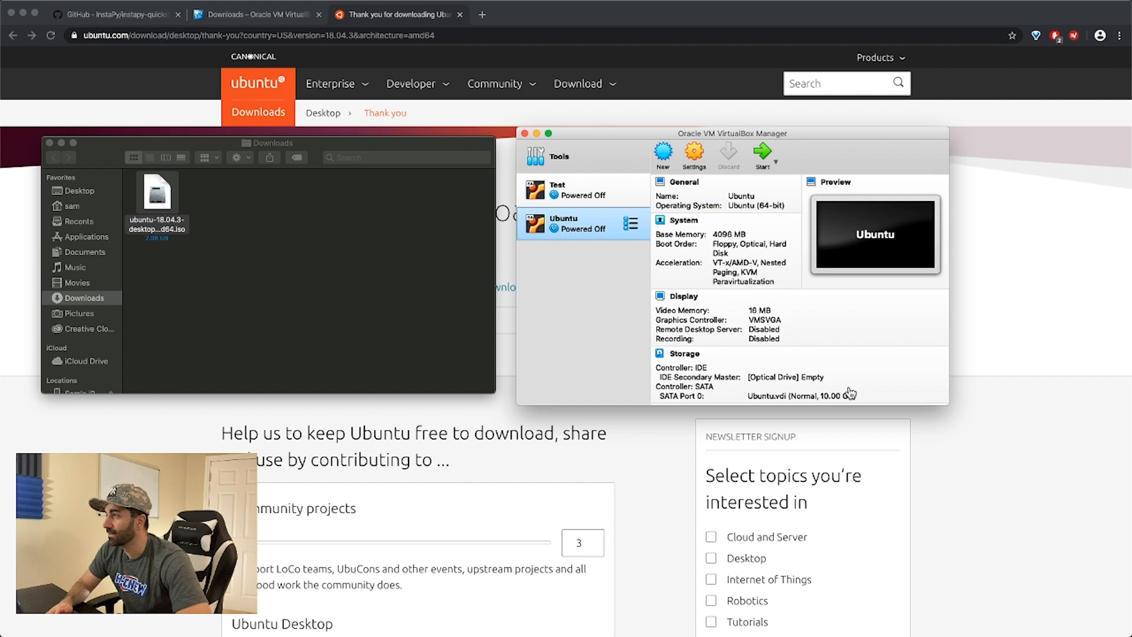
mouse_move(592, 231)
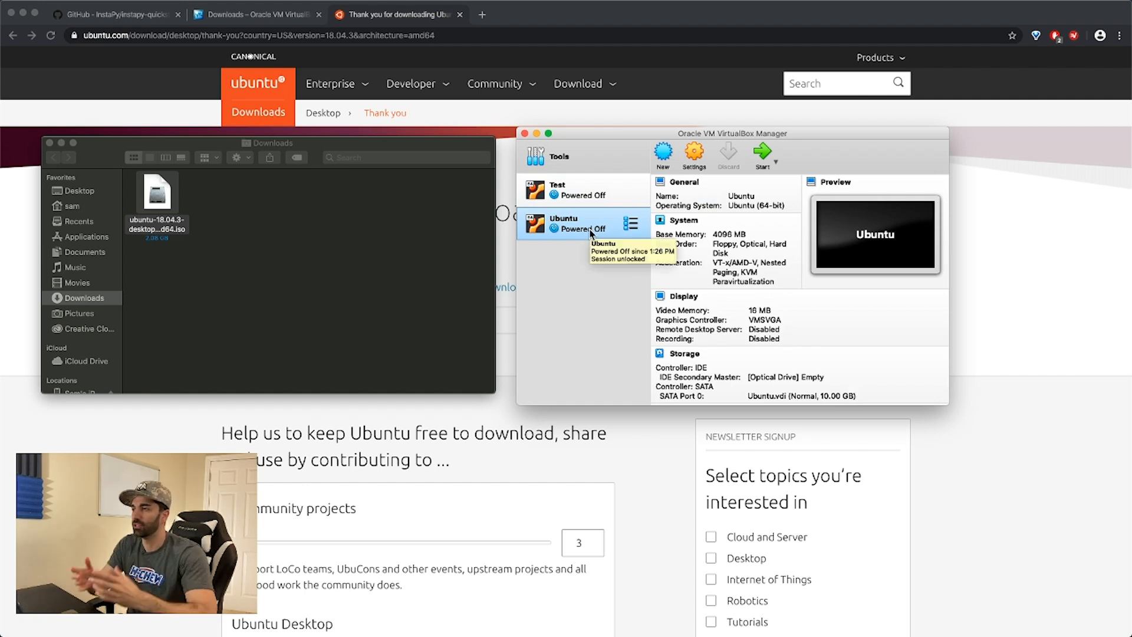
Attach ubuntu-18.04.3-desktop-amd64.iso as the Ubuntu VM's optical drive in Storage settings
right_click(584, 224)
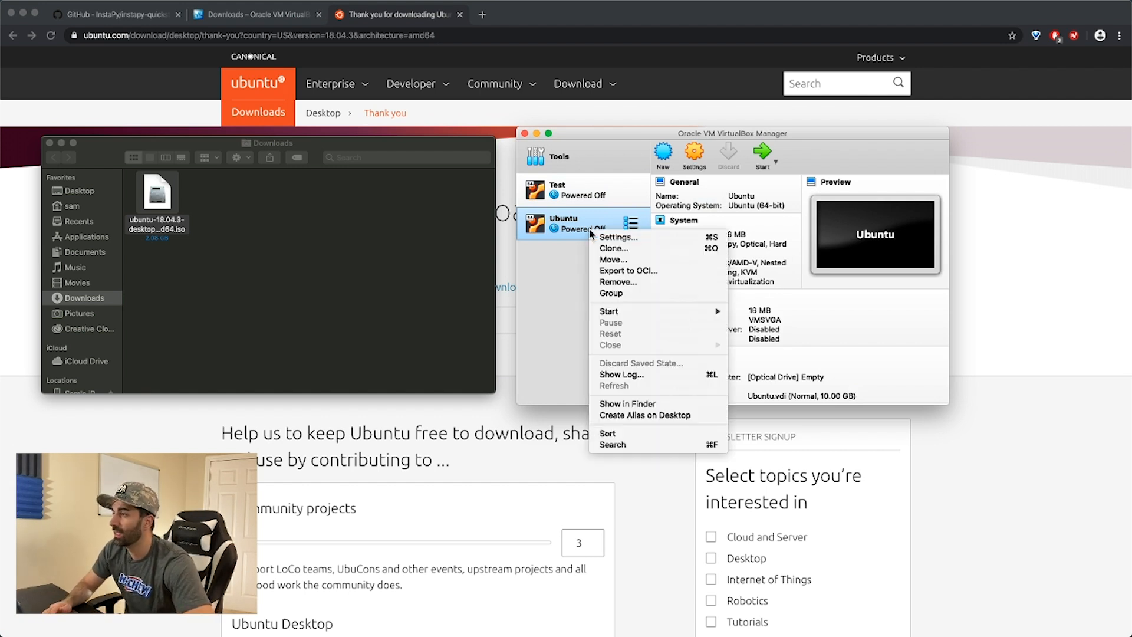
mouse_move(618, 237)
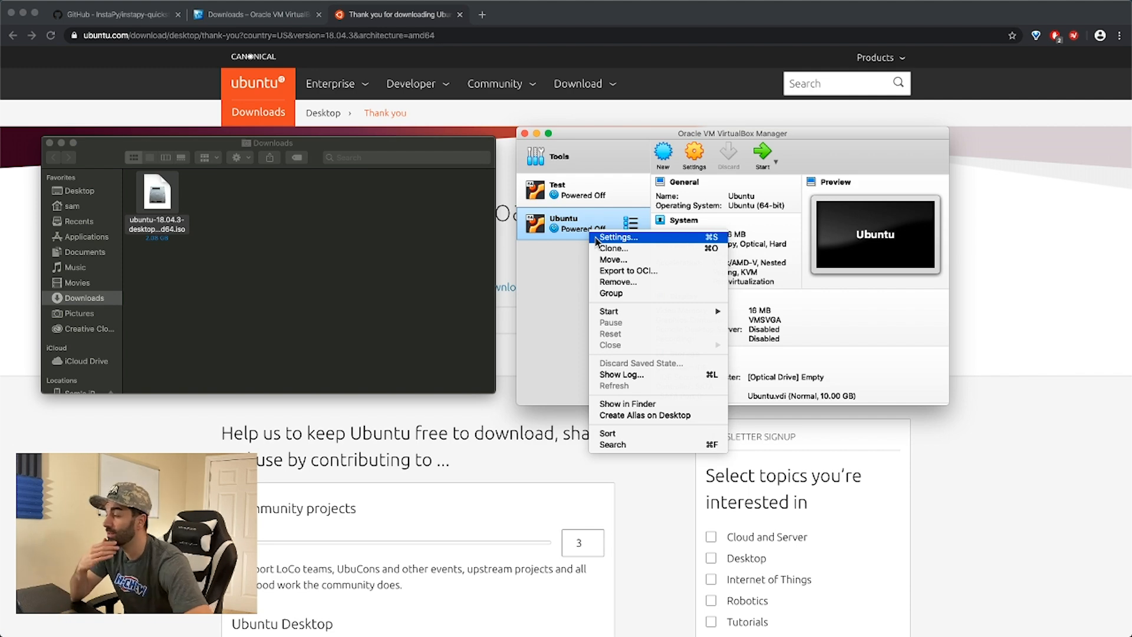
click(617, 237)
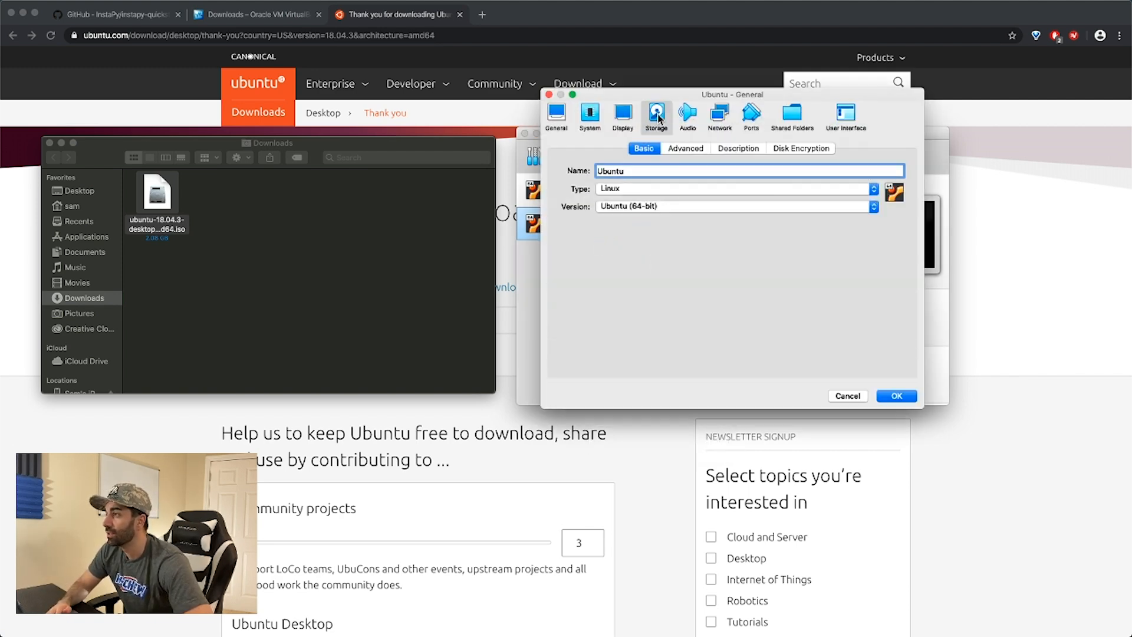
click(657, 117)
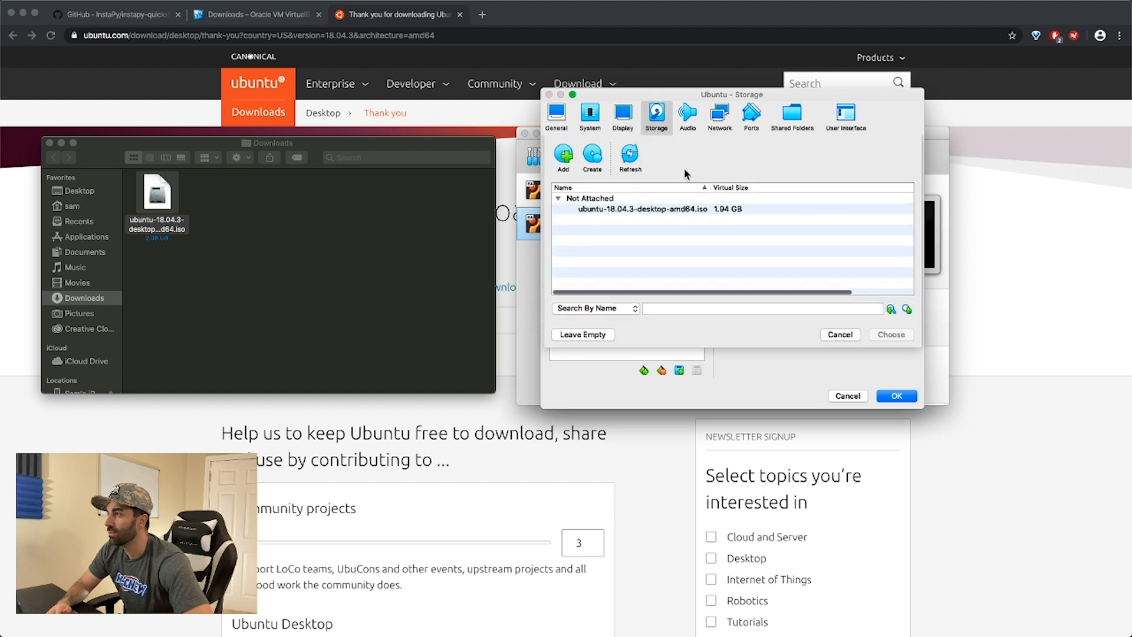
click(762, 308)
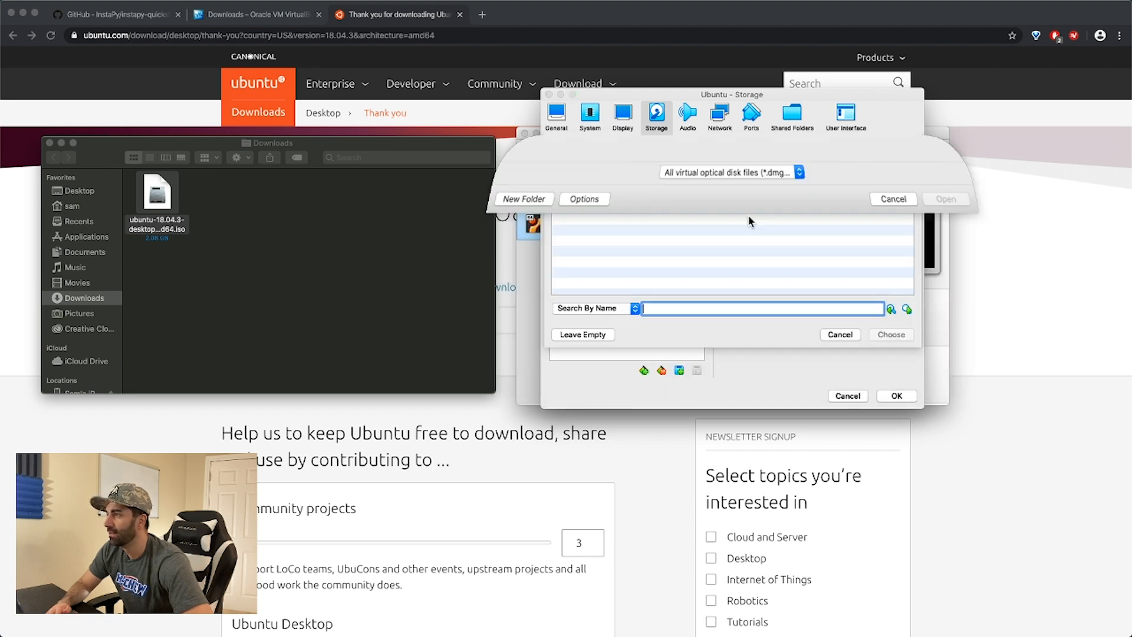
click(641, 209)
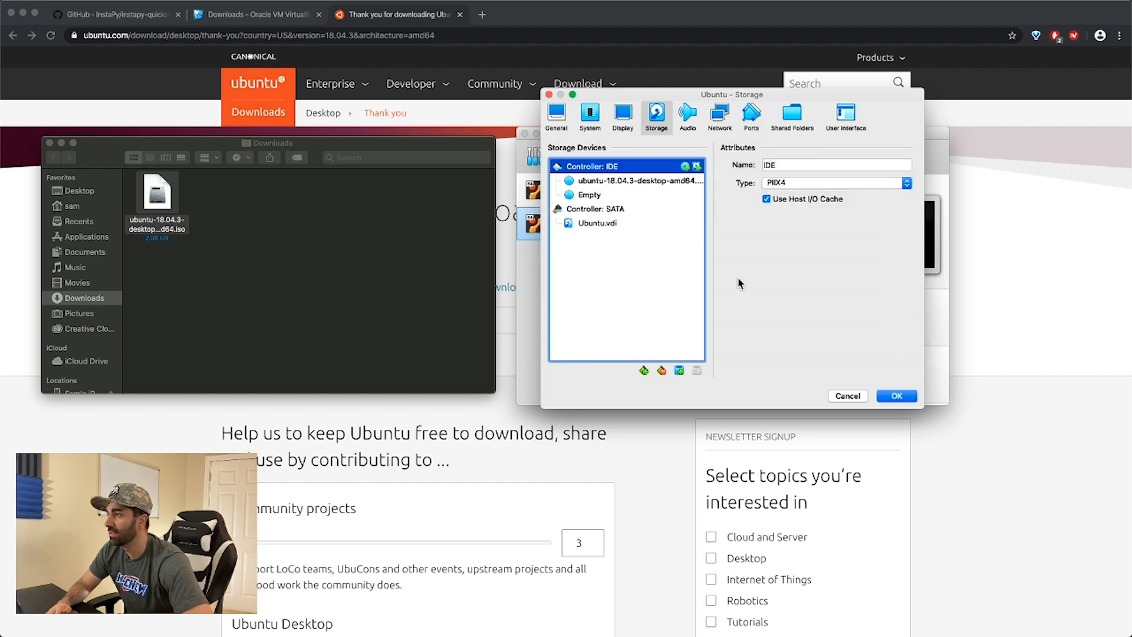
click(895, 396)
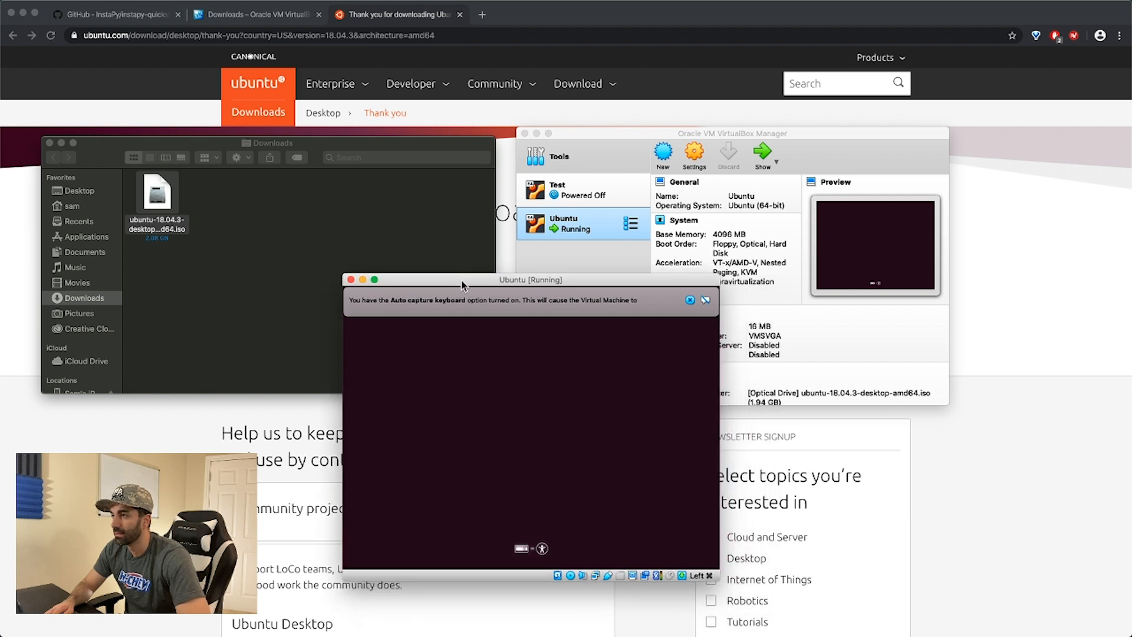
Enlarge the running Ubuntu VM window while it boots to the desktop
drag(530, 280, 516, 265)
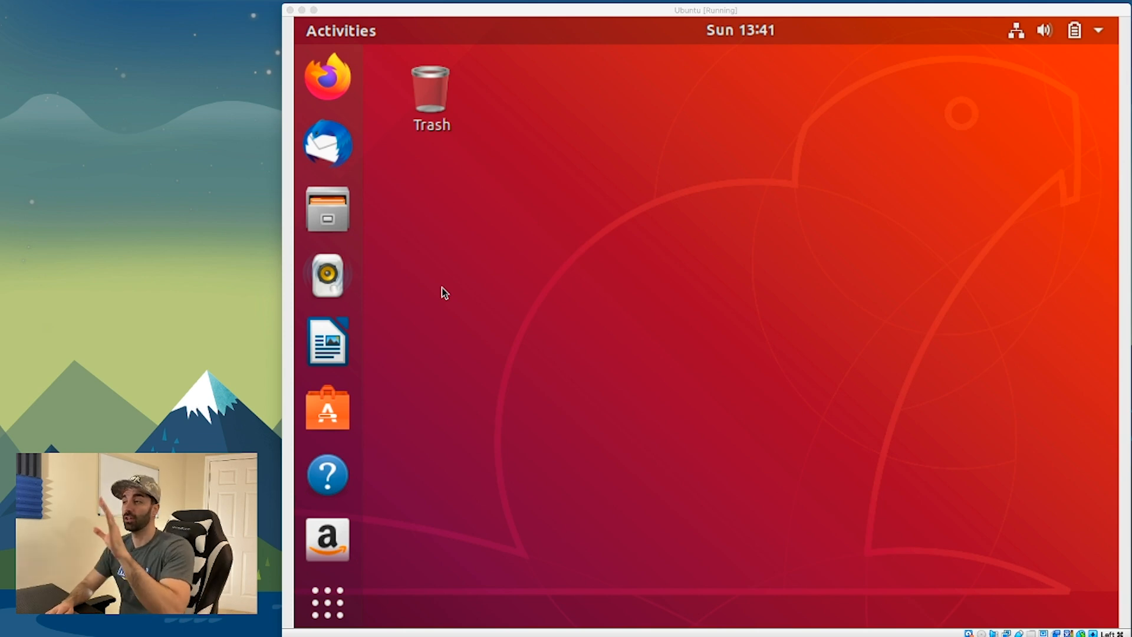
mouse_move(329, 86)
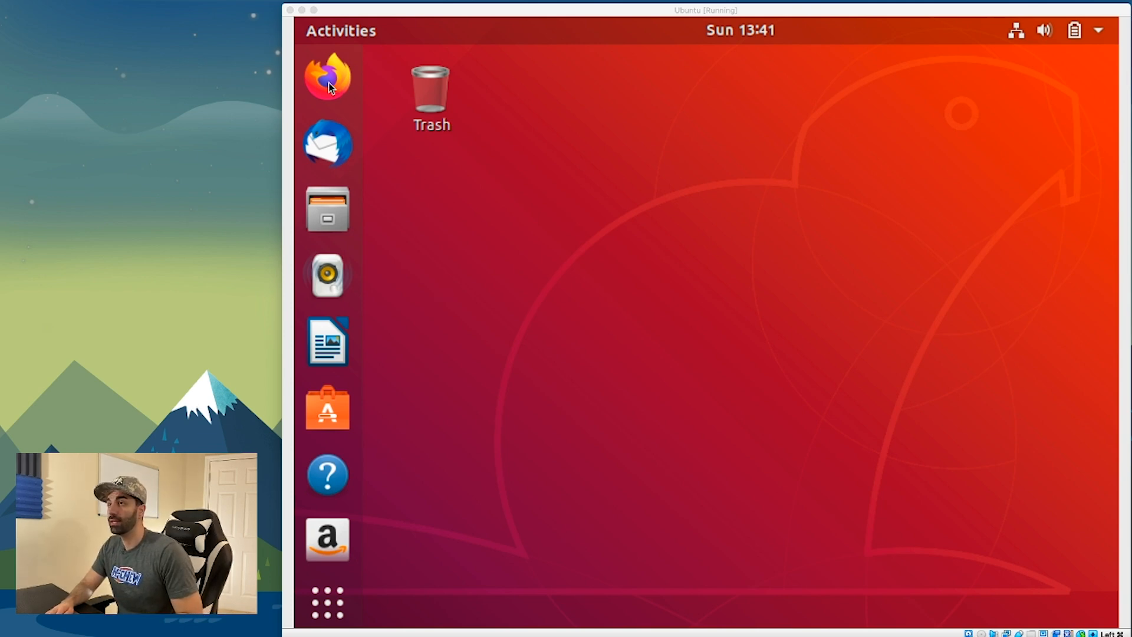
Launch Firefox in the Ubuntu VM and start entering an address in the URL bar
click(327, 78)
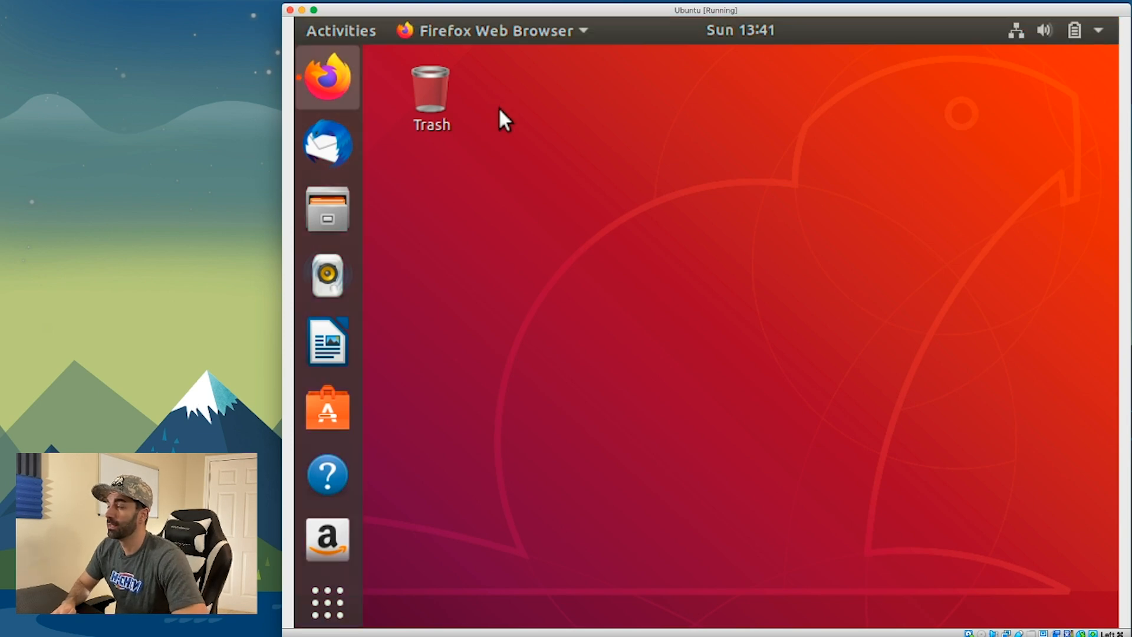
click(326, 78)
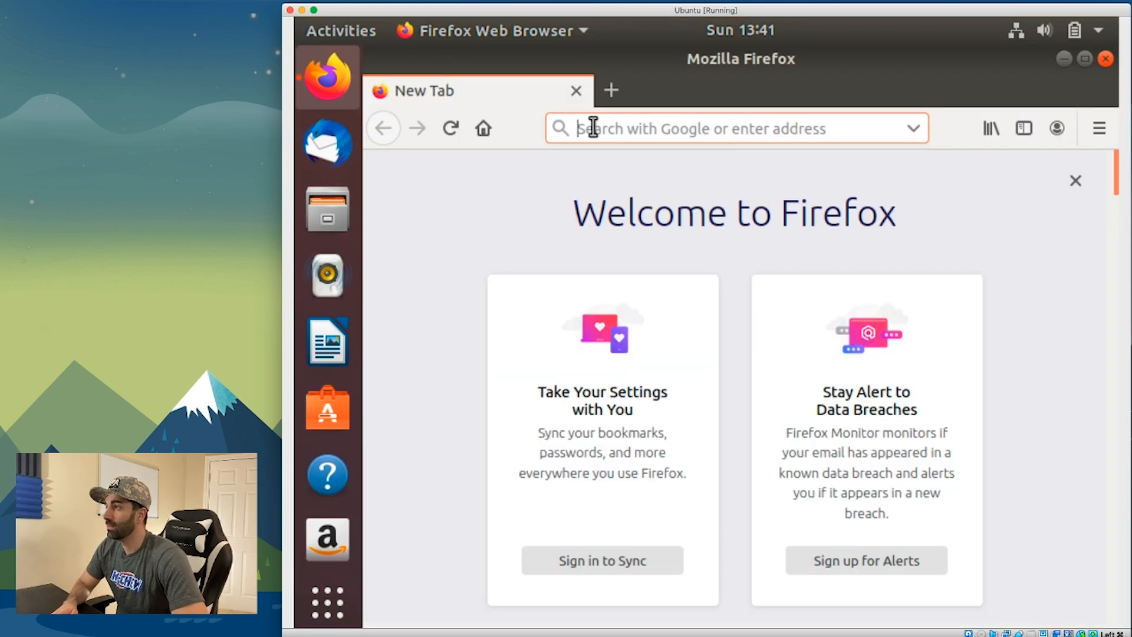
text(instagram)
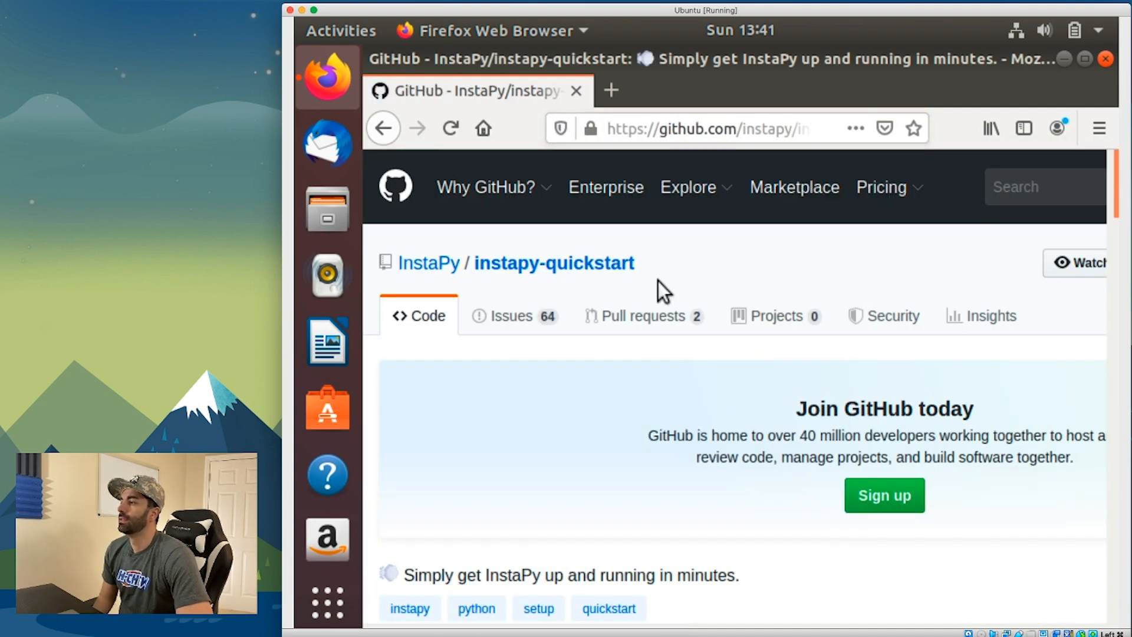
Download instapy-quickstart-master.zip via Clone or download and show it in Firefox's downloads library
scroll(down, 3)
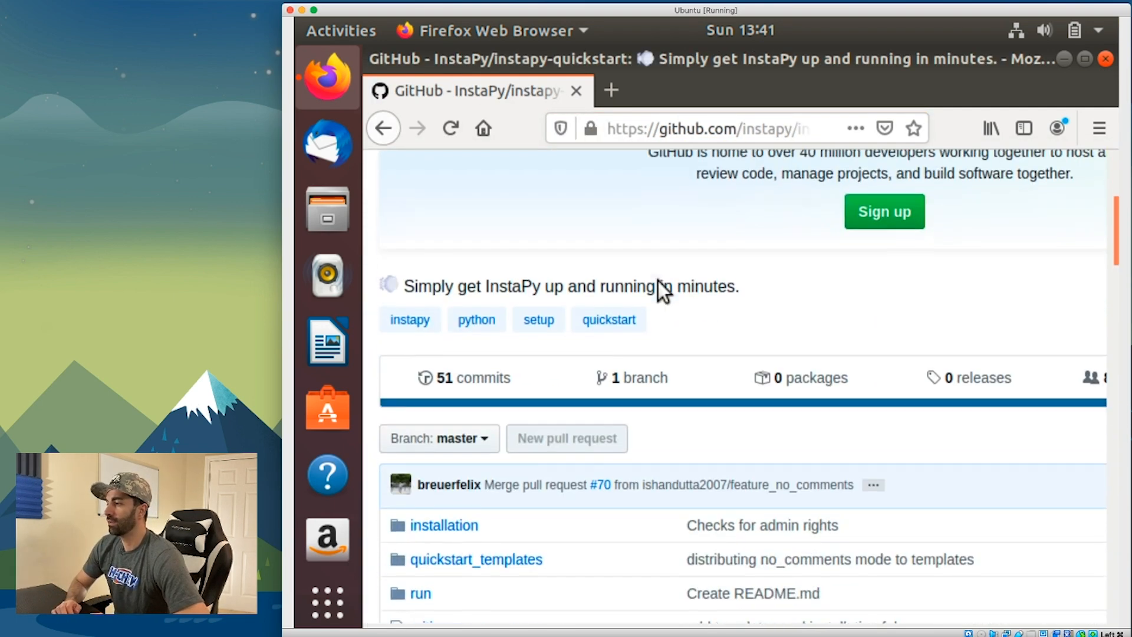
scroll(down, 3)
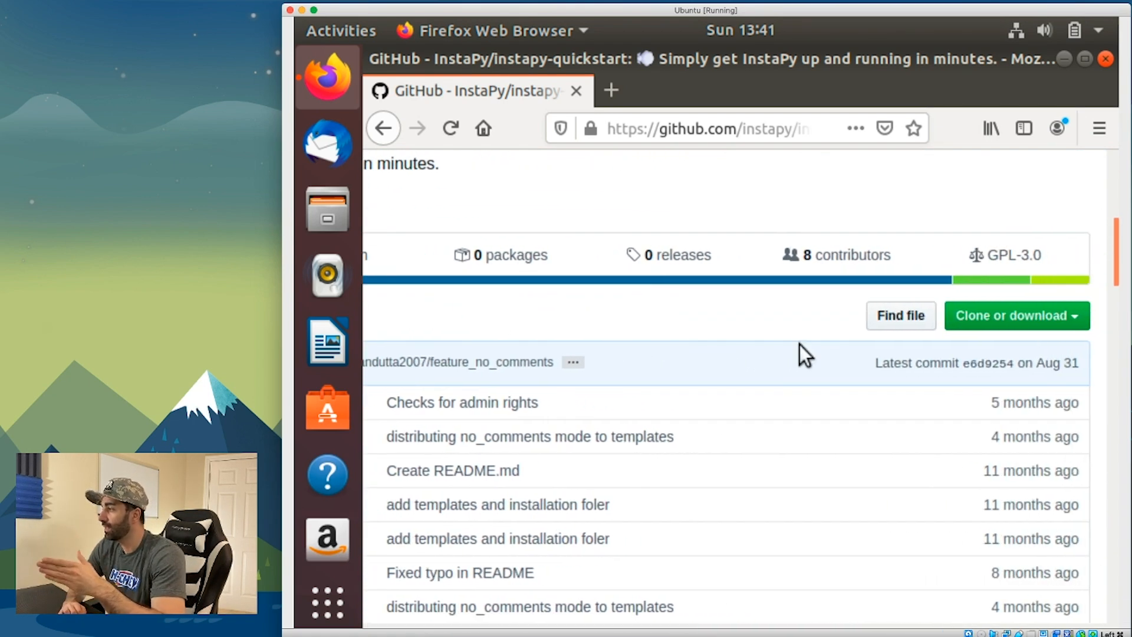
click(1014, 315)
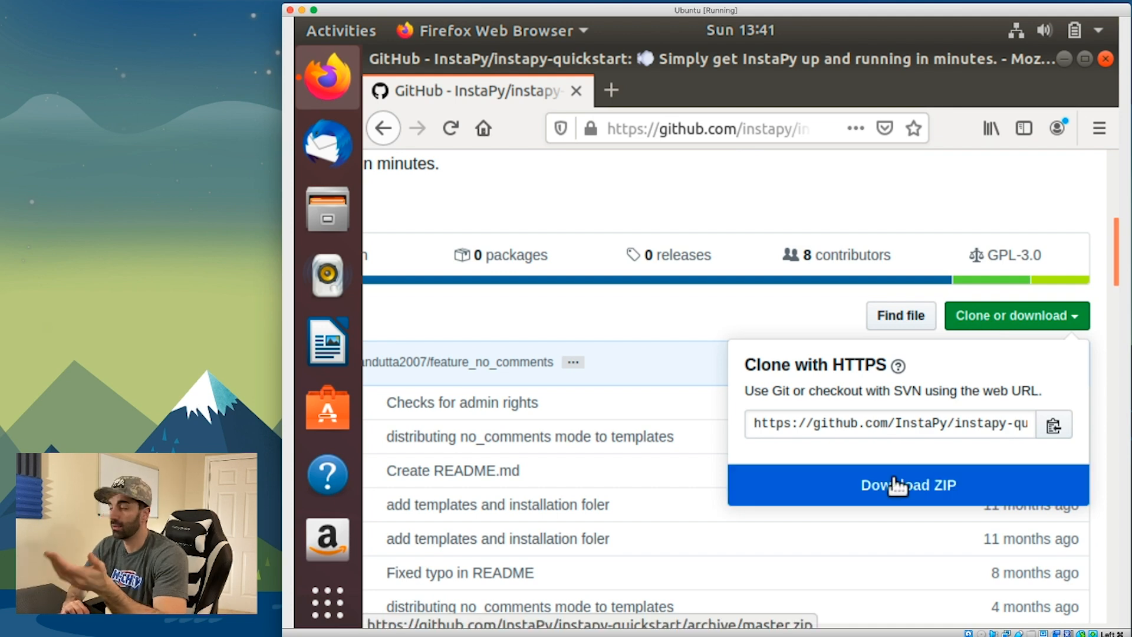
click(908, 484)
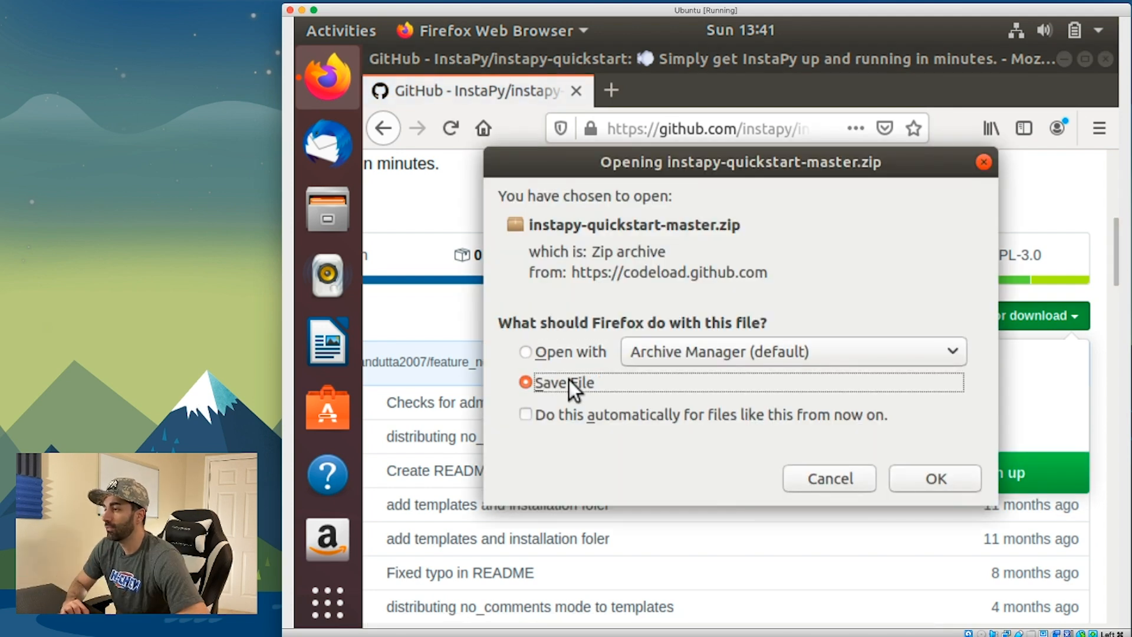
click(934, 477)
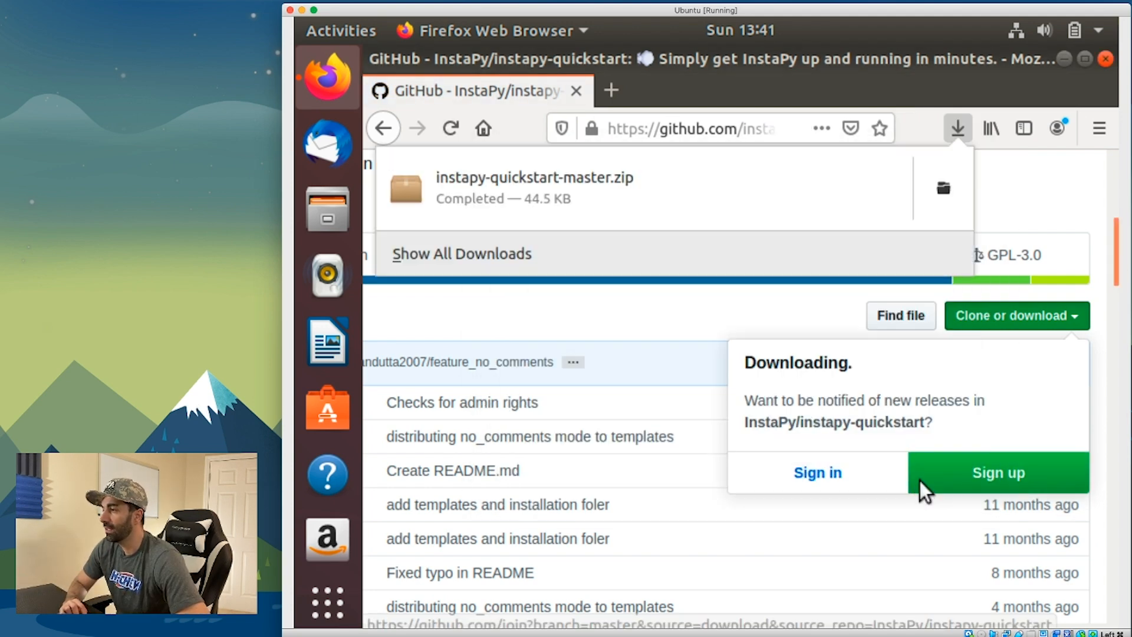
mouse_move(445, 256)
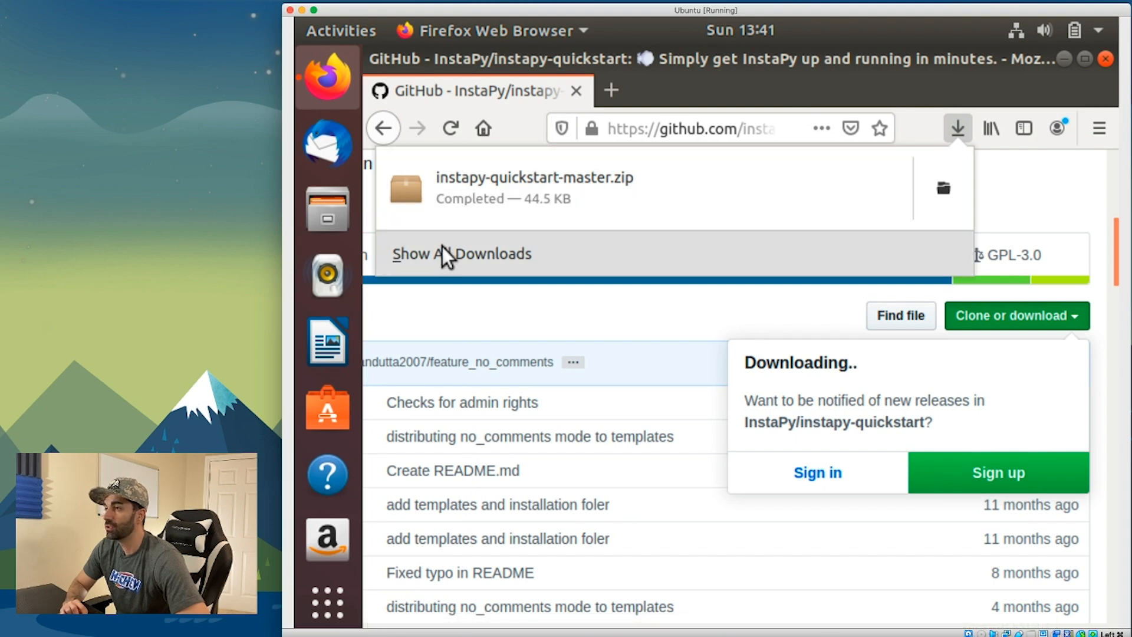
click(461, 254)
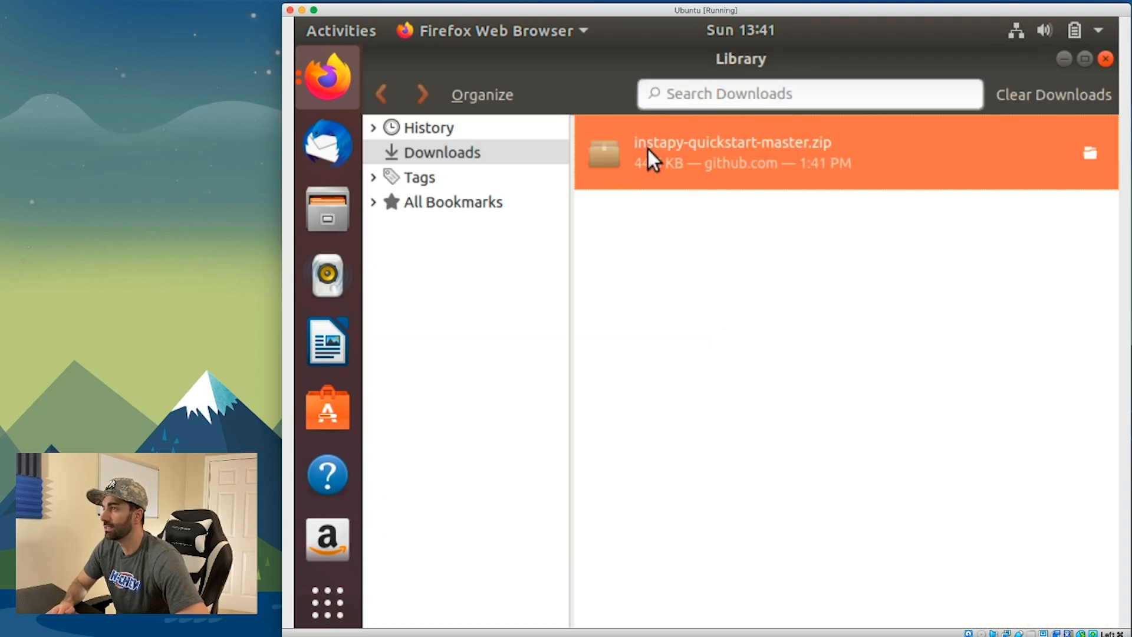
Extract the instapy-quickstart-master folder into Downloads with Archive Manager and close the archive
double_click(732, 152)
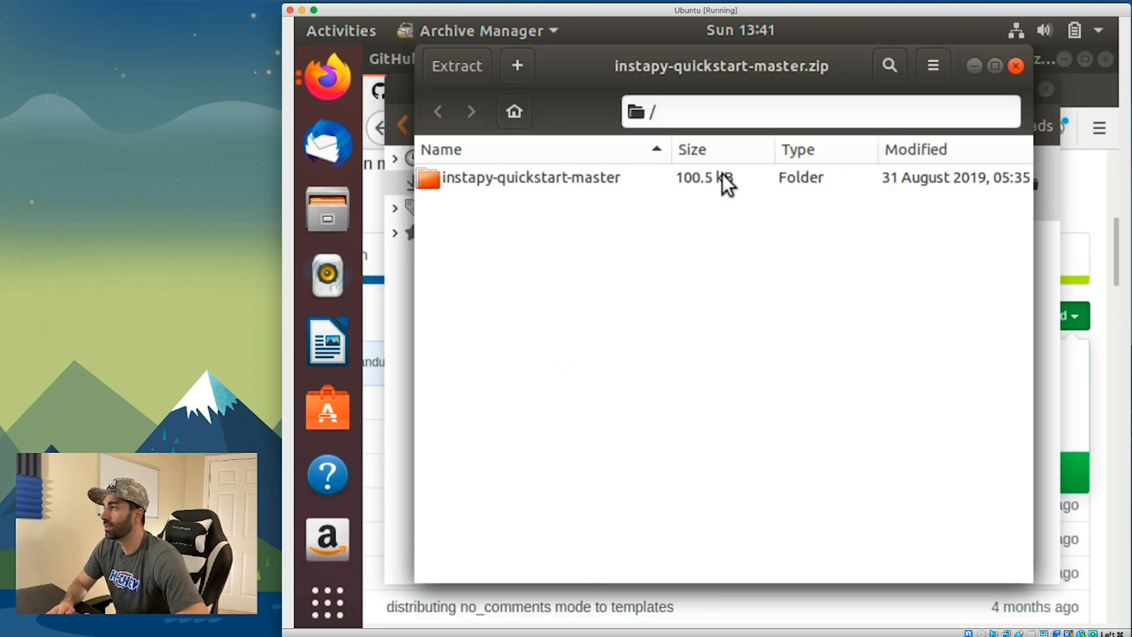
click(531, 178)
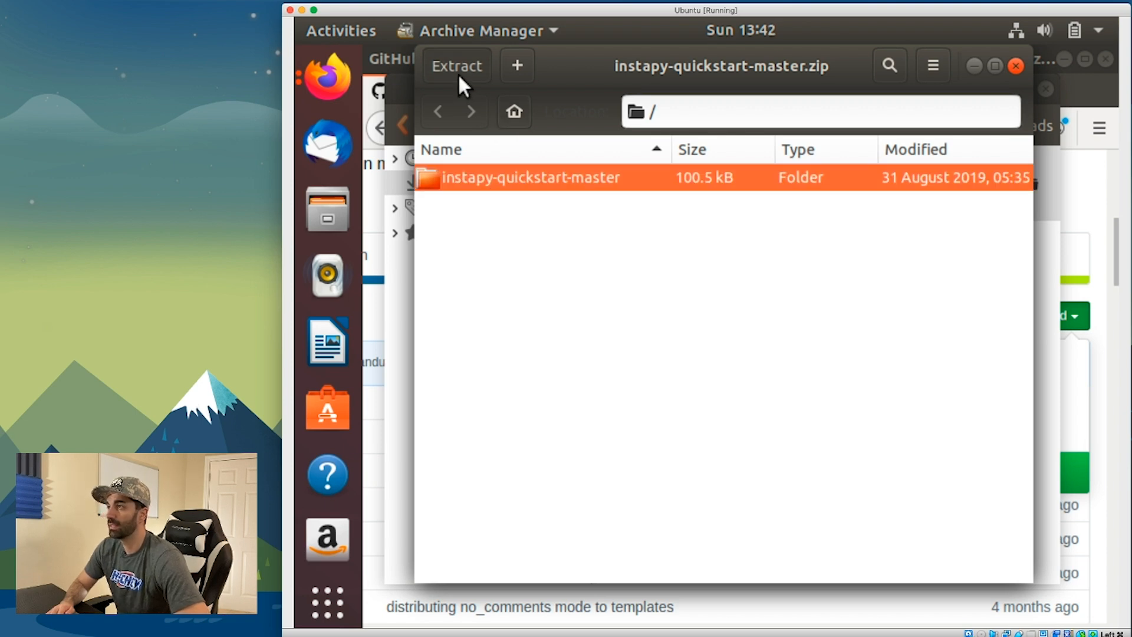
click(455, 66)
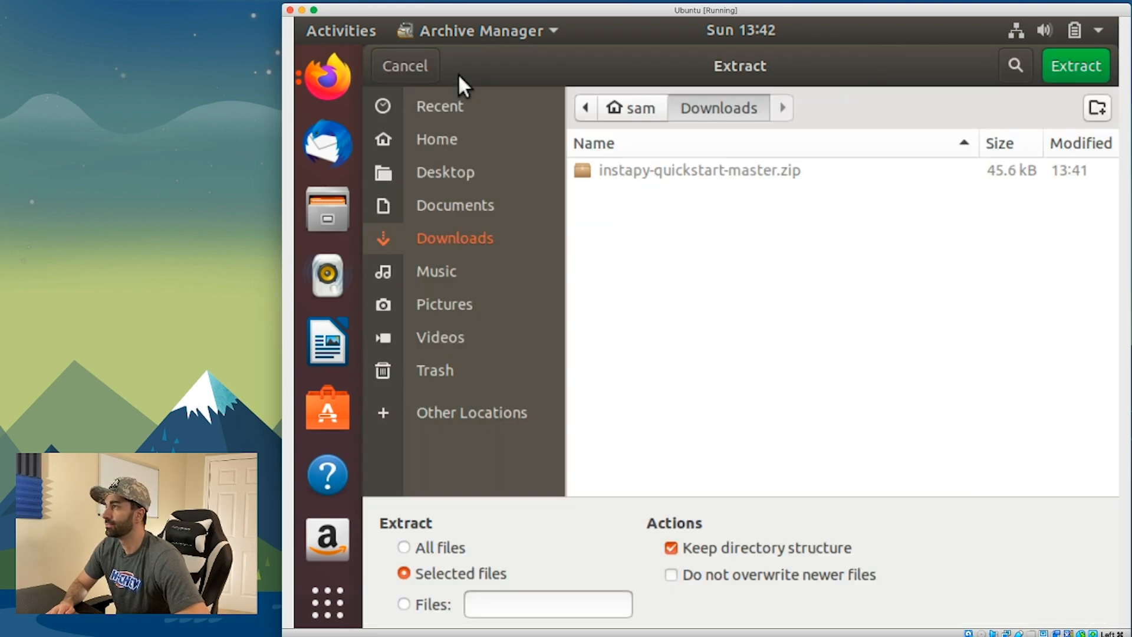
click(1074, 66)
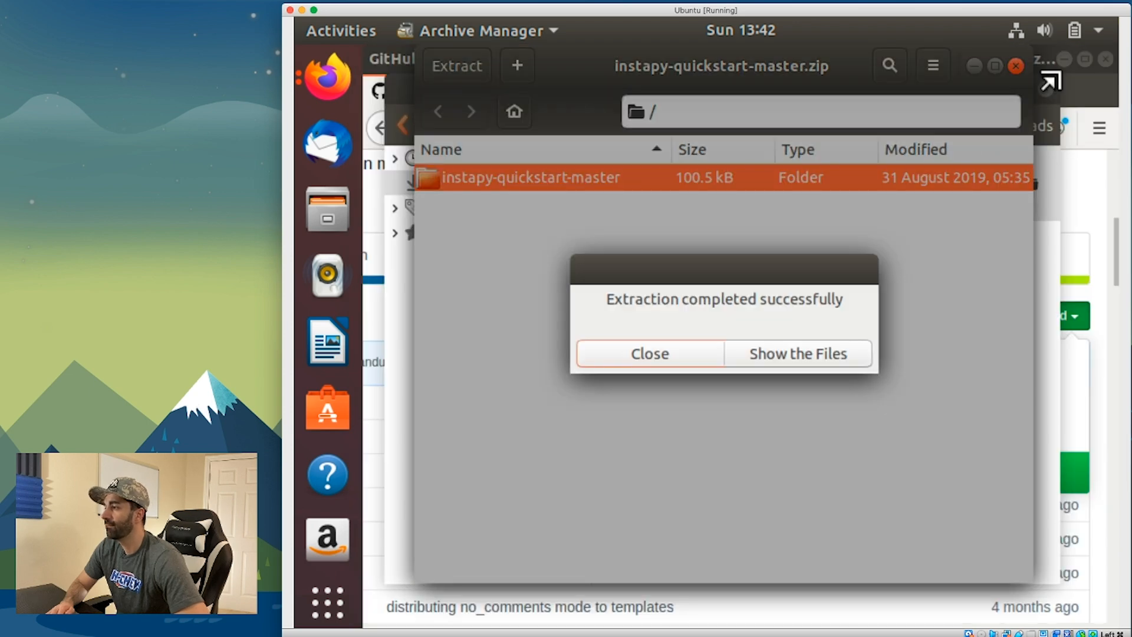
mouse_move(771, 312)
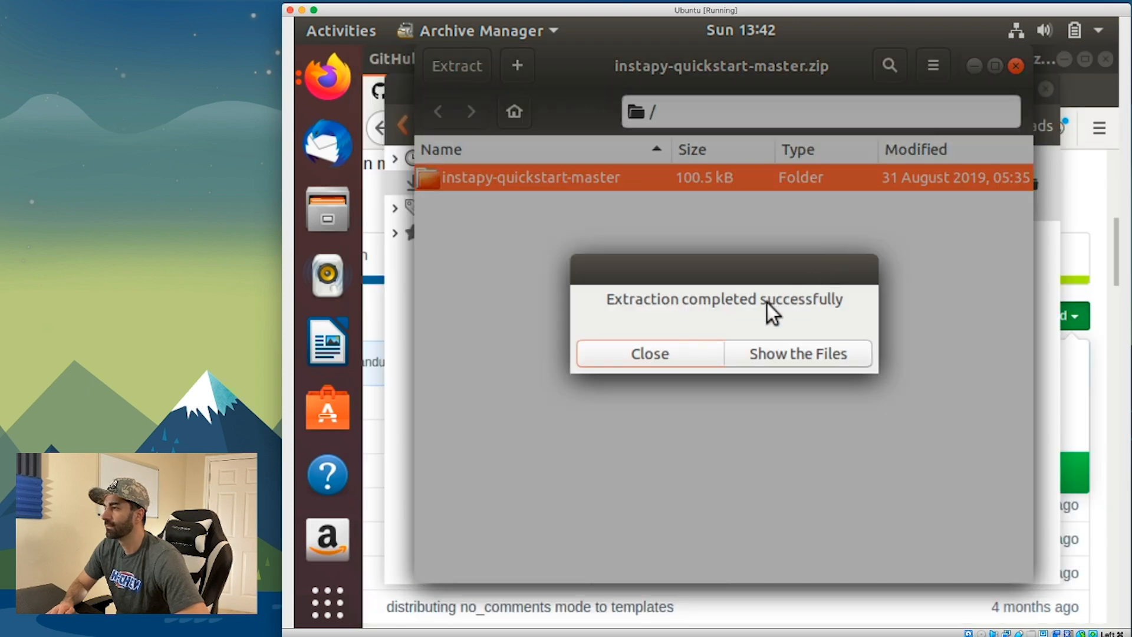
mouse_move(684, 330)
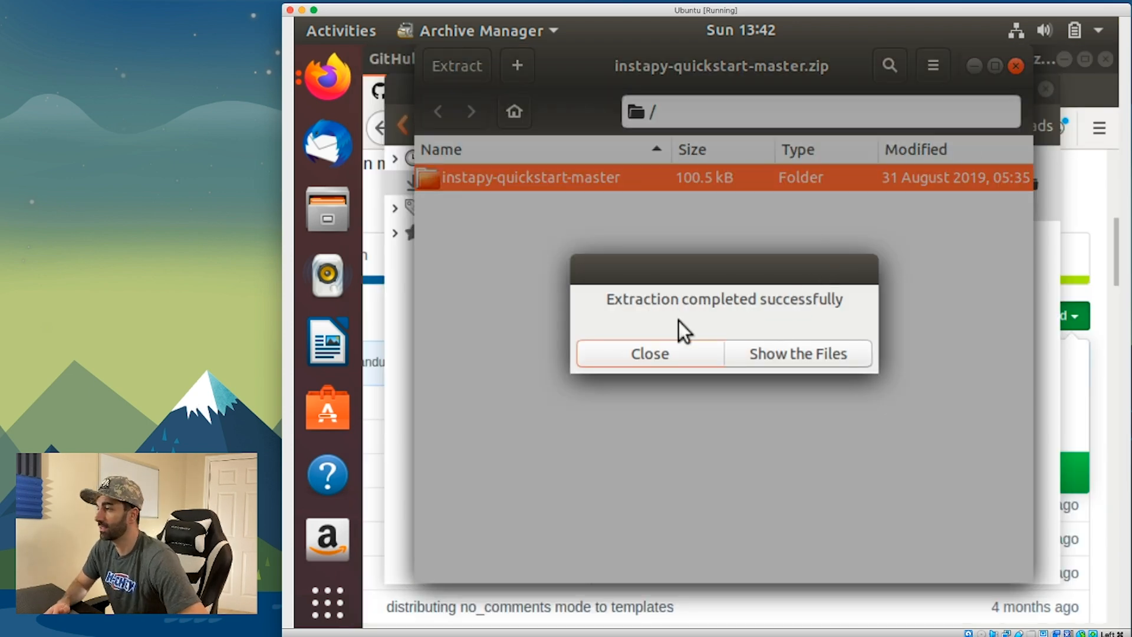
click(648, 353)
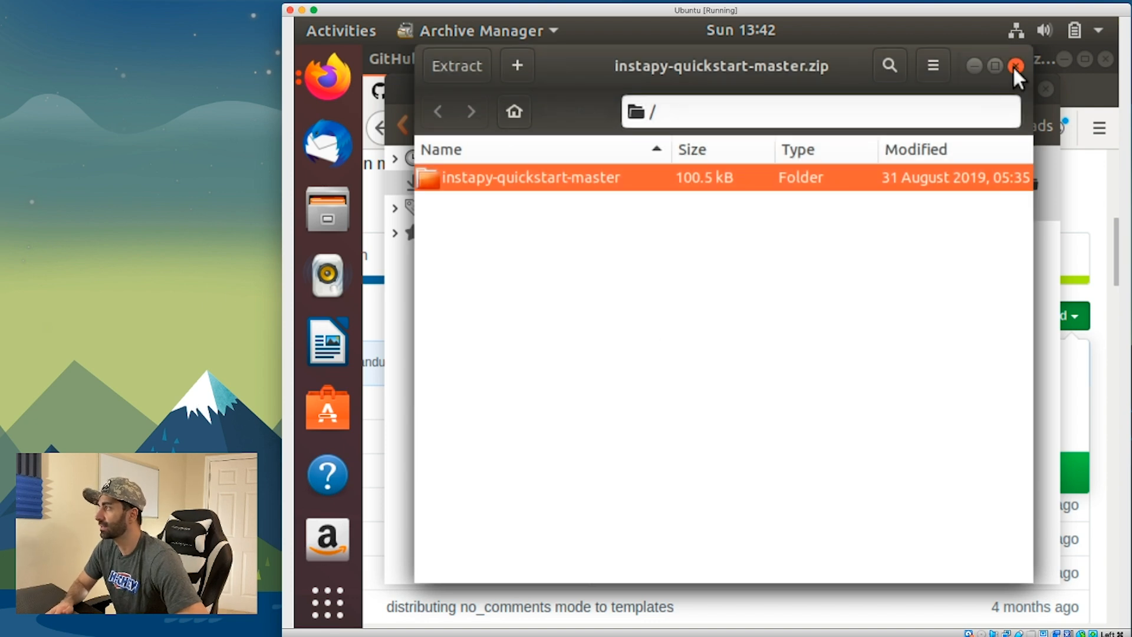
click(1016, 66)
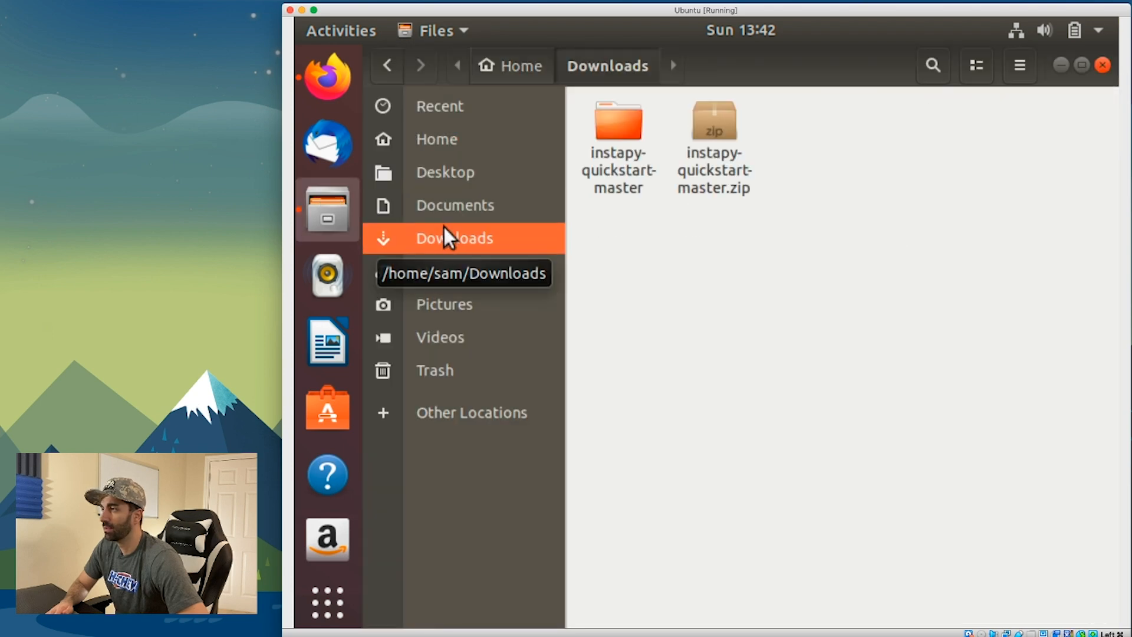
Unmaximize the Files window showing the extracted folder, then minimise it to the desktop
click(617, 130)
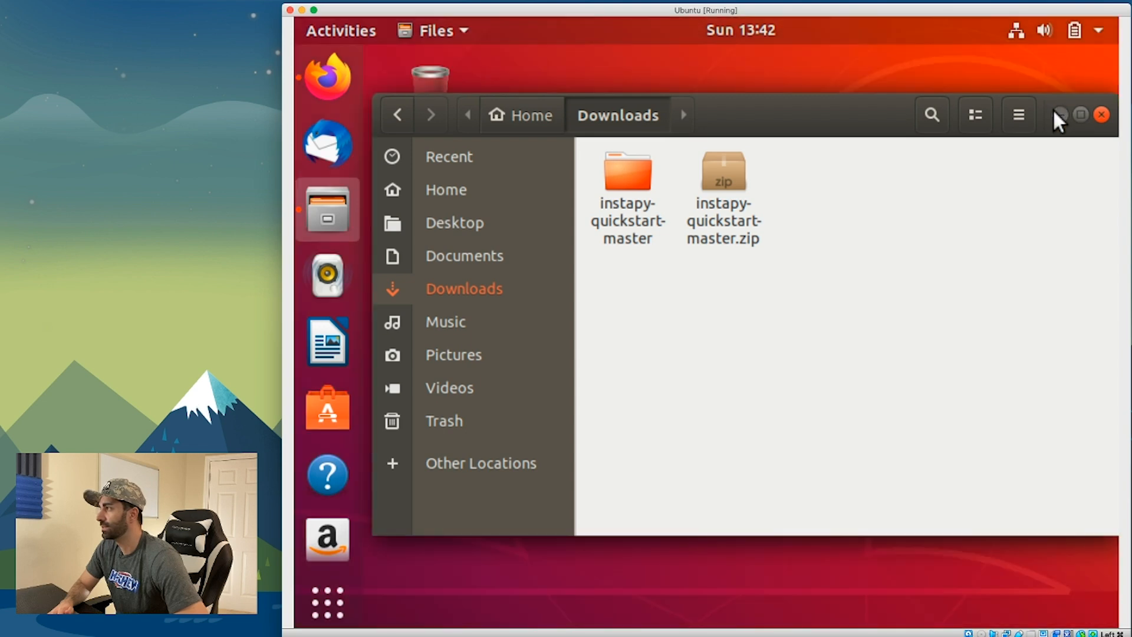
click(1101, 115)
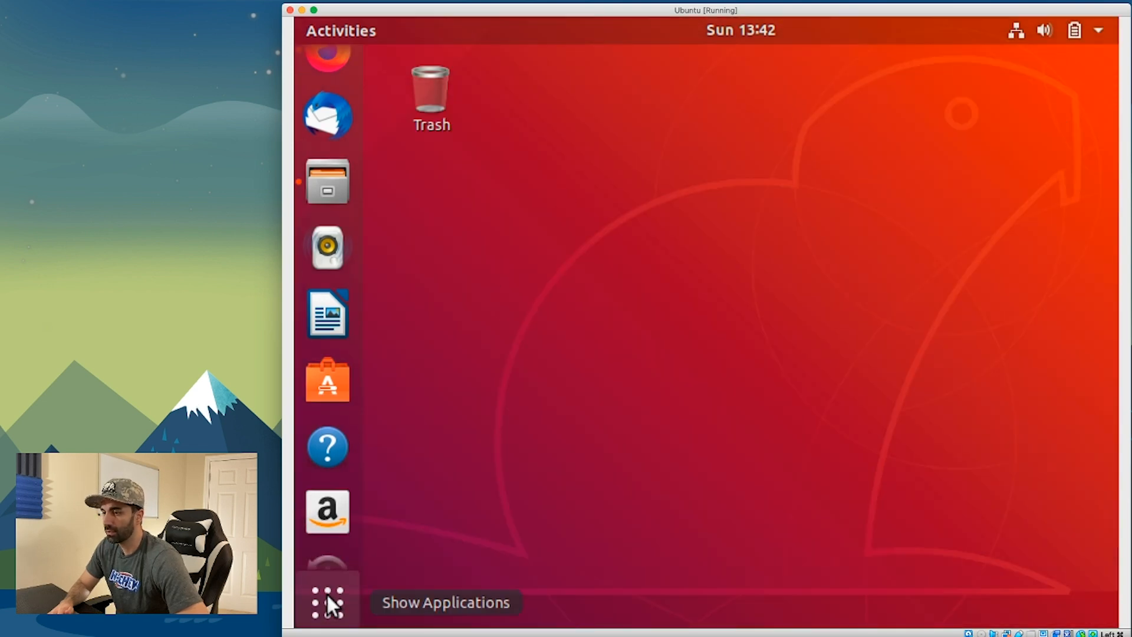
Launch Terminal by searching 'terminal' in the Ubuntu applications overview
click(327, 601)
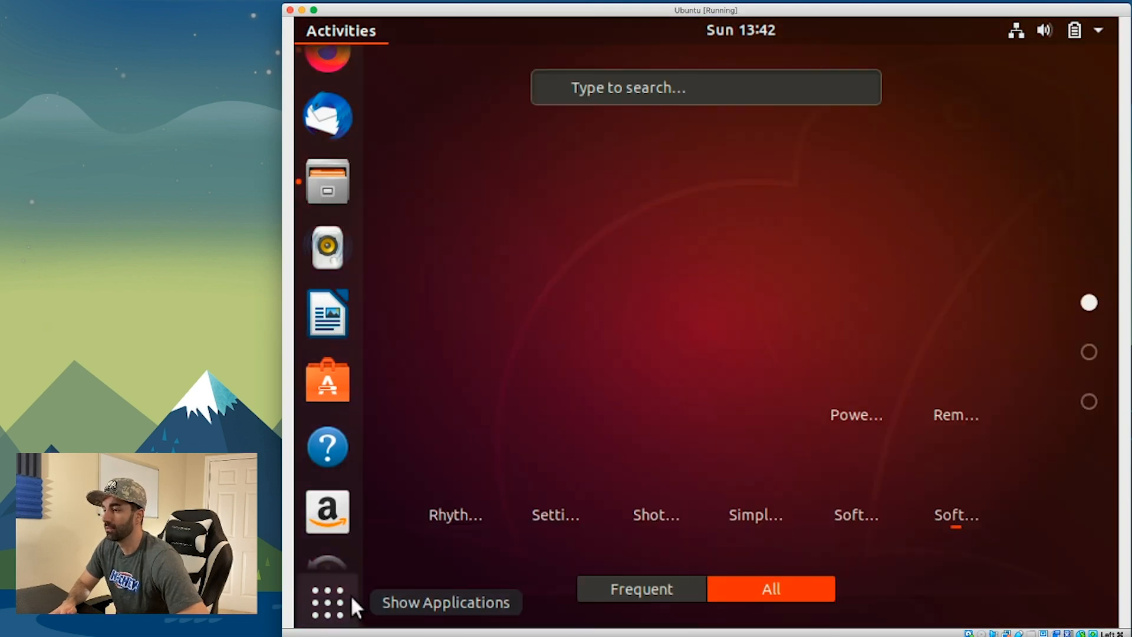
click(326, 601)
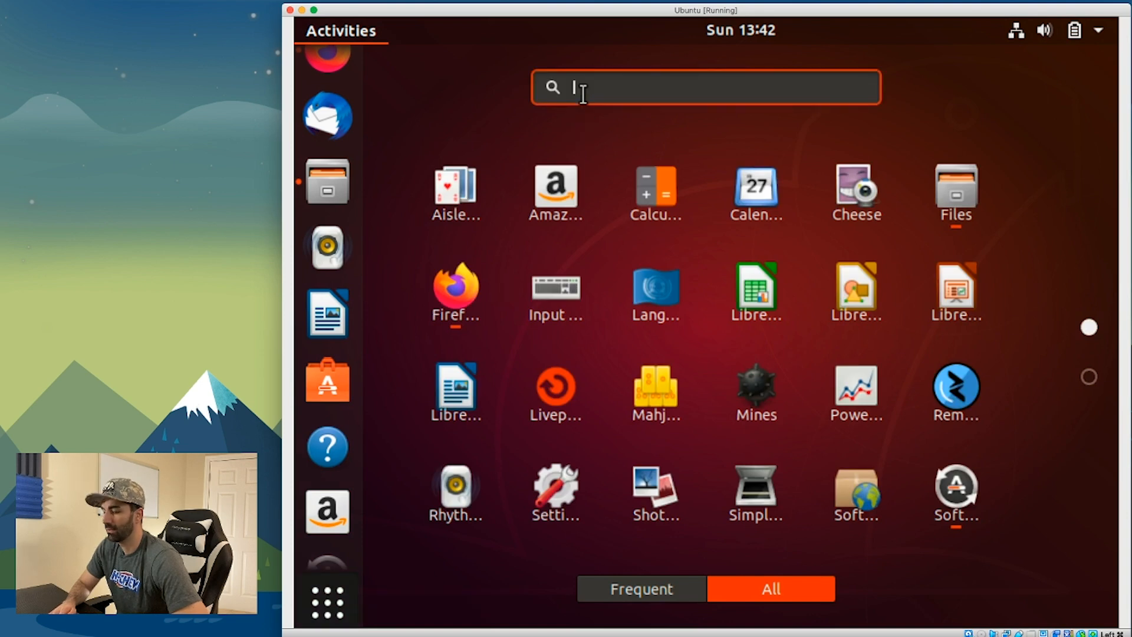
text(terminal)
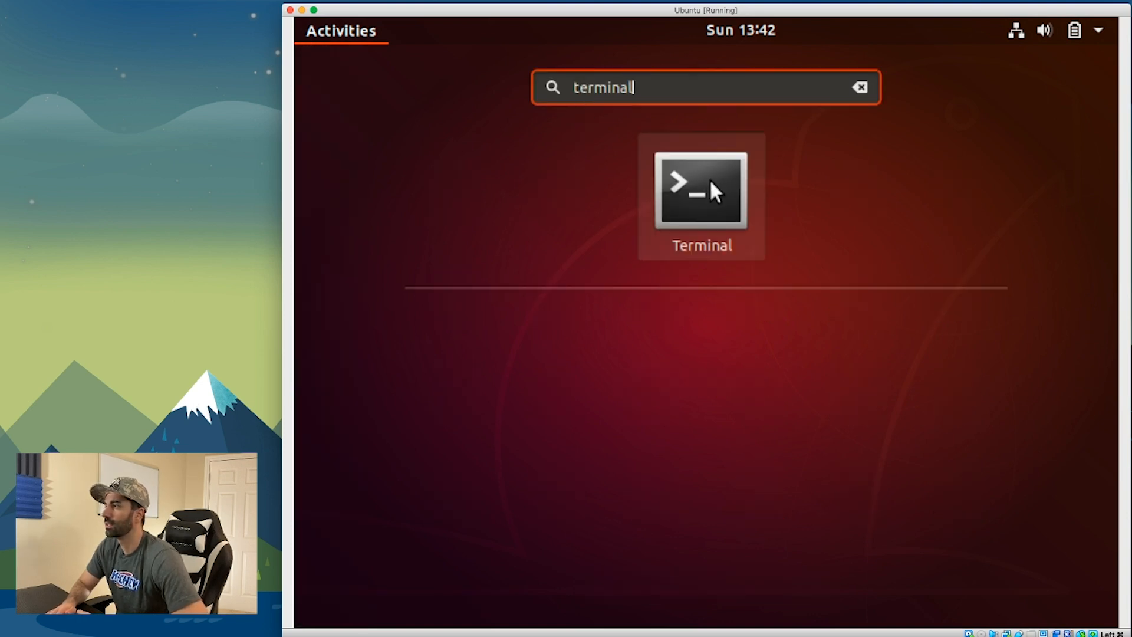
click(699, 189)
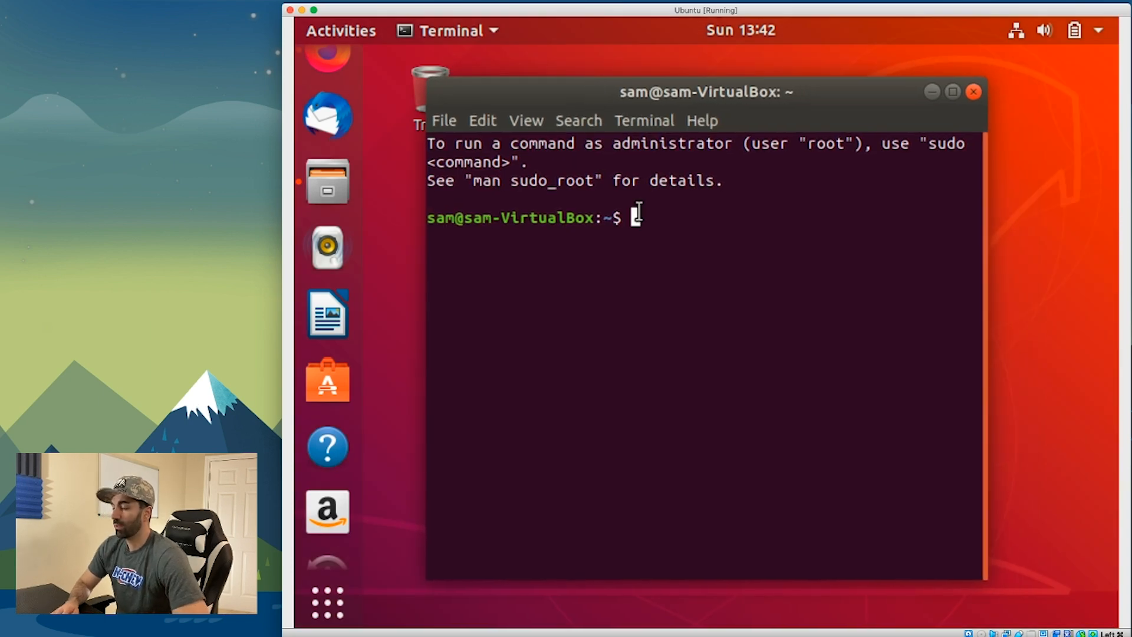
Navigate the shell from ~/Downloads into instapy-quickstart-master/installation/Linux, listing contents along the way
text(cd ~/)
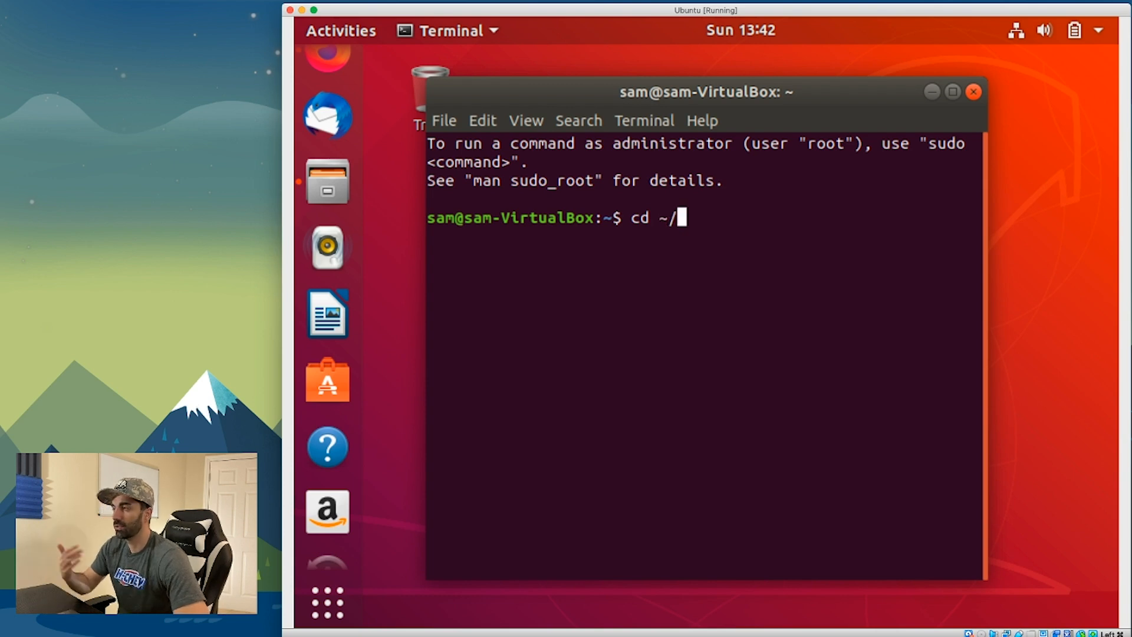
text(Downloads/)
text(ls)
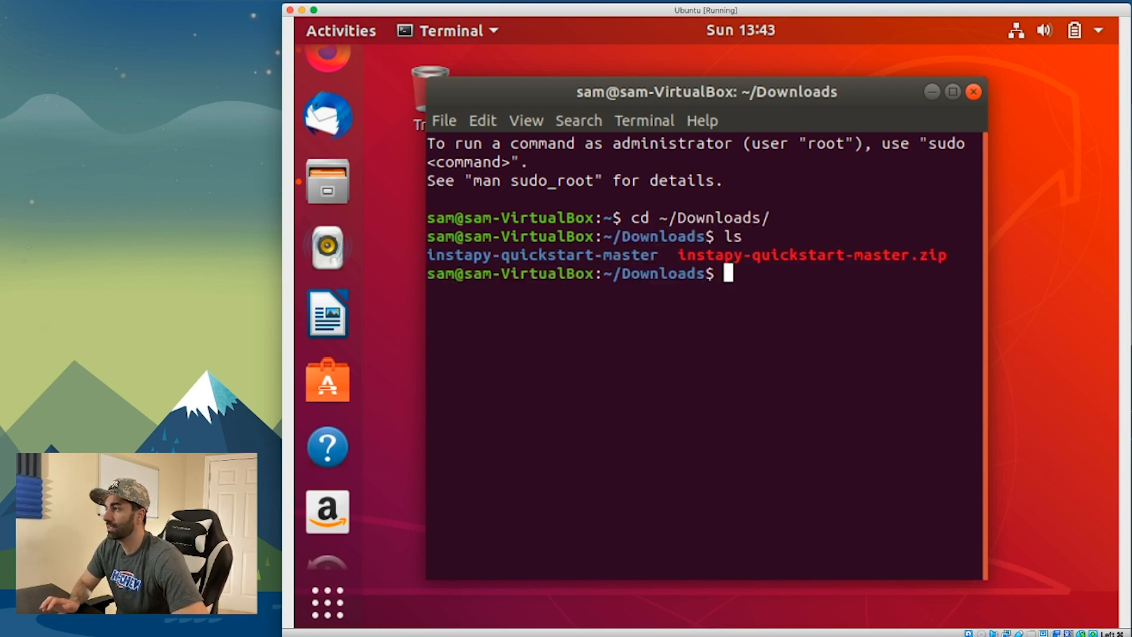
mouse_move(619, 262)
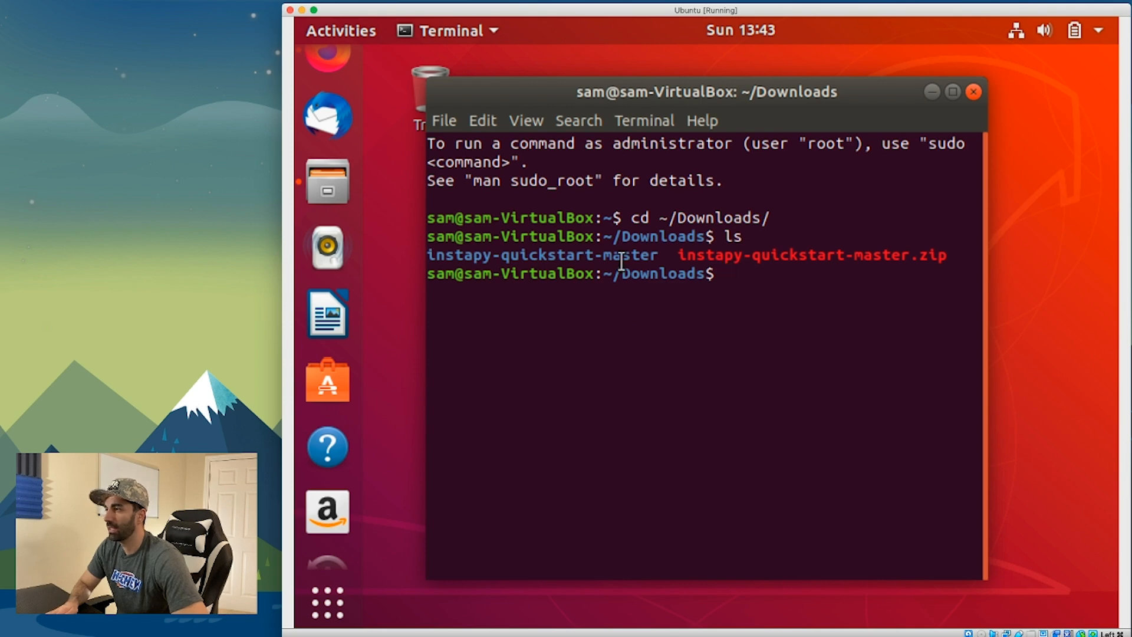
text(cd instapy-quickstart-master/)
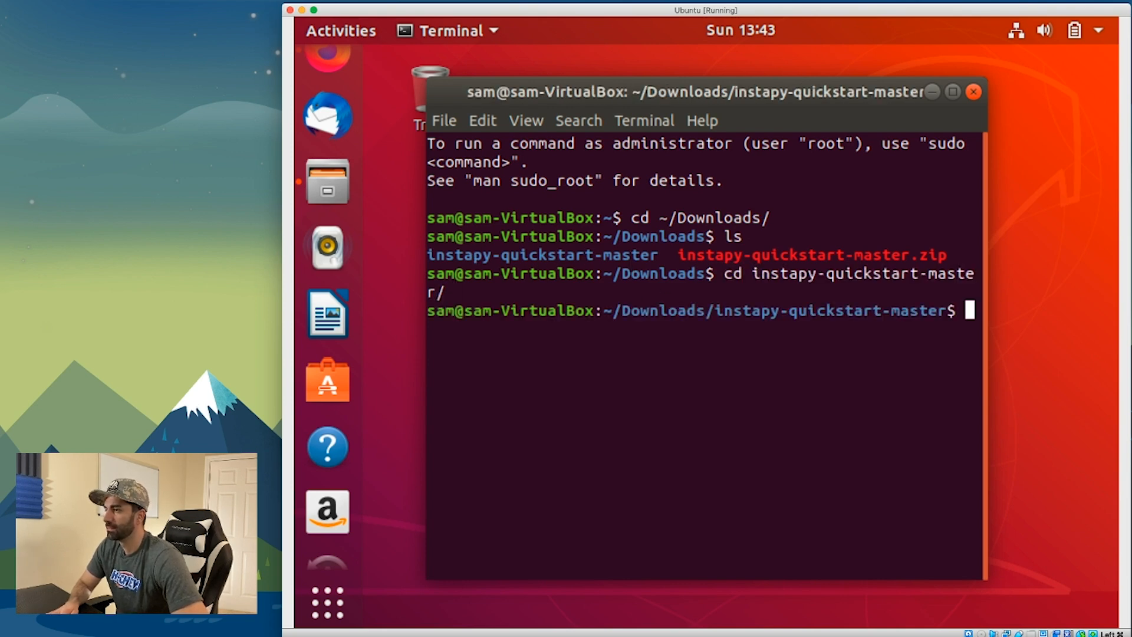
text(ls)
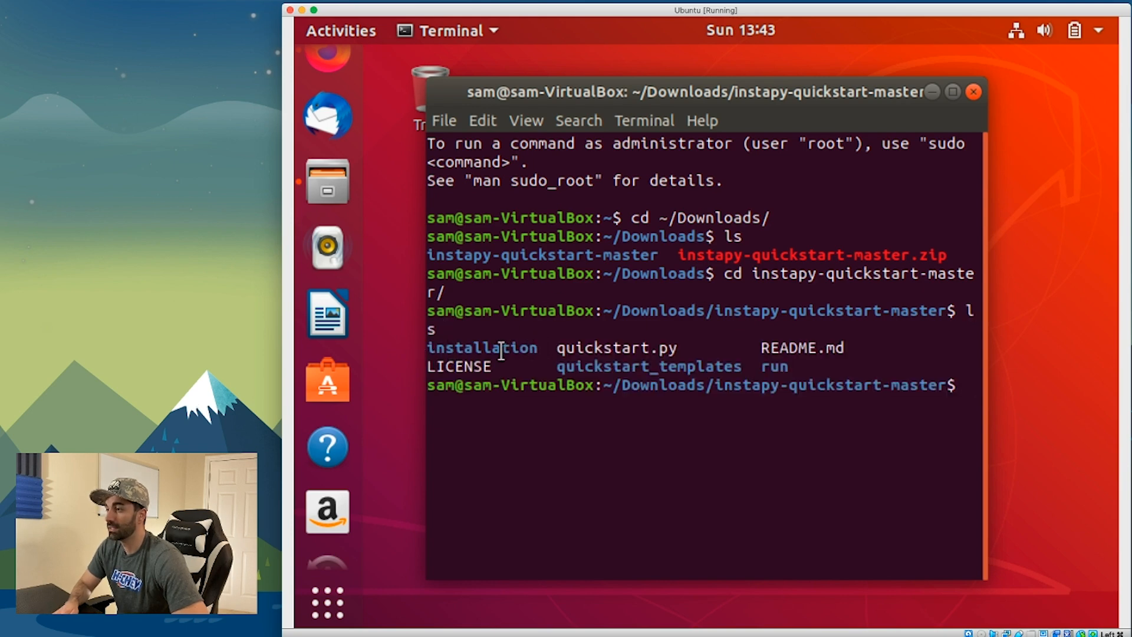
text(cd i)
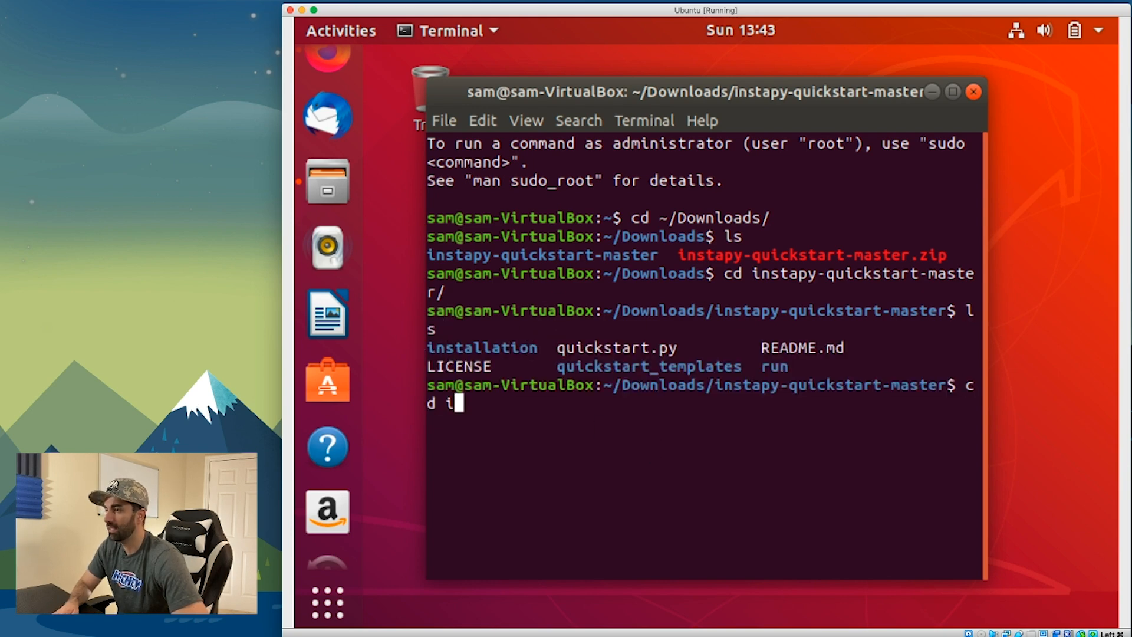
text(nstallation/)
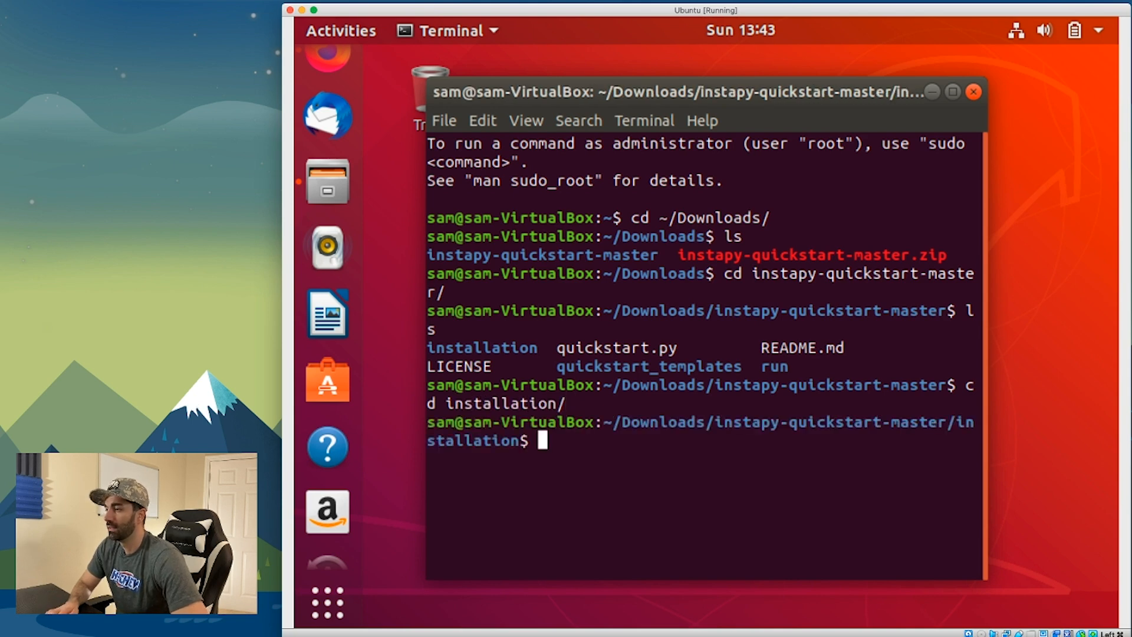
text(cd Li)
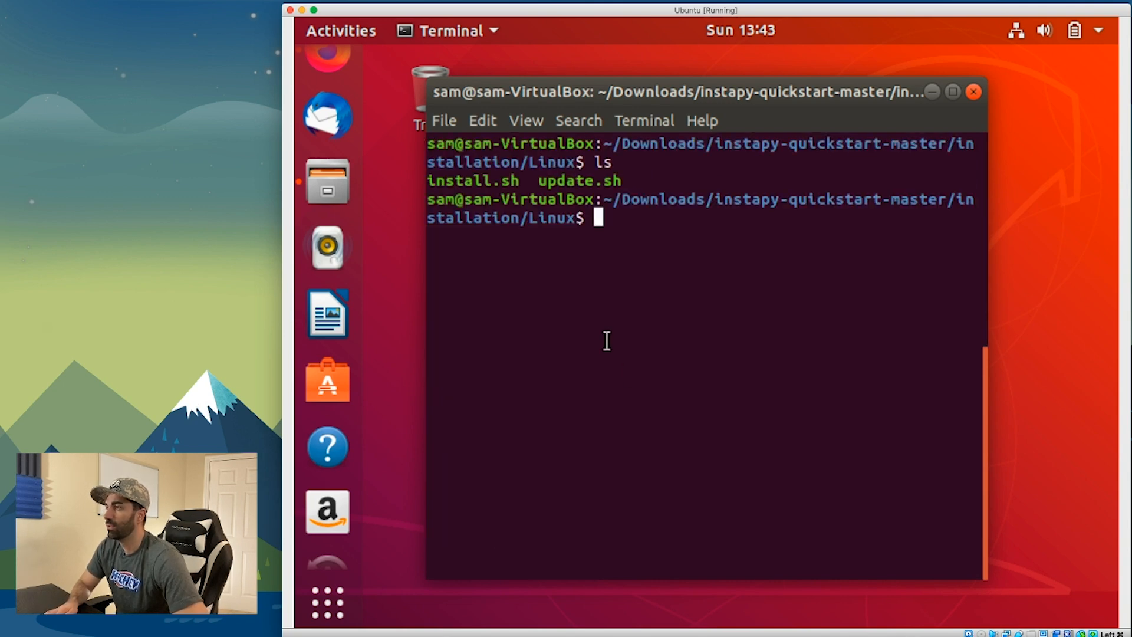
Run the ./install.sh script from the Linux installation folder
double_click(473, 180)
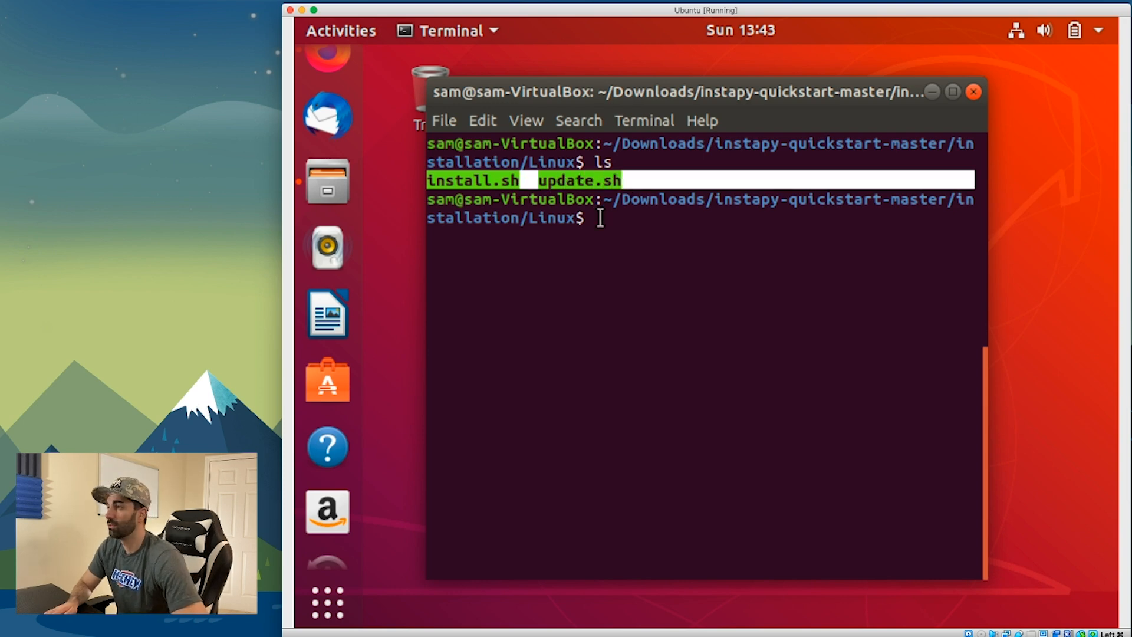
text(./ins)
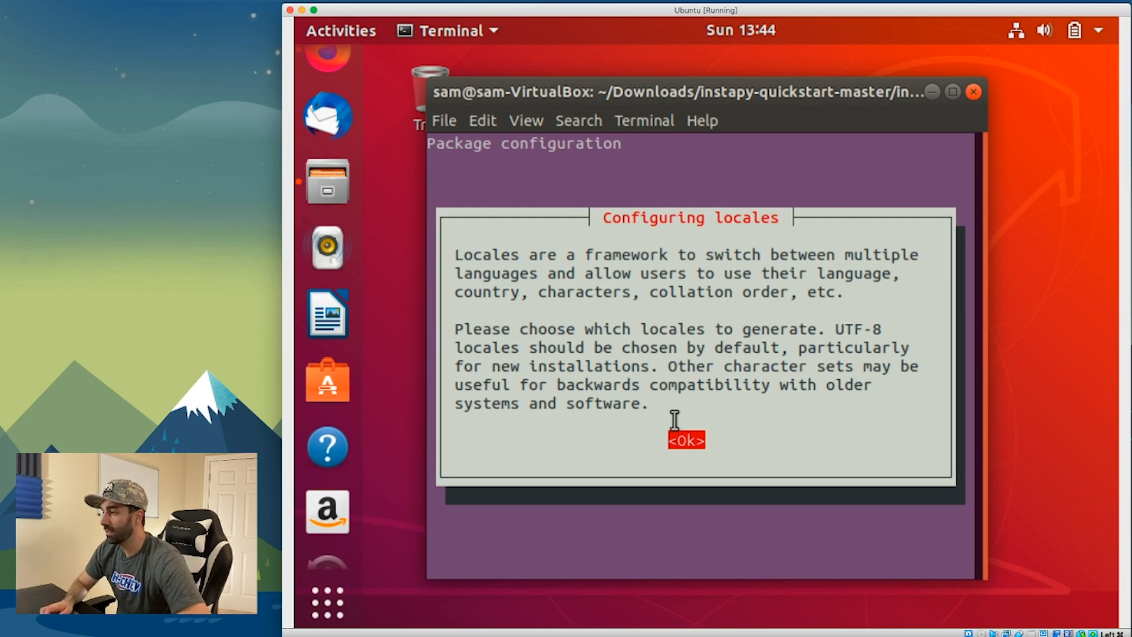
Mark en_US.UTF-8 for generation in the Configuring locales dialog and confirm
click(684, 440)
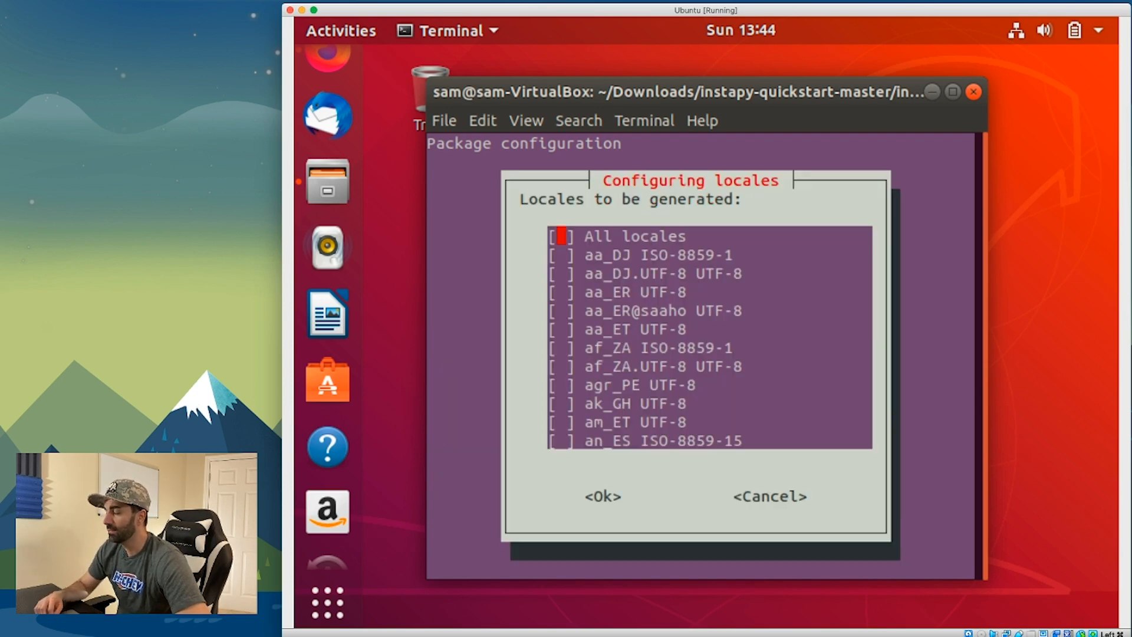
scroll(down, 3)
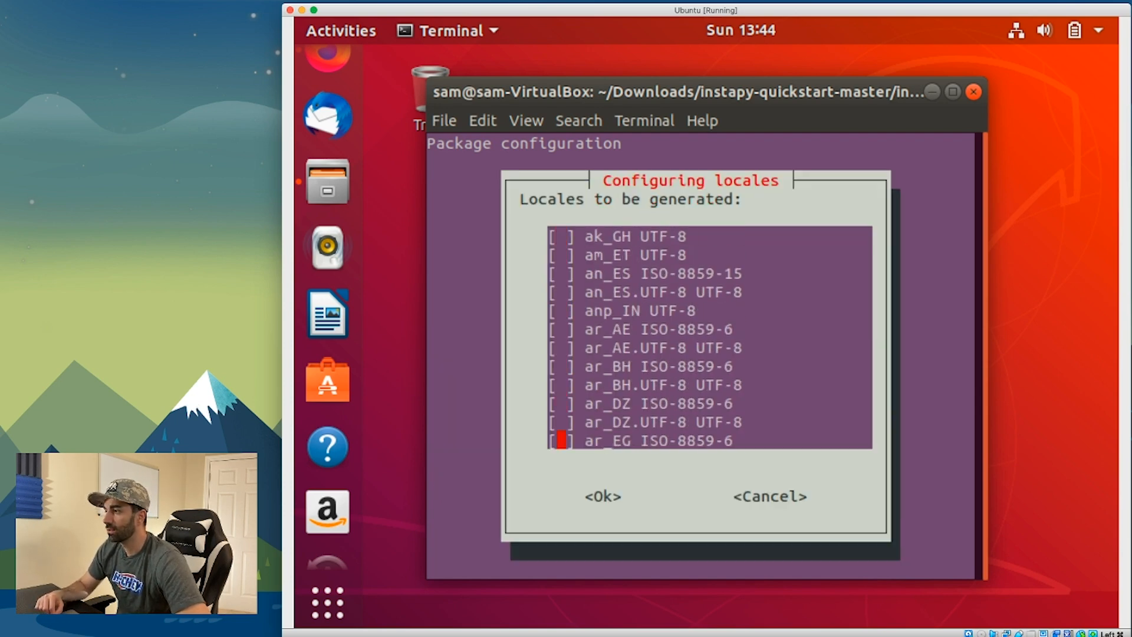
scroll(down, 3)
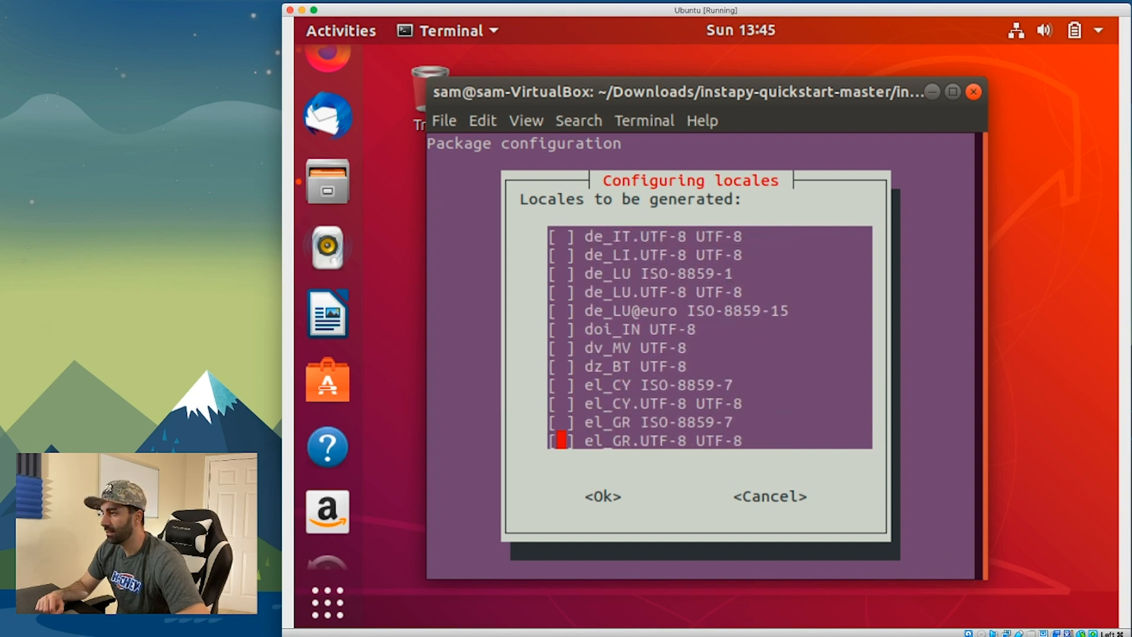
scroll(down, 3)
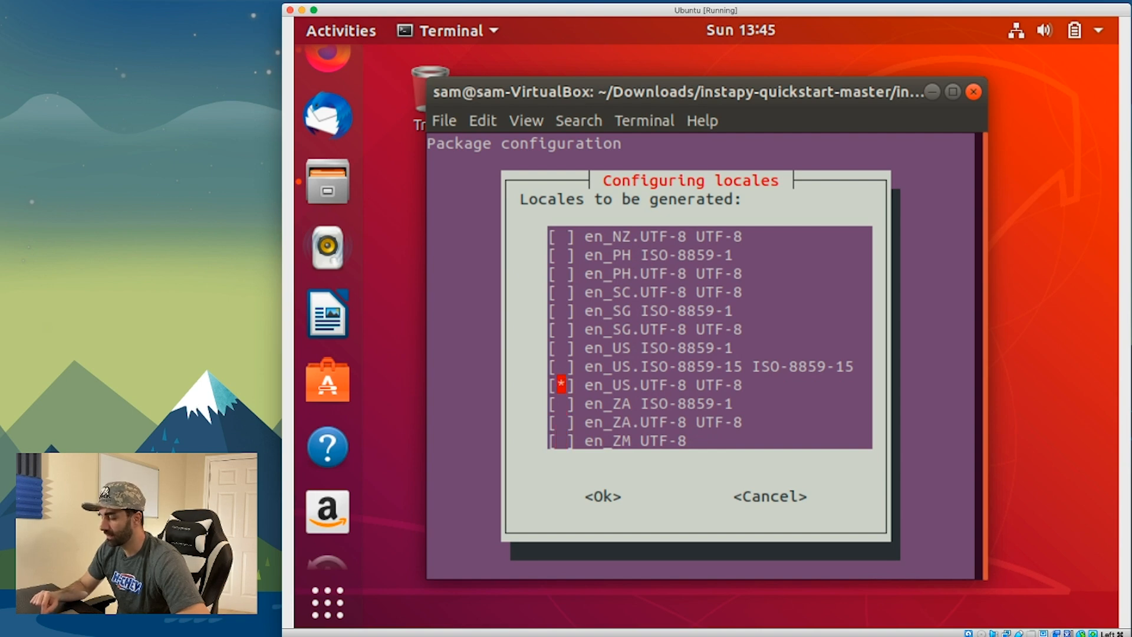
click(602, 496)
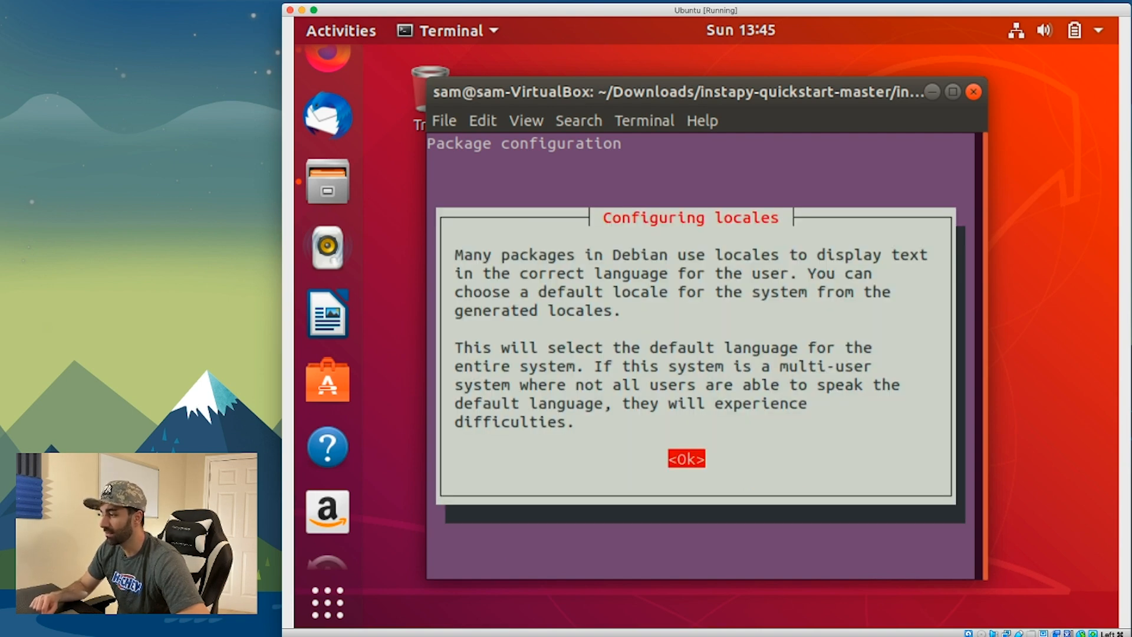
Choose en_US.UTF-8 as the system default locale so setup can complete
click(685, 459)
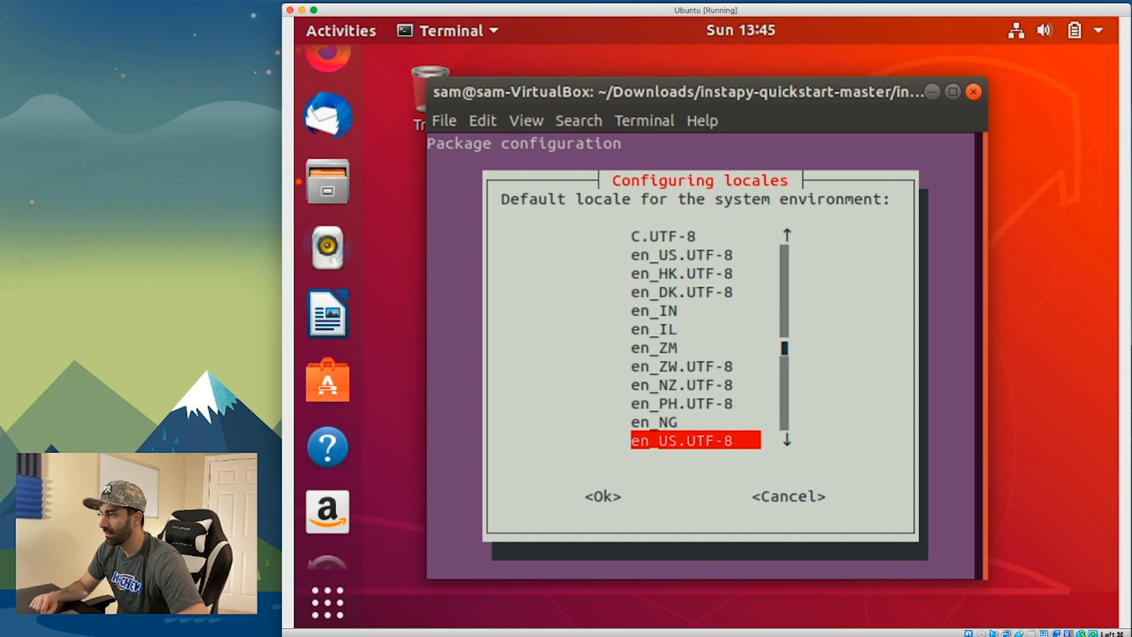
click(601, 496)
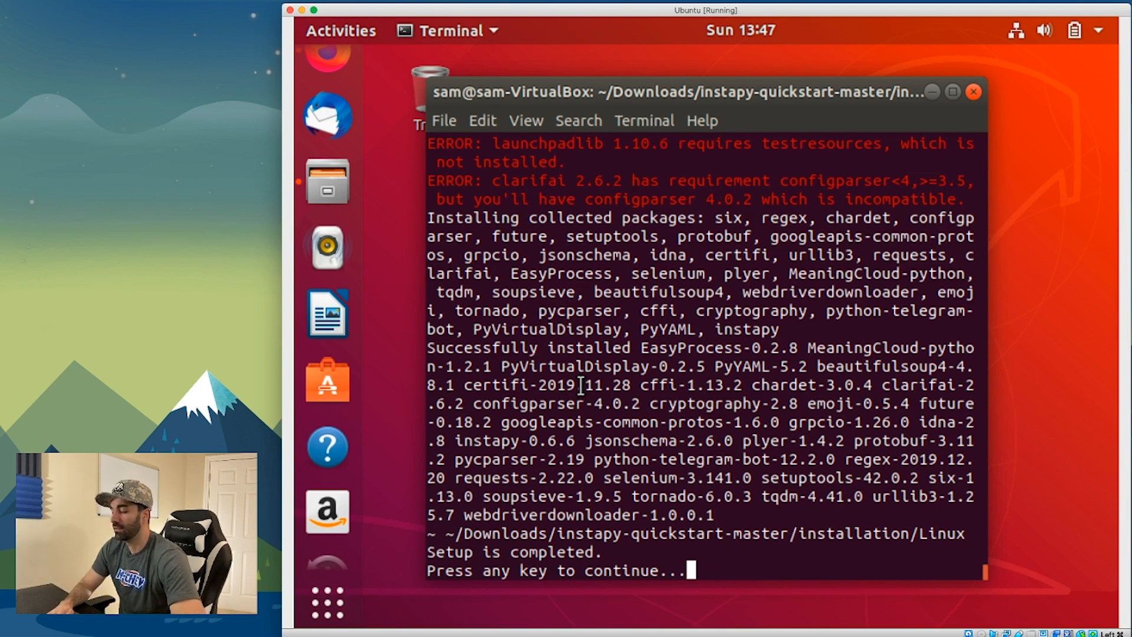
Finish setup with a keypress and move the shell back up to instapy-quickstart-master
text(j)
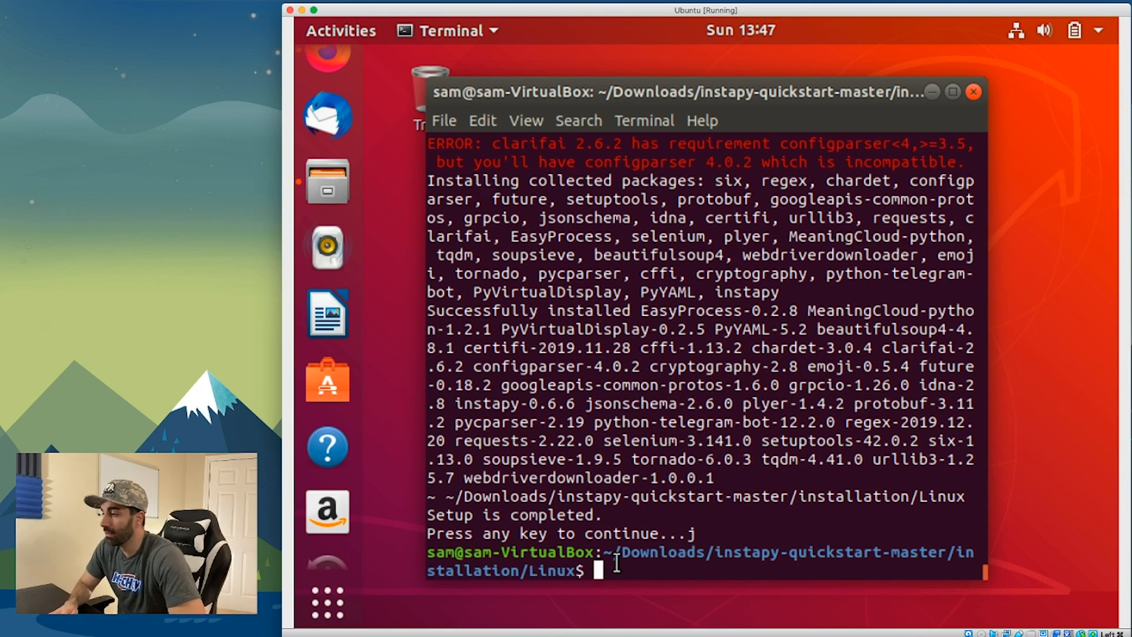
text(cd)
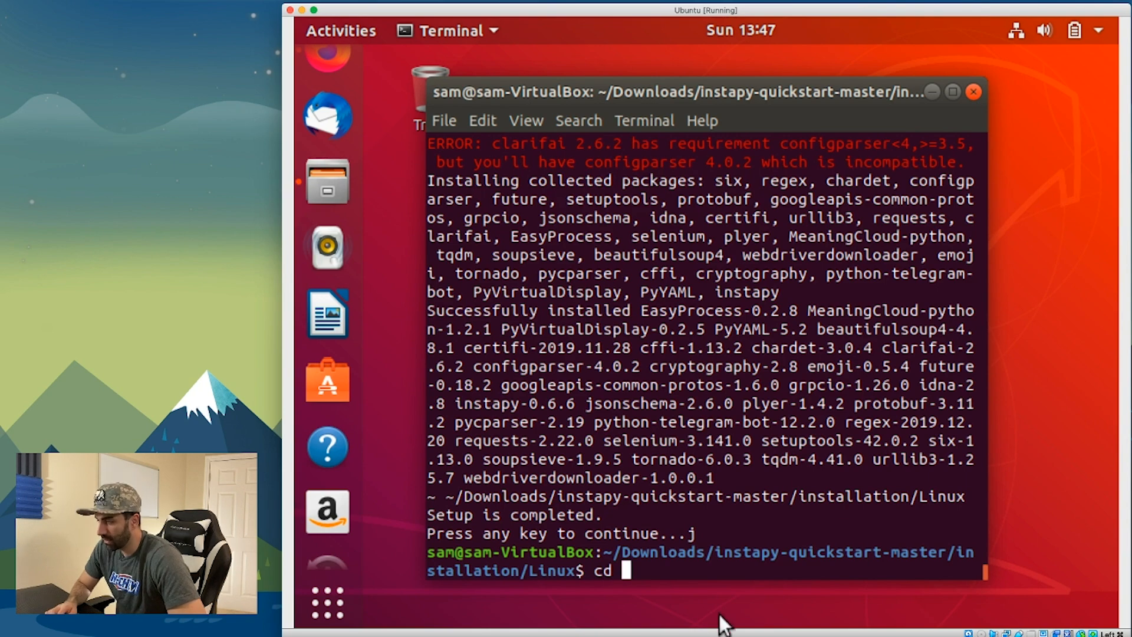
text(../..)
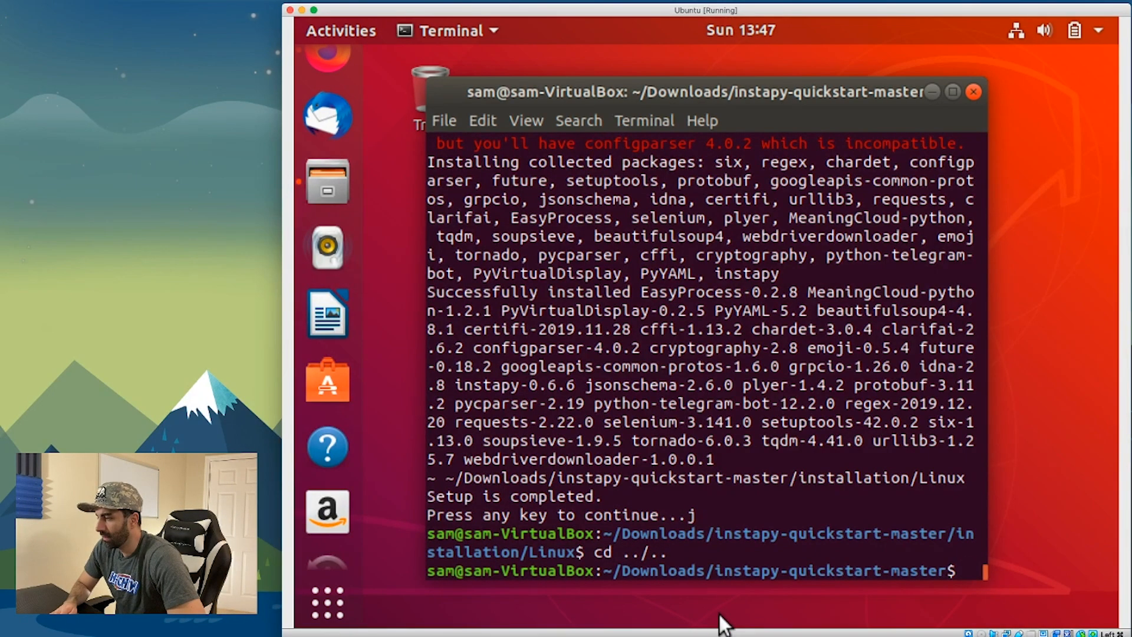
mouse_move(327, 182)
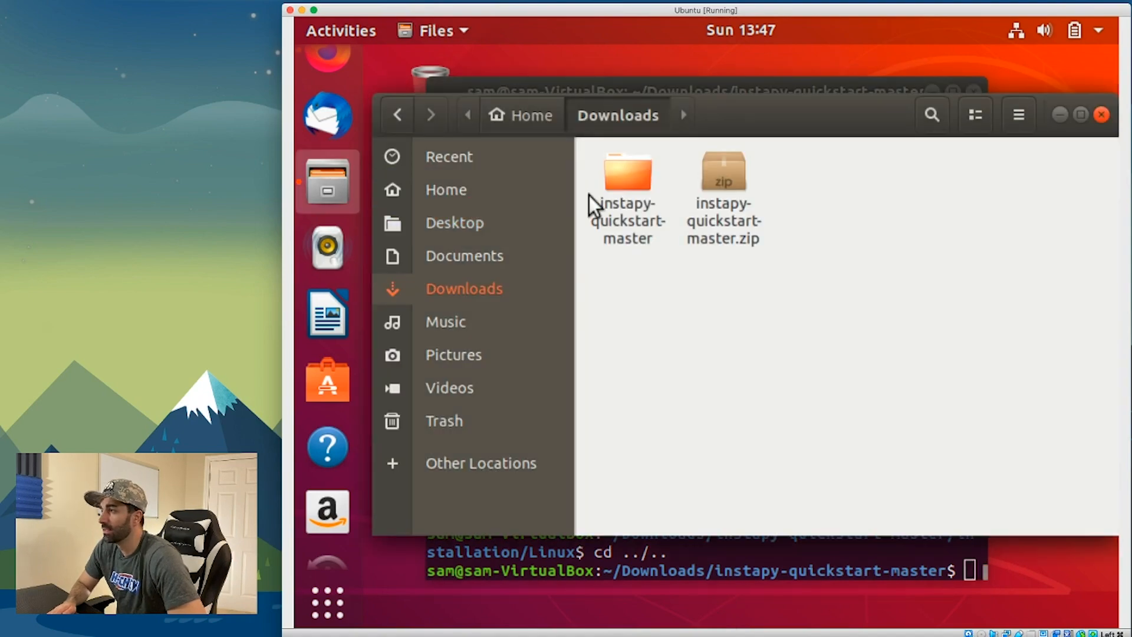
Open quickstart.py from the instapy-quickstart-master folder in Text Editor
click(626, 173)
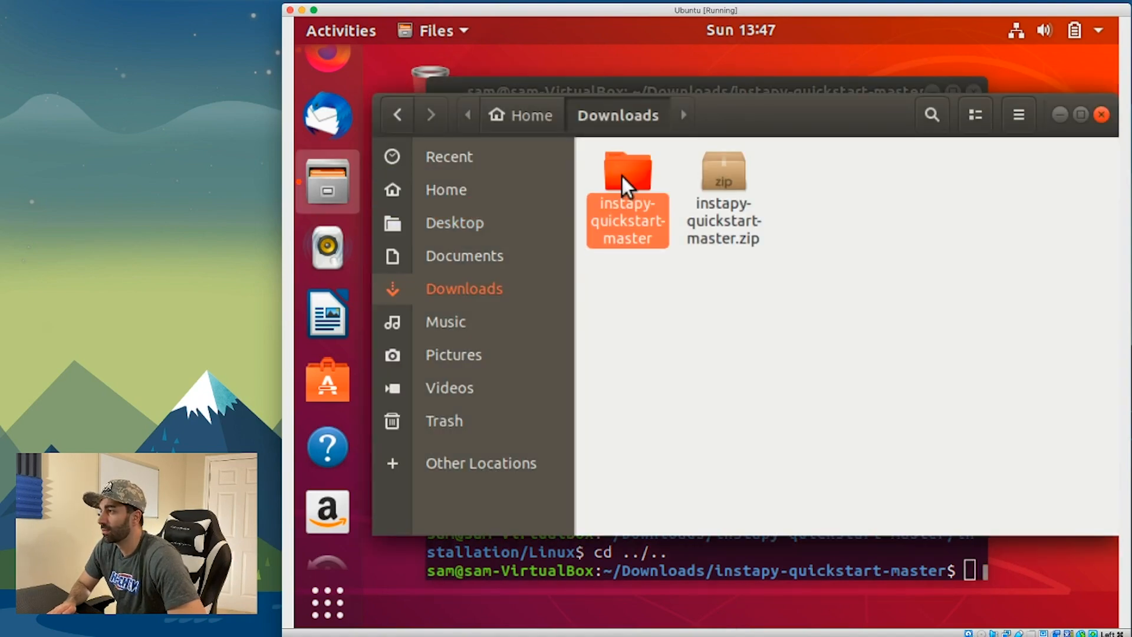
double_click(627, 173)
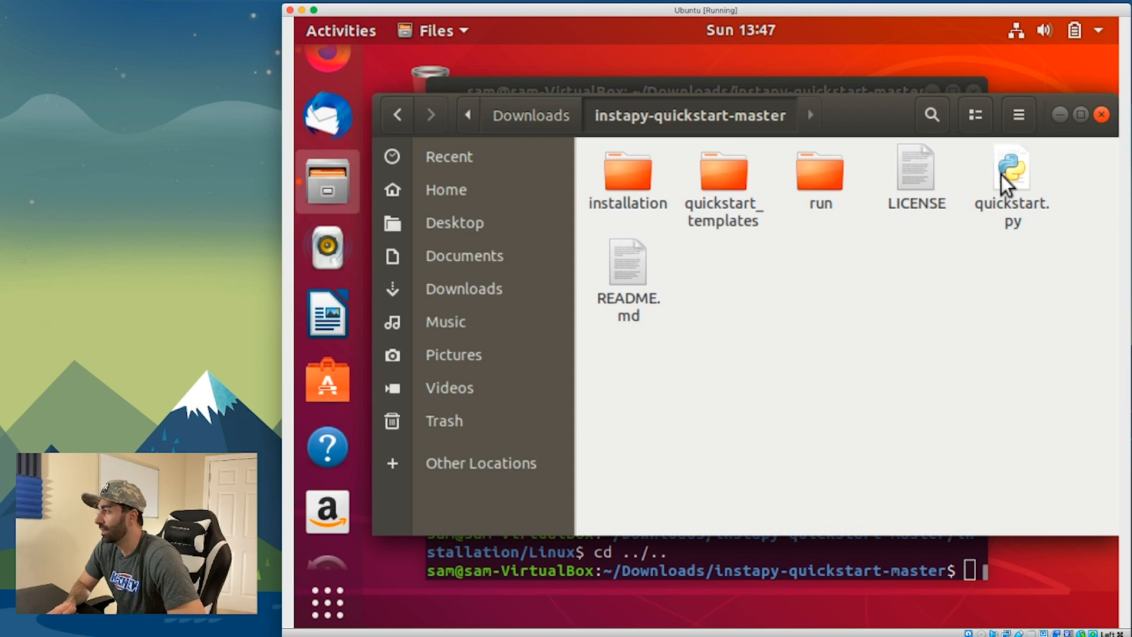
double_click(1010, 174)
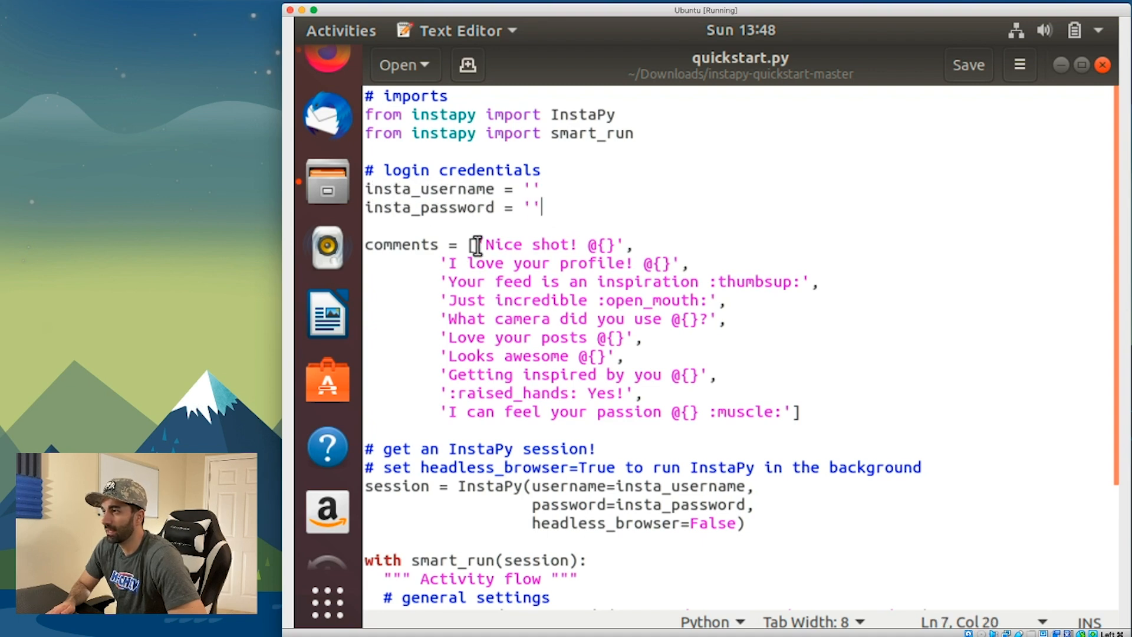
Review the session setup and excluded friend names in quickstart.py
drag(477, 244, 725, 375)
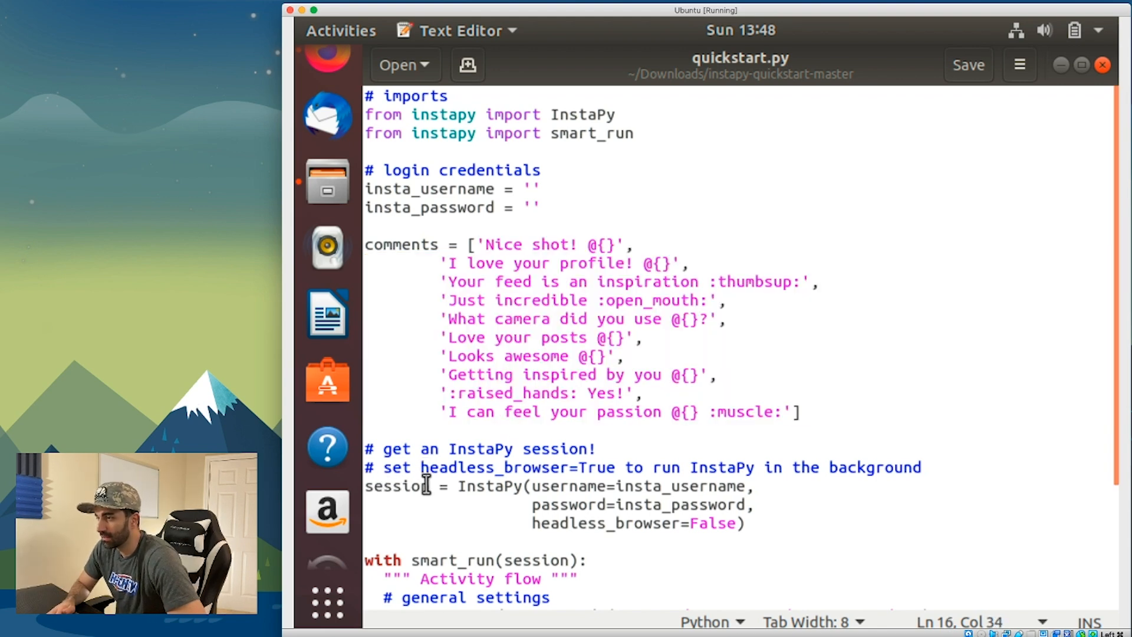
double_click(396, 486)
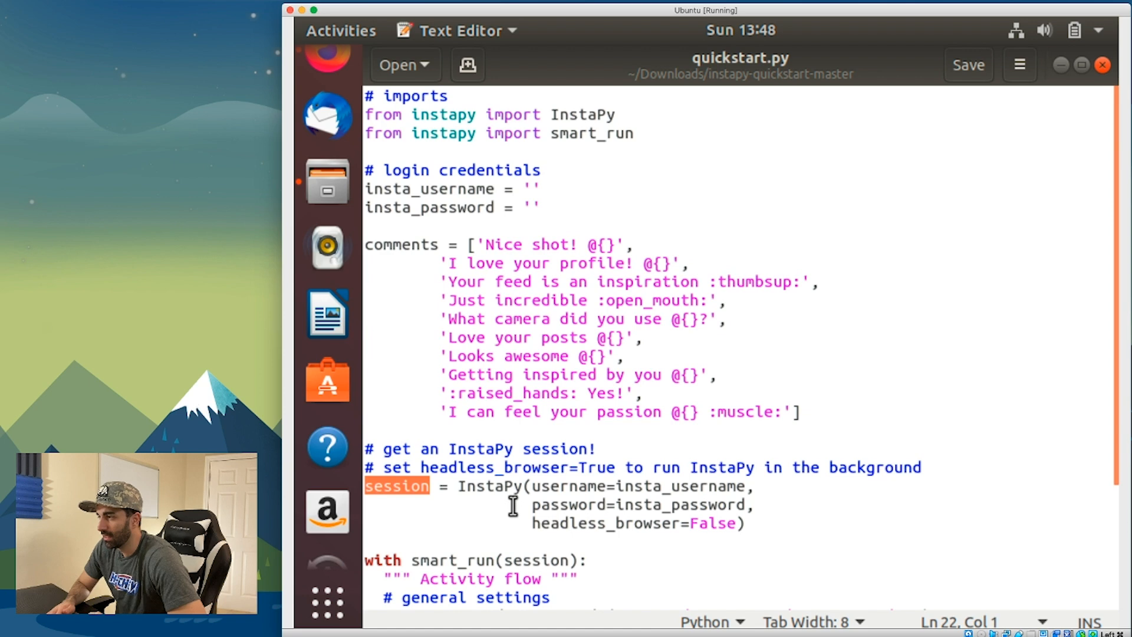
scroll(down, 3)
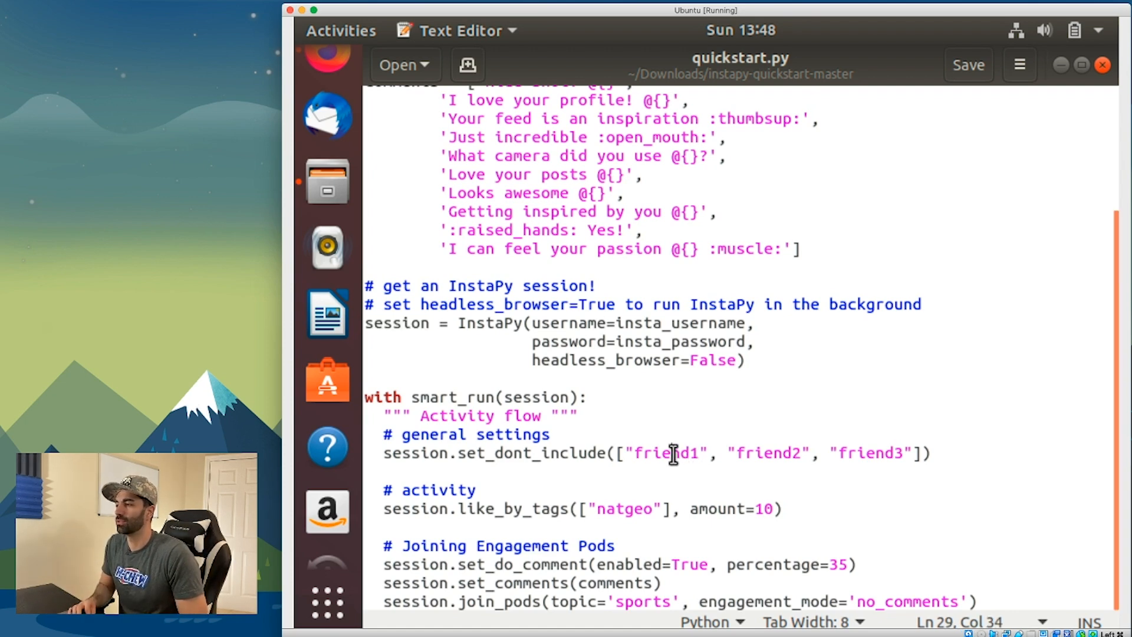
double_click(665, 453)
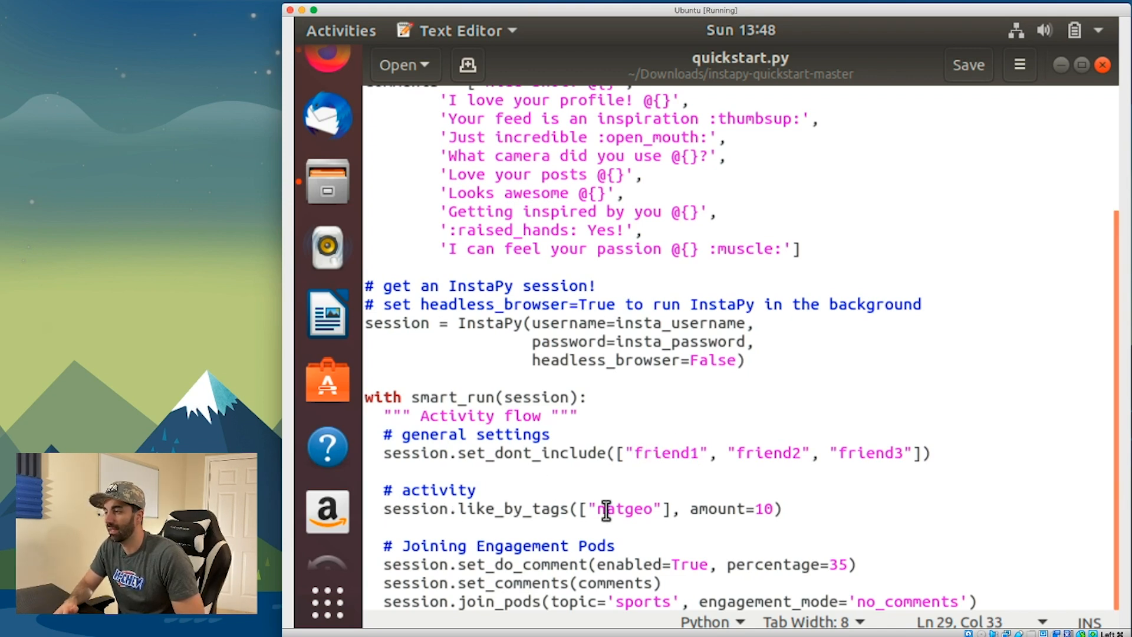
Replace natgeo in like_by_tags with "programming", "coding"
double_click(626, 508)
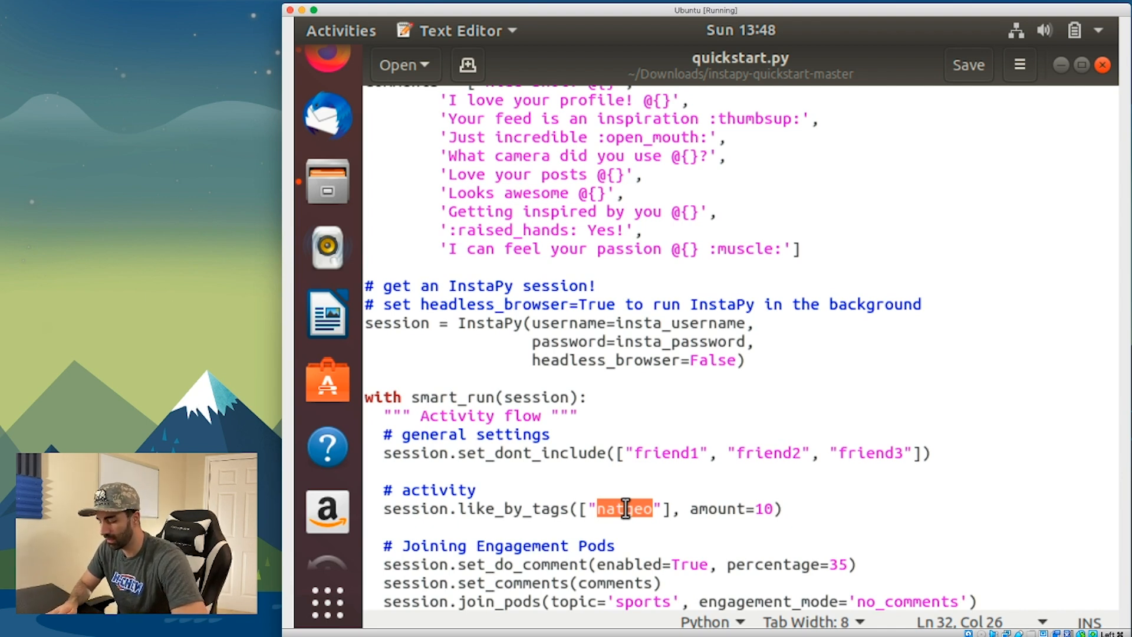
text(programming",)
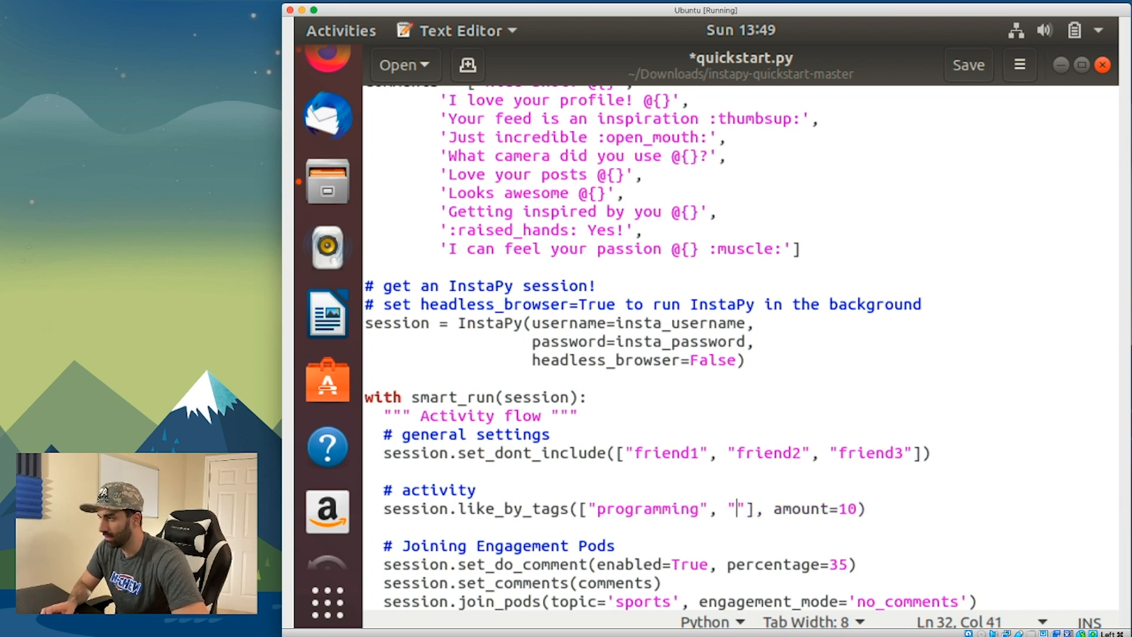
text(coding)
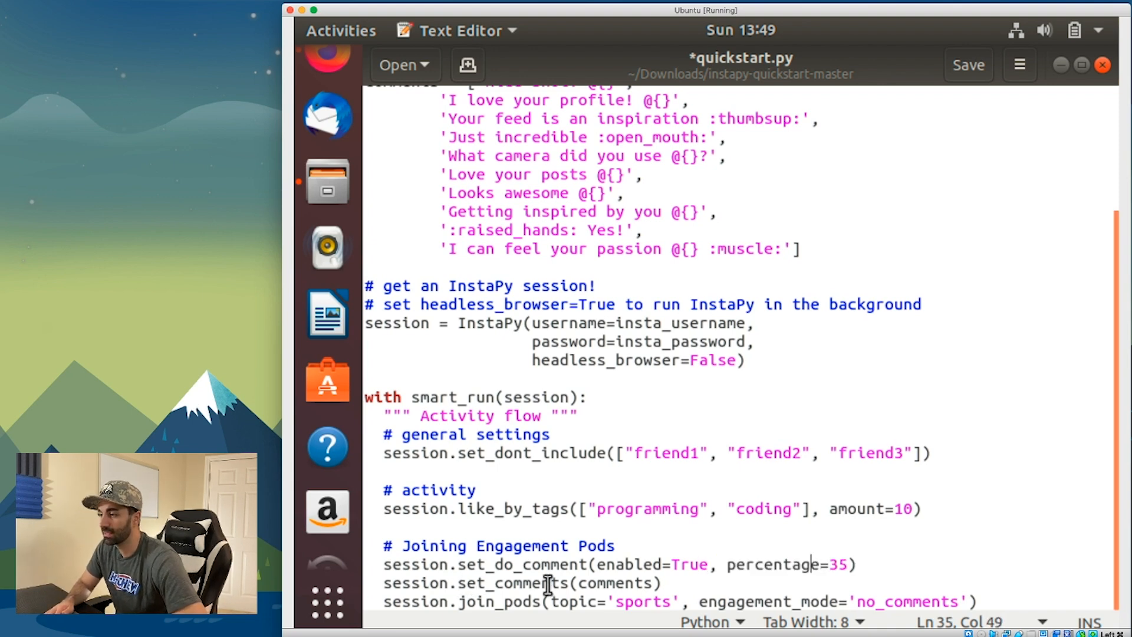
double_click(614, 582)
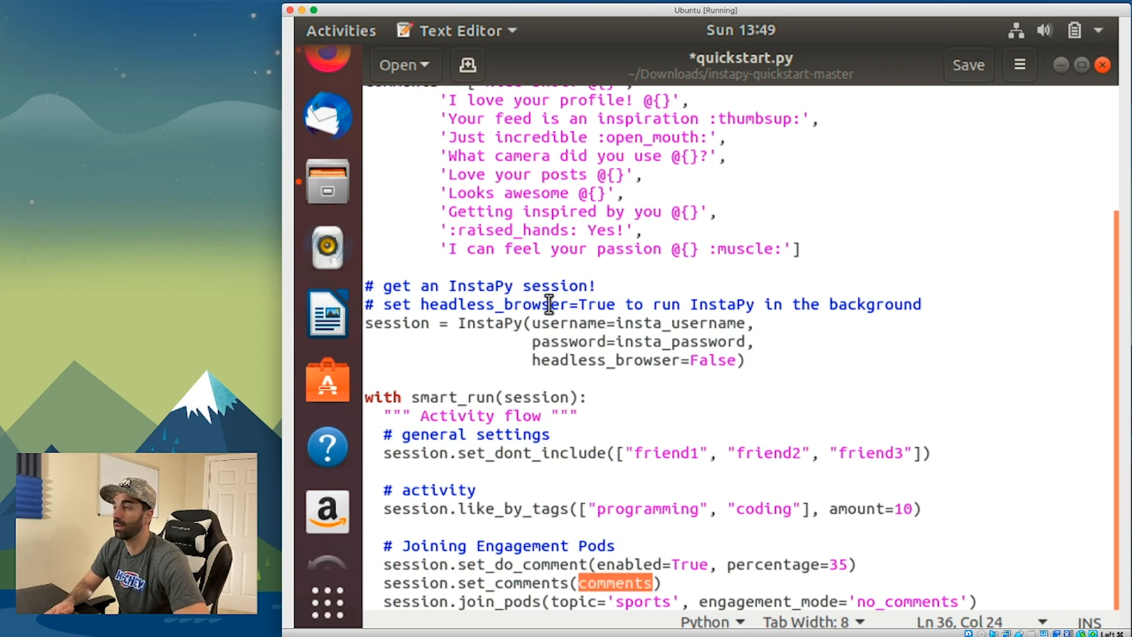
mouse_move(509, 602)
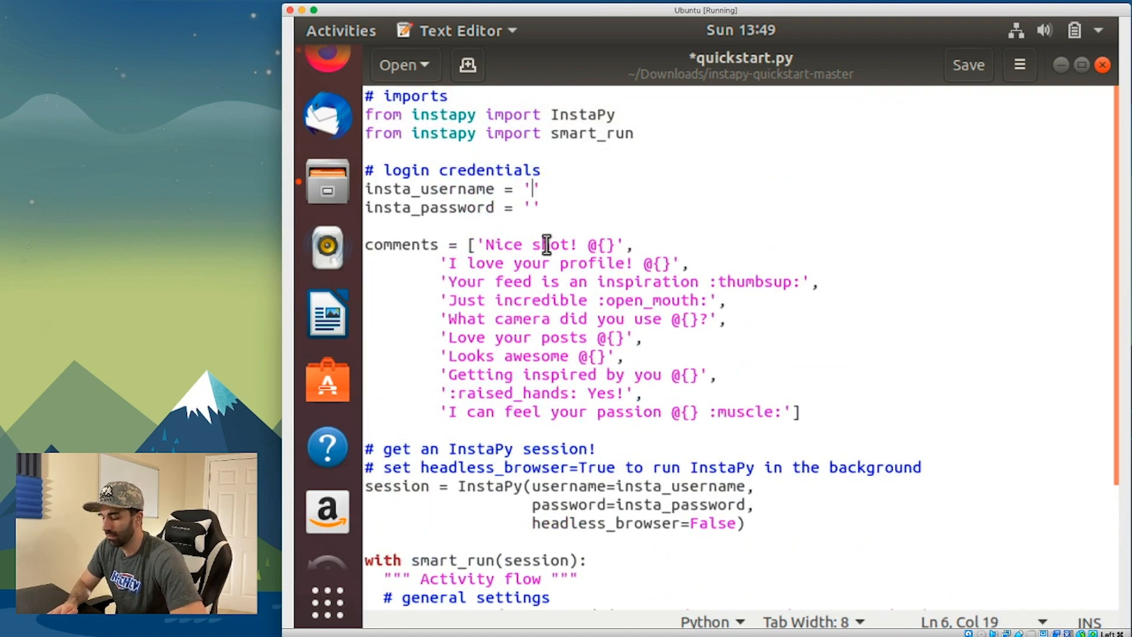
Fill insta_username with keep_on_coding and save quickstart.py
text(keep_on_)
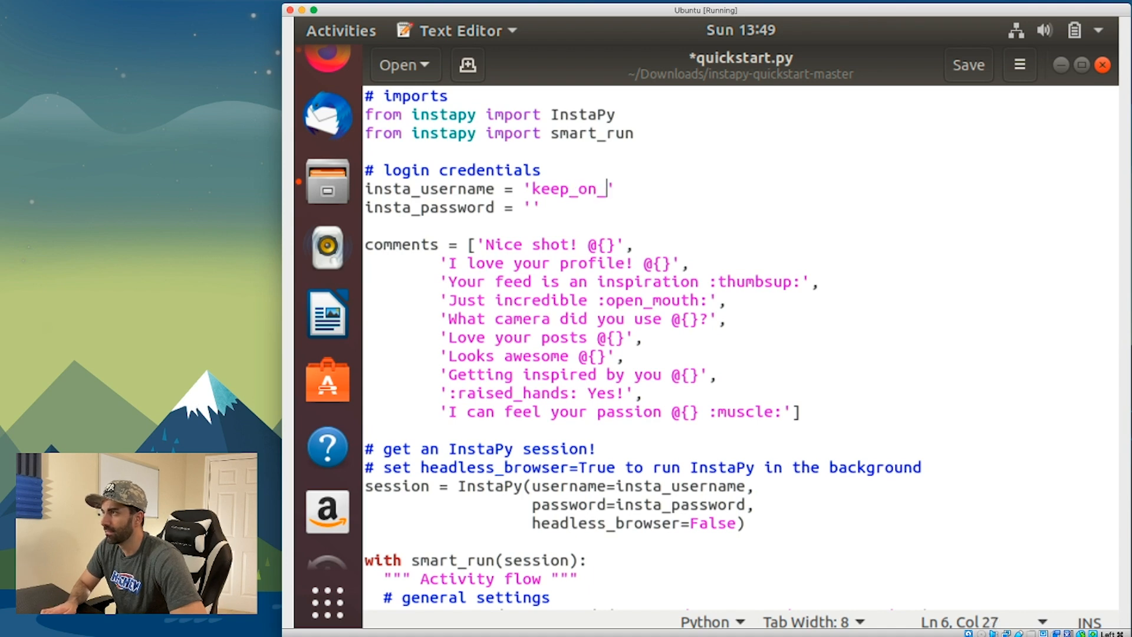
text(coding)
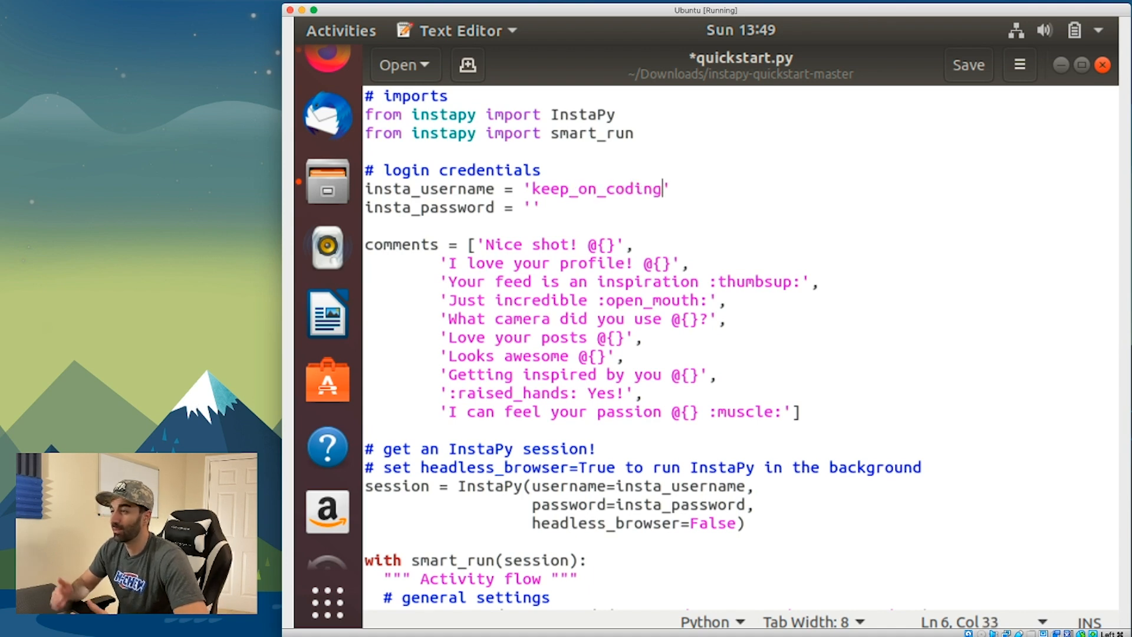
click(567, 244)
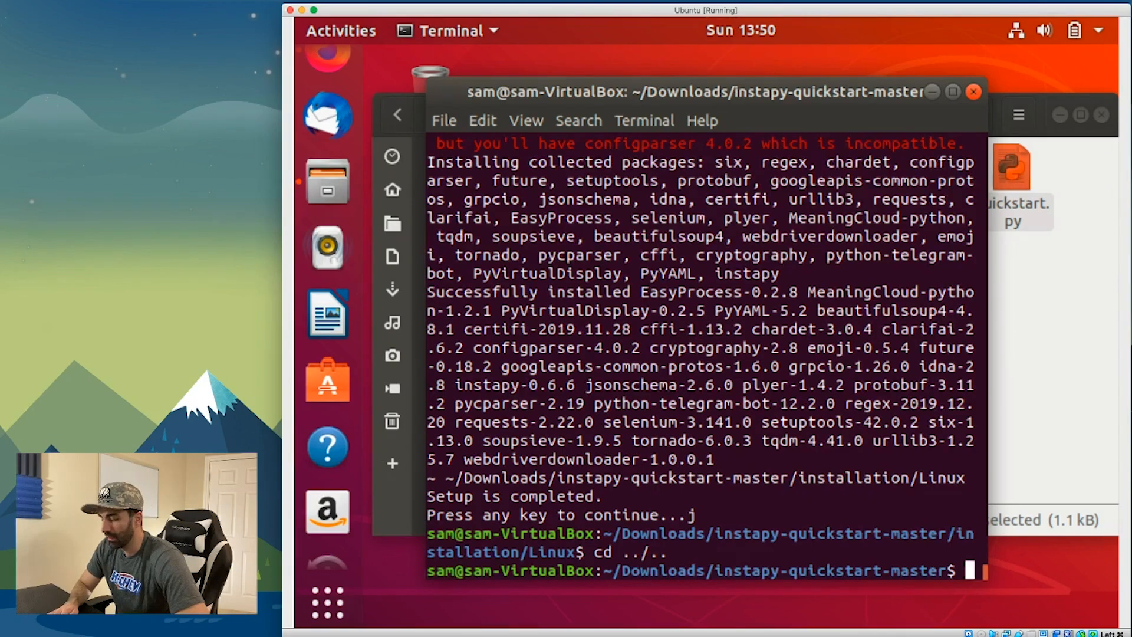
List the folder and launch the bot with python3 quickstart.py
text(ls)
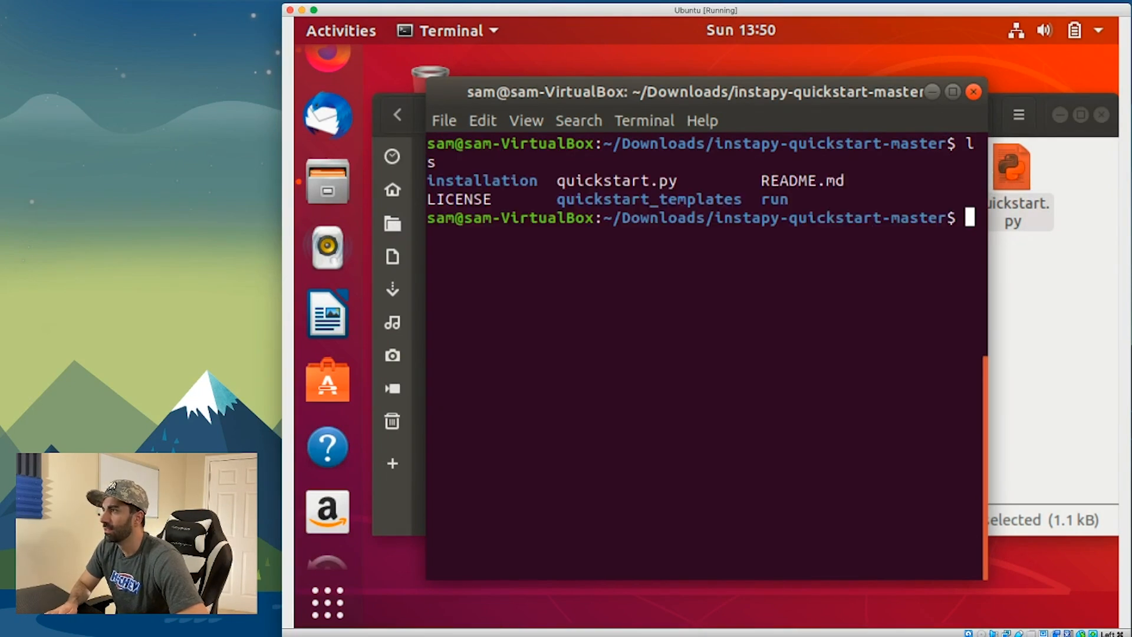
double_click(615, 179)
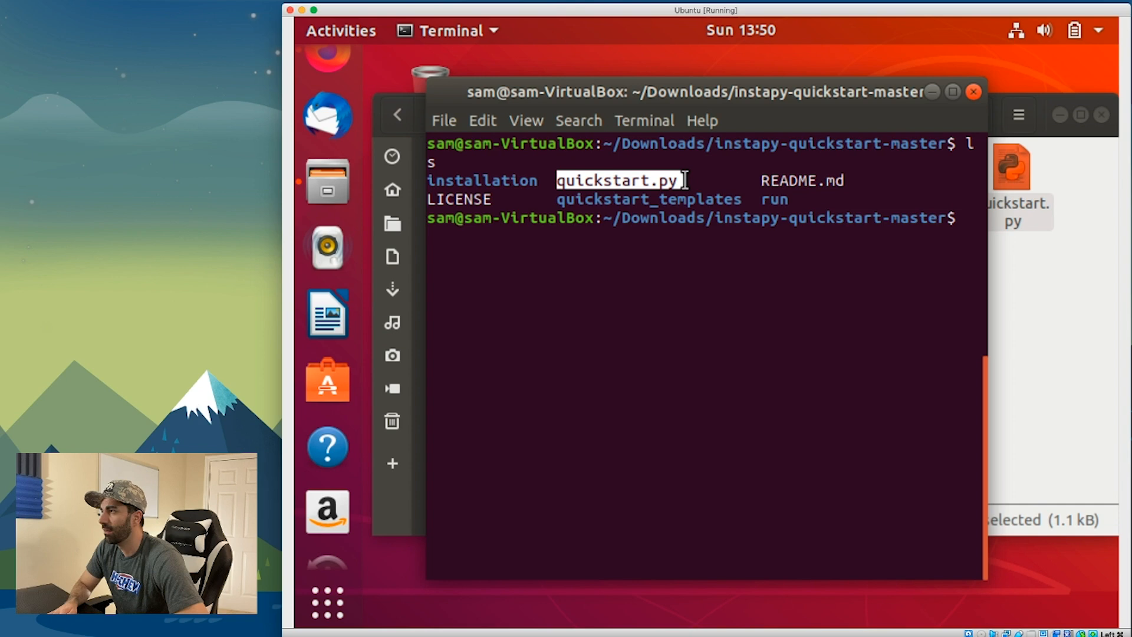
text(python3 quickstart)
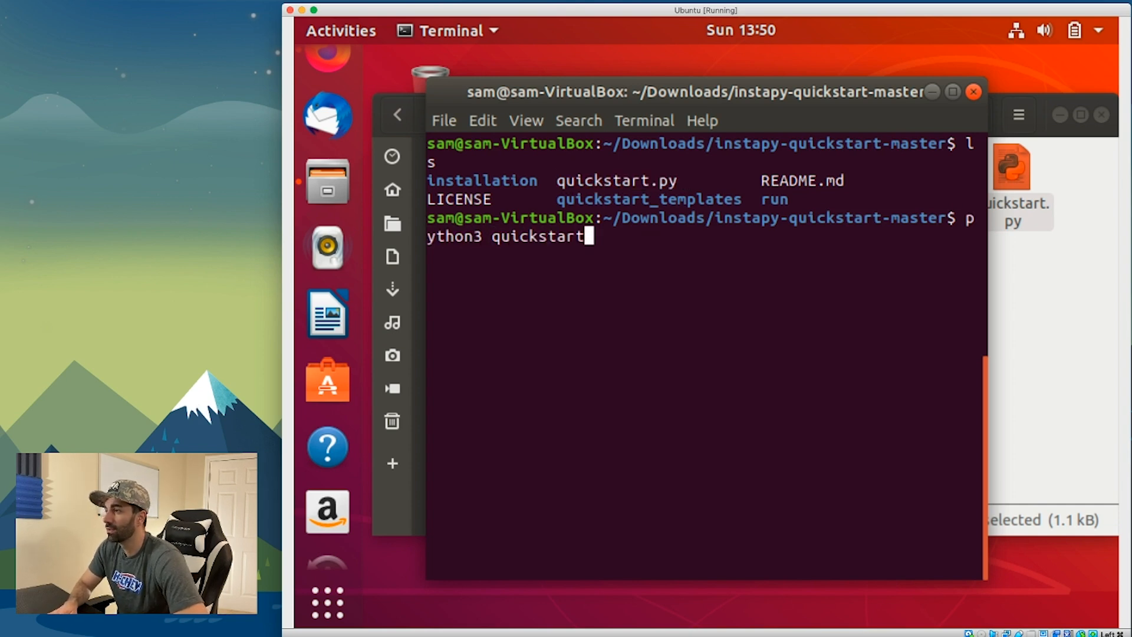
text(.py)
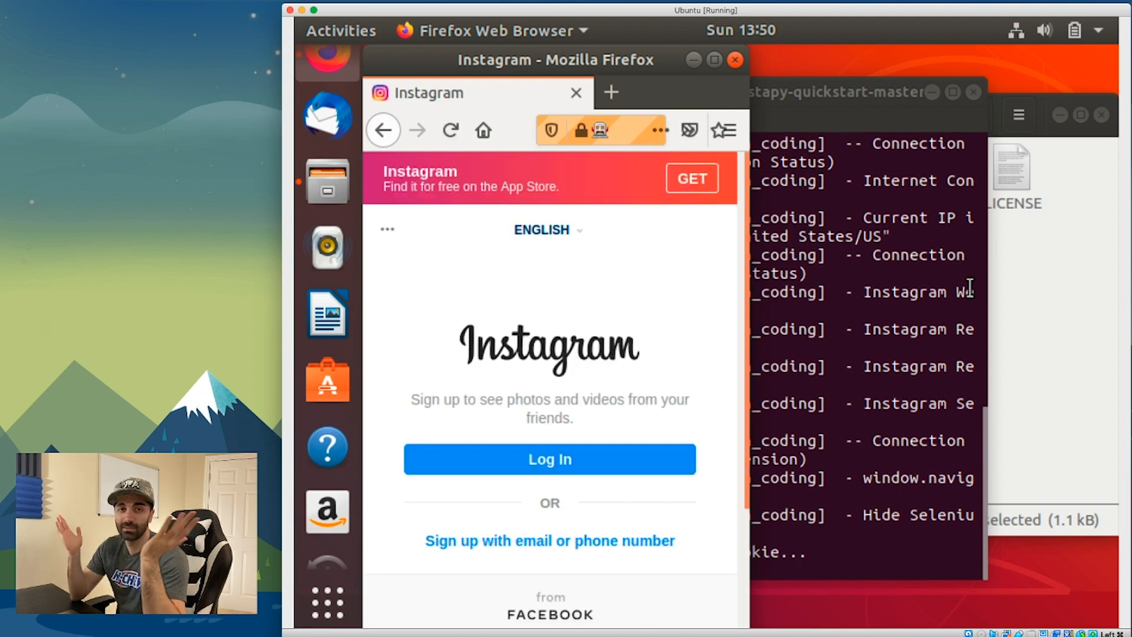
Log the bot's Firefox session into Instagram as keep_on_coding and decline saving login info
click(549, 459)
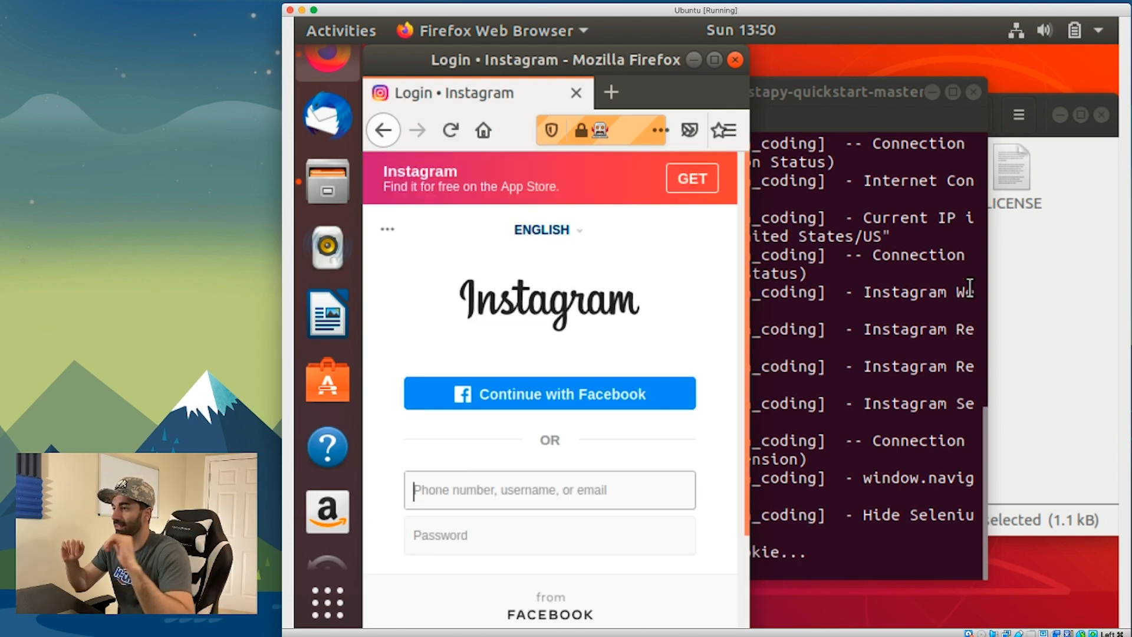
text(keep_on_coding)
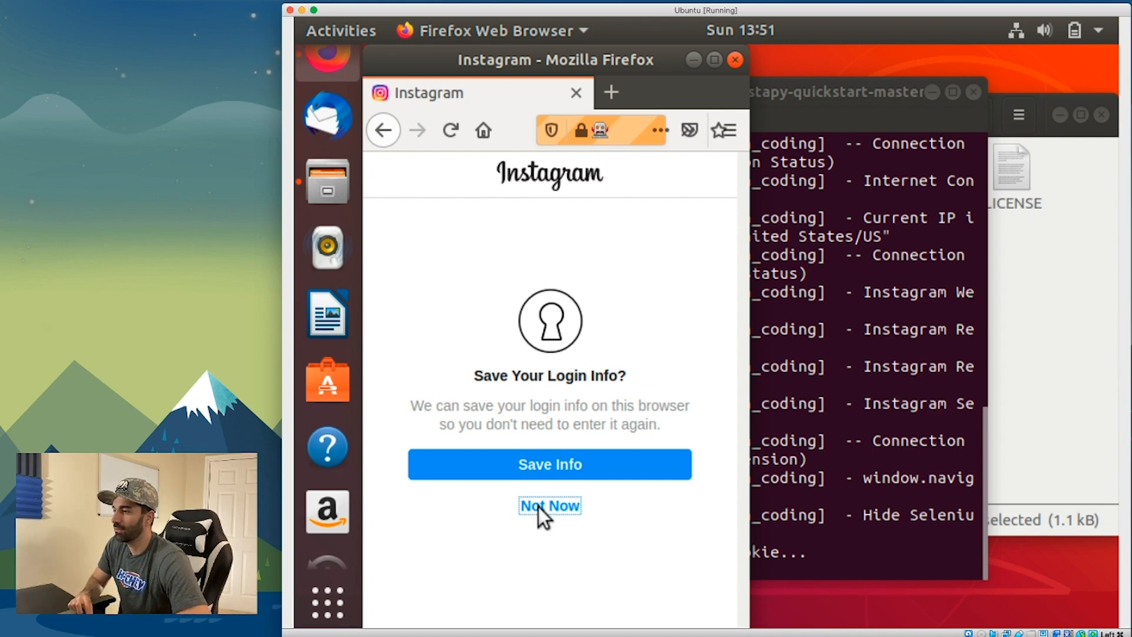
click(549, 506)
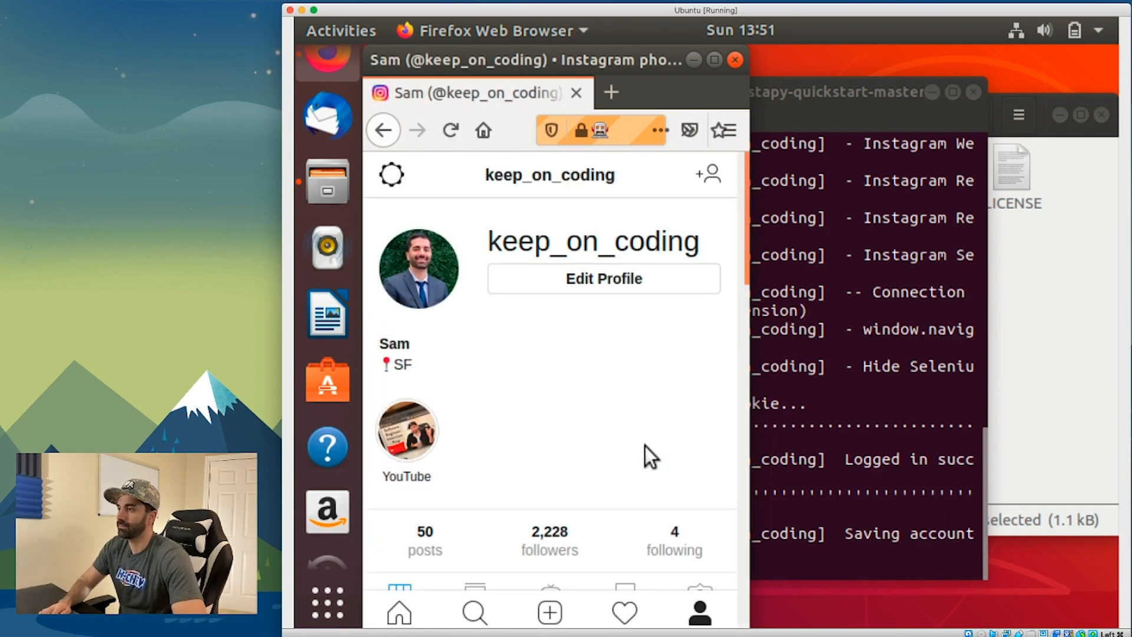
Watch the bot open and like hashtag posts in Firefox while Terminal logs each like
click(450, 131)
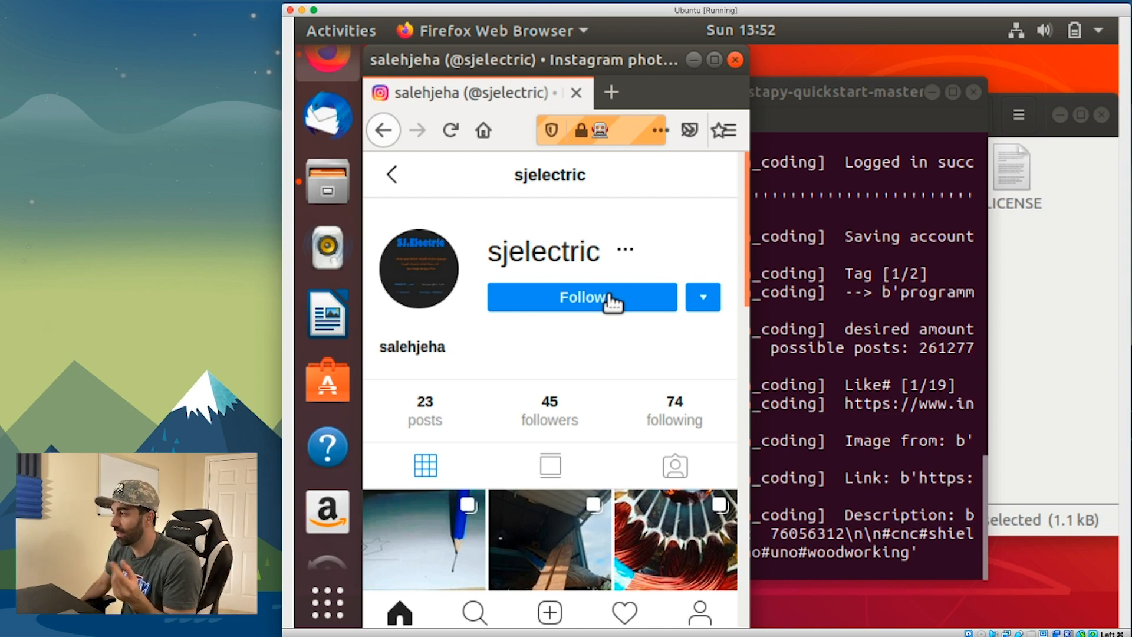
click(425, 540)
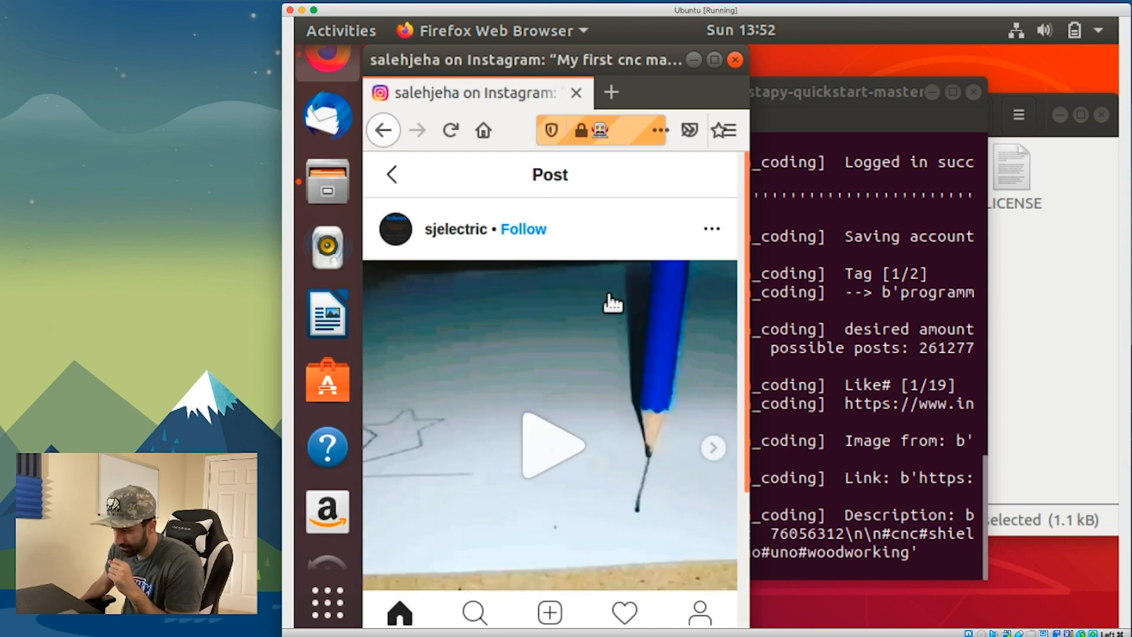